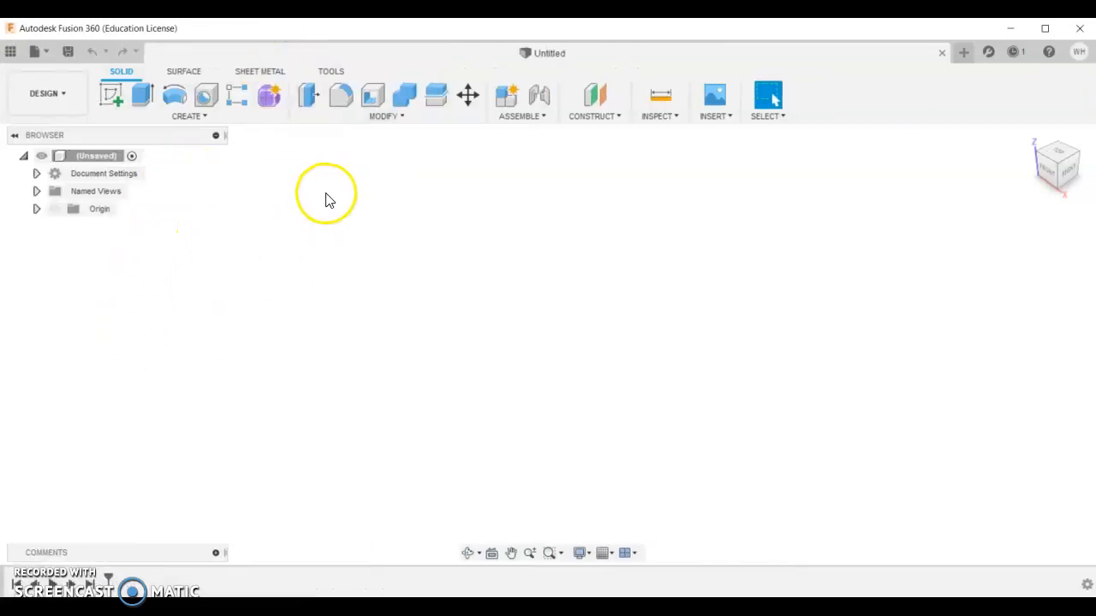
mouse_move(209, 128)
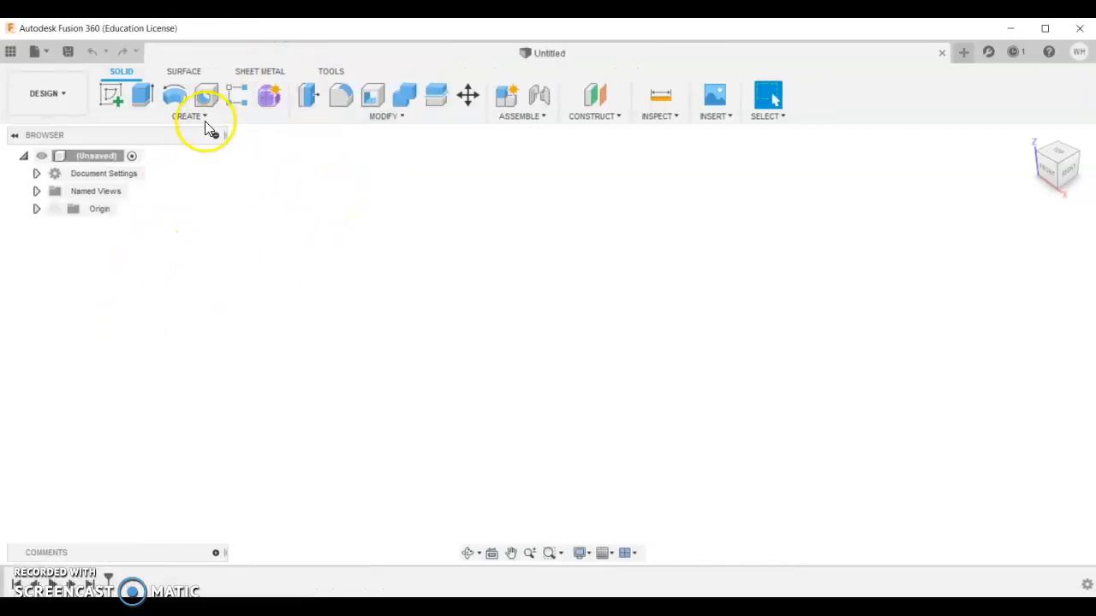
mouse_move(69, 52)
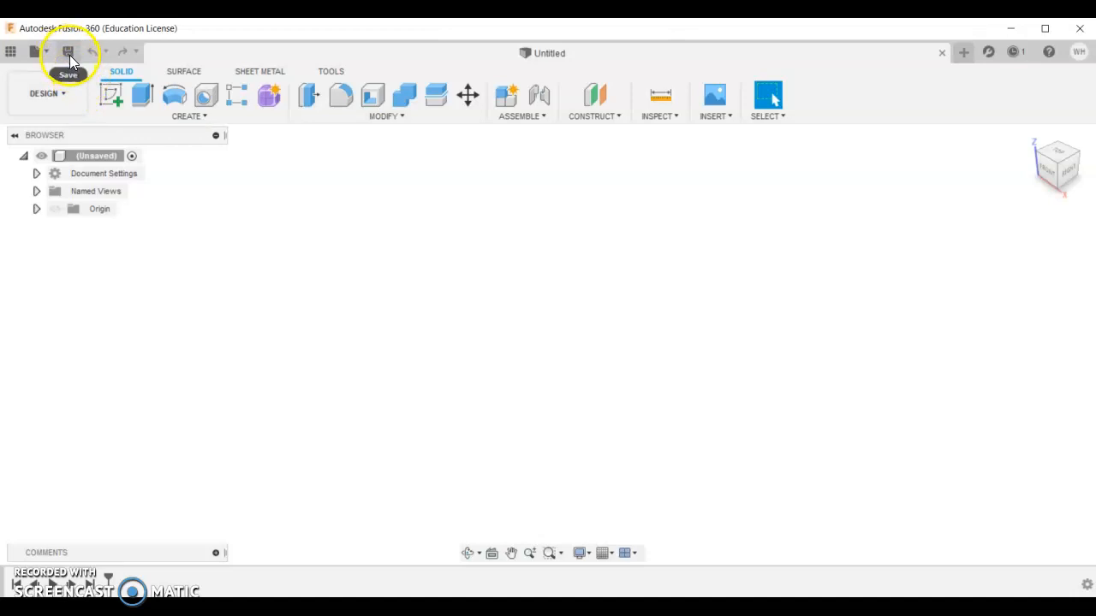
mouse_move(613, 41)
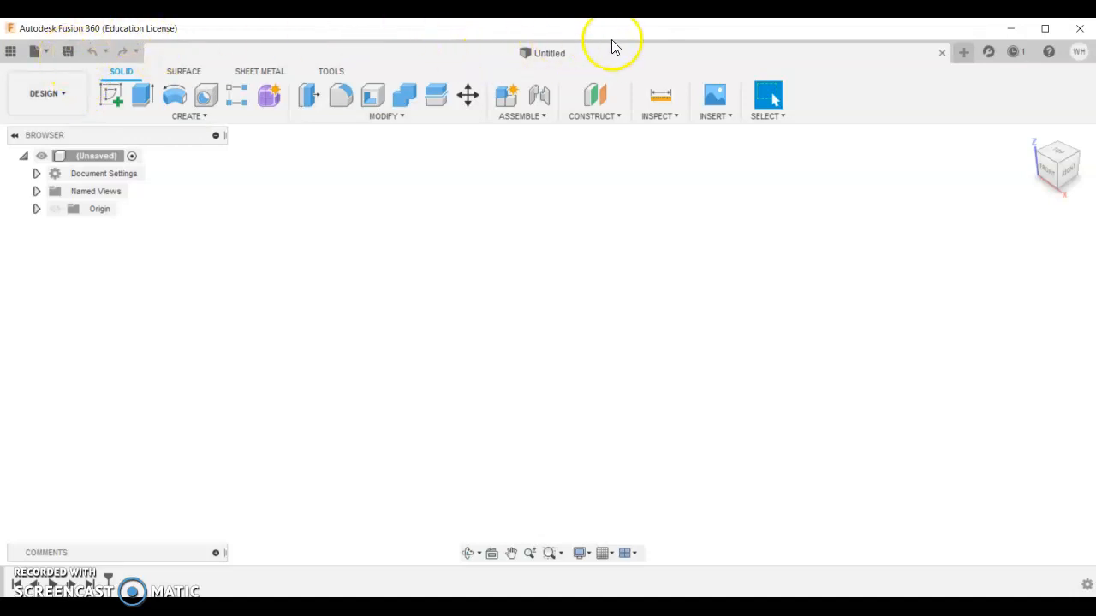
mouse_move(556, 78)
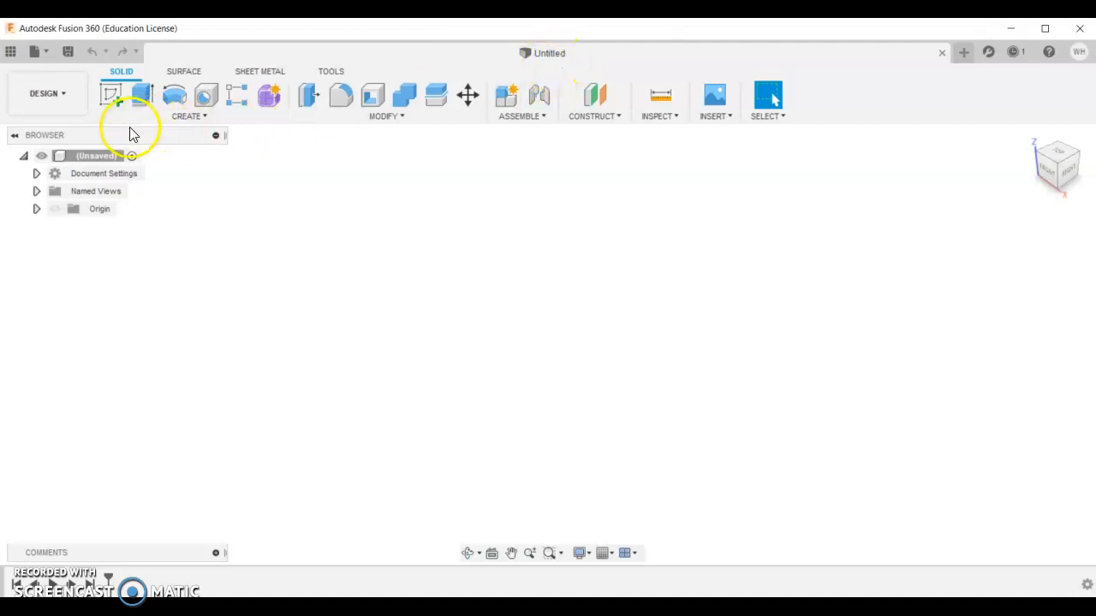
mouse_move(113, 35)
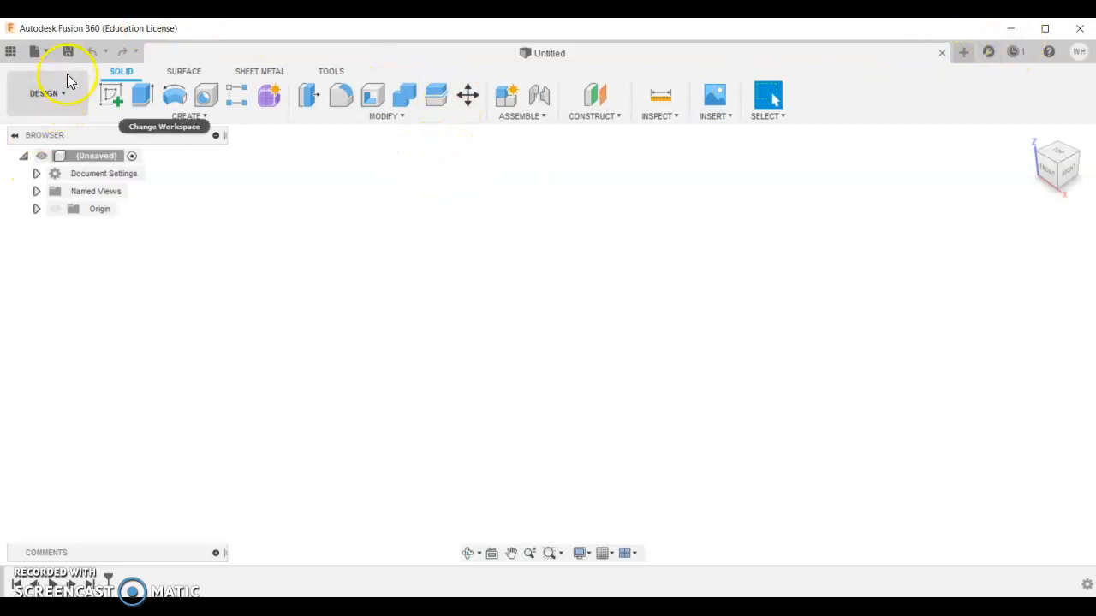
- Start a save and enter 'Slim coffee table' for the project location
click(69, 51)
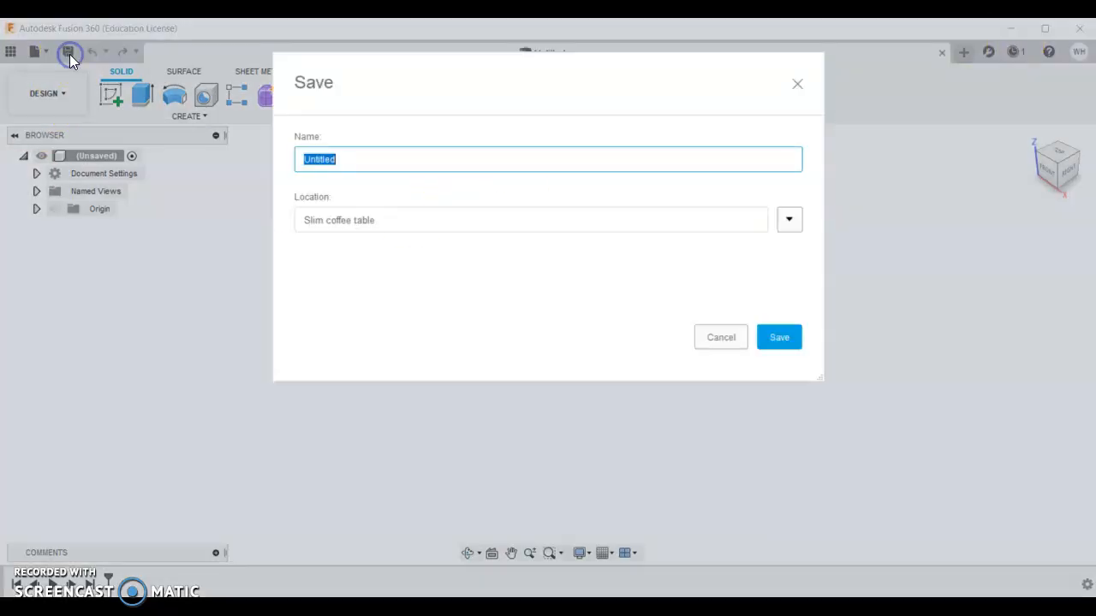
click(788, 219)
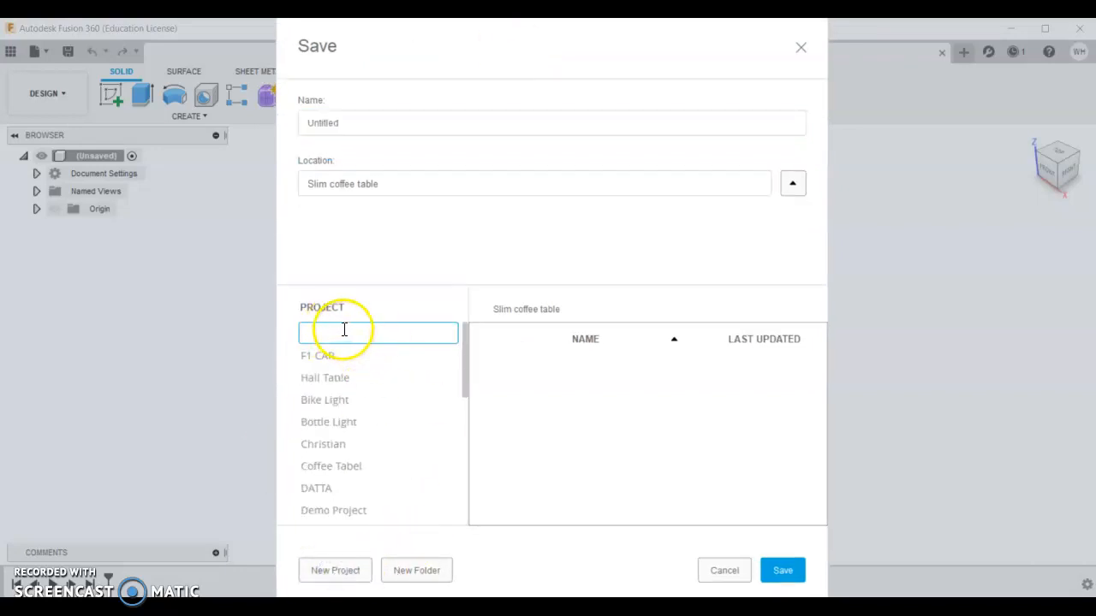
text(Slim coffee table)
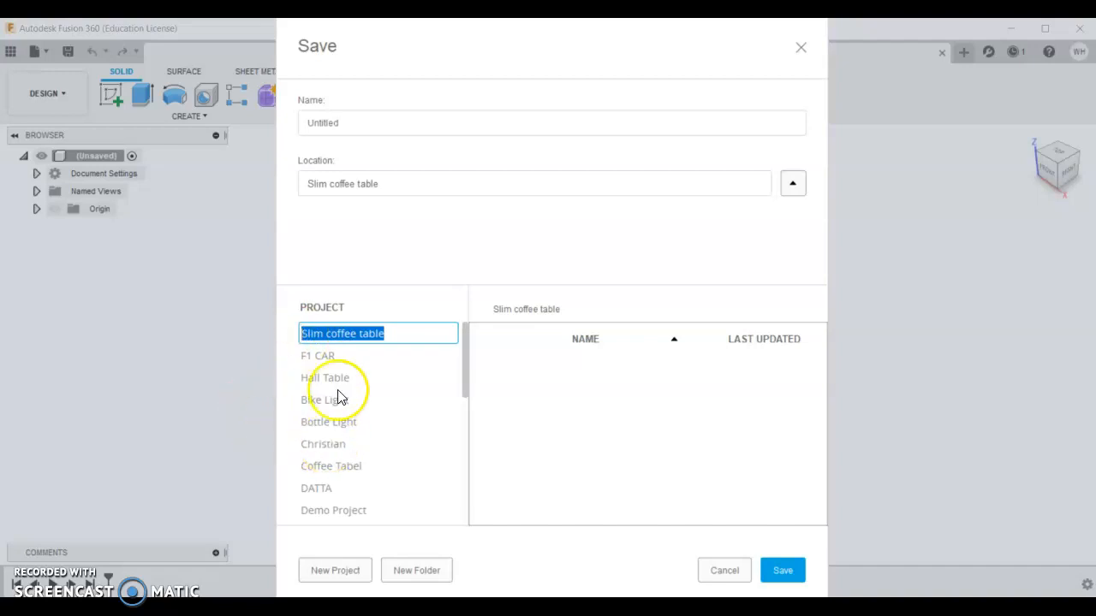
mouse_move(385, 377)
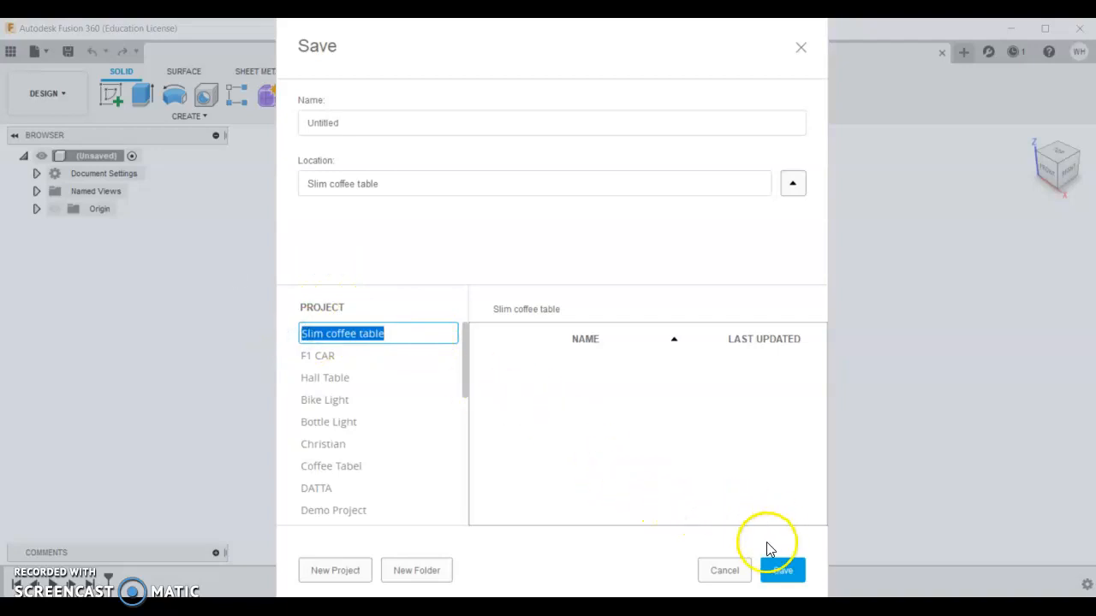
mouse_move(666, 524)
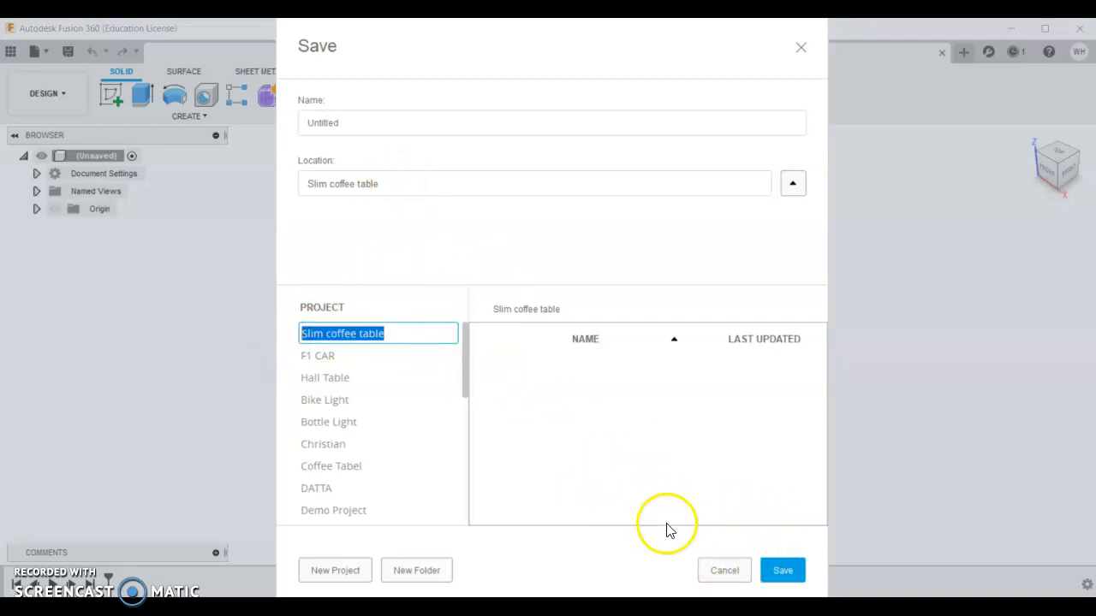
mouse_move(825, 177)
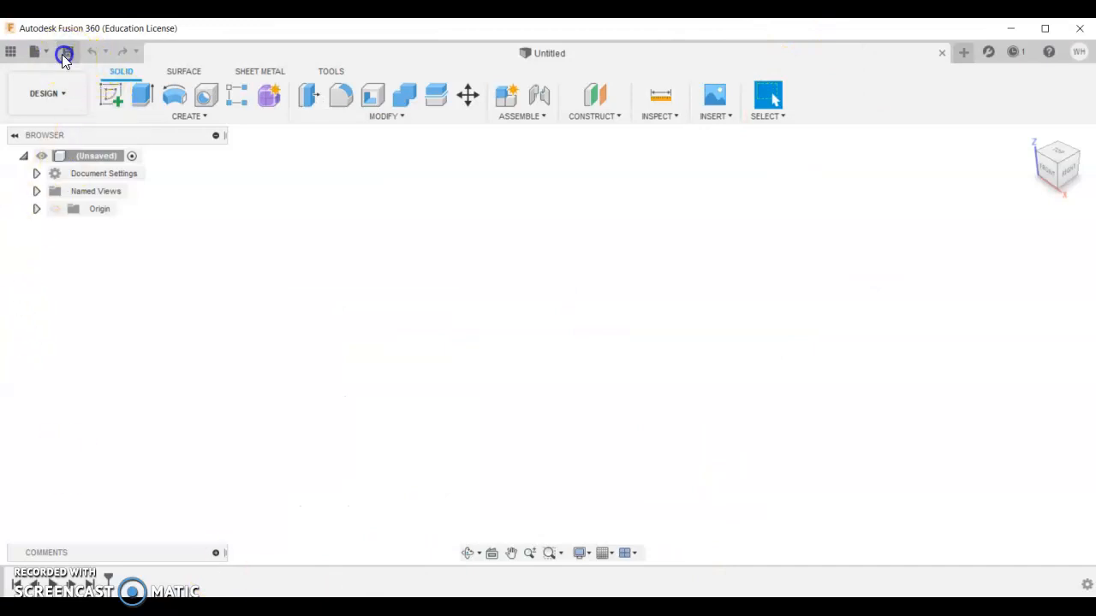
- Name the design 'Slim coffee table' and save it into that project
click(67, 52)
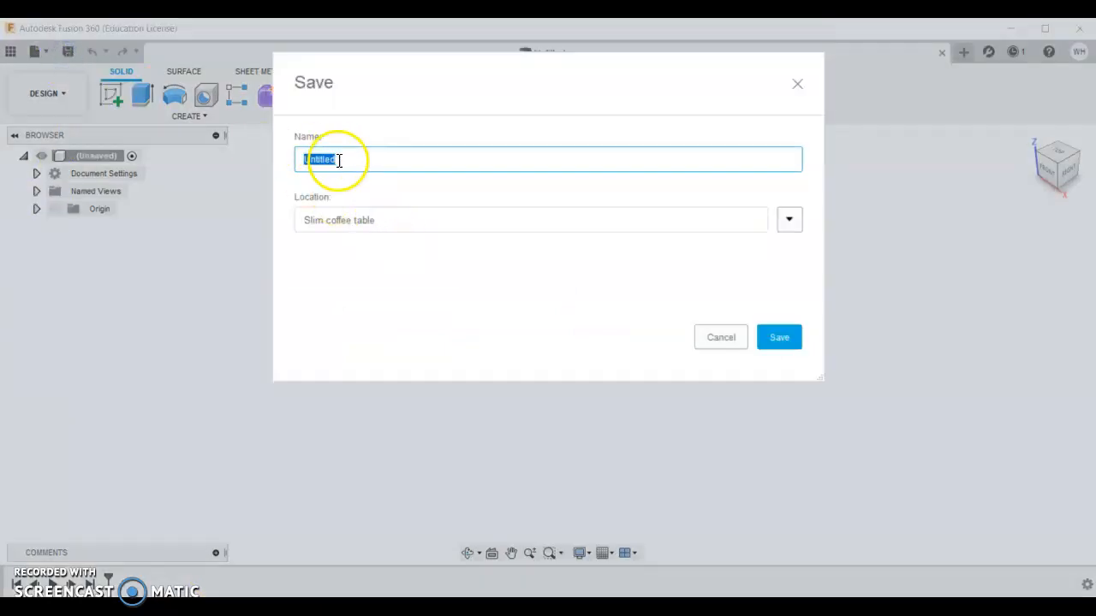
click(335, 161)
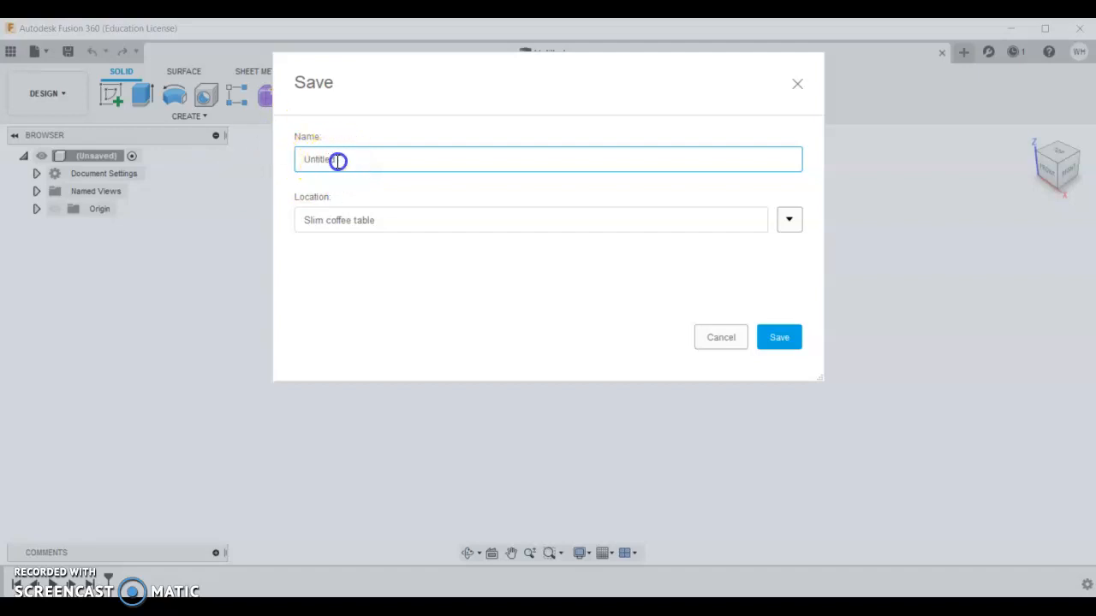
text(Slim coffee table)
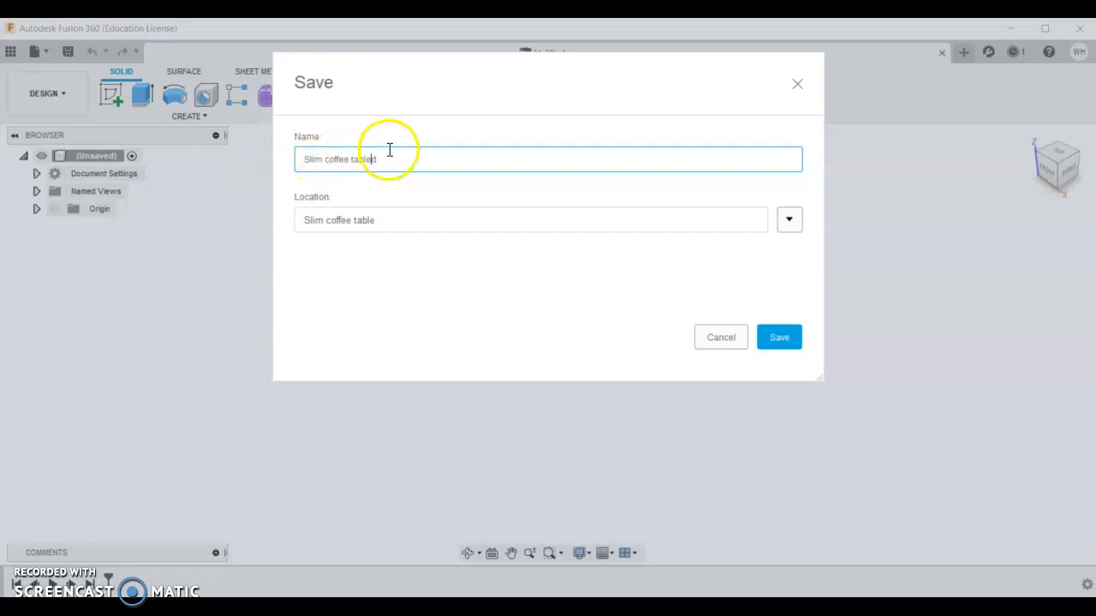
mouse_move(459, 253)
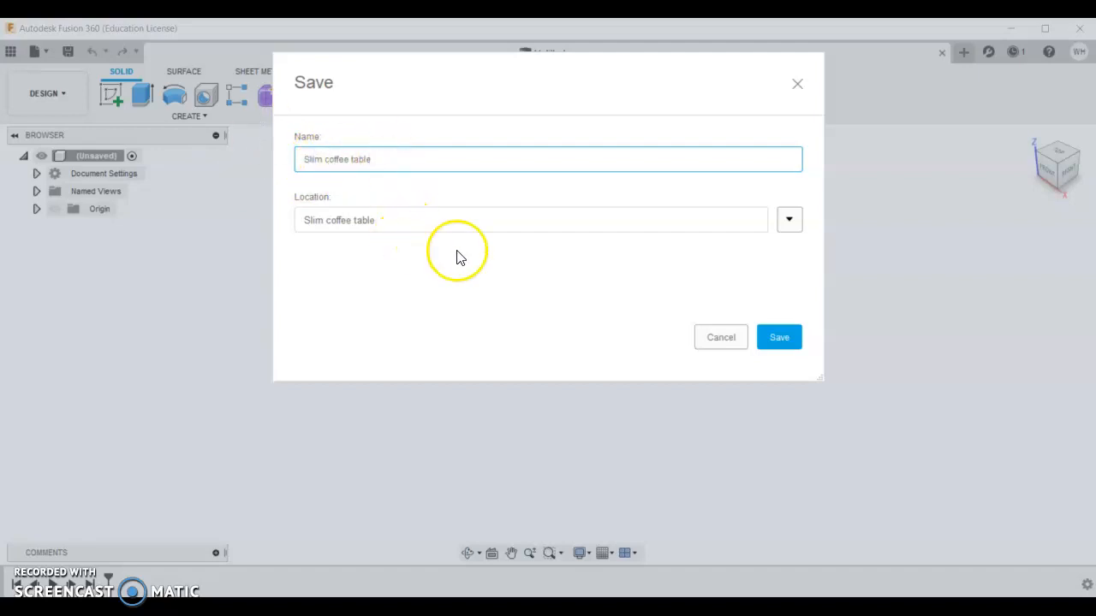
mouse_move(777, 336)
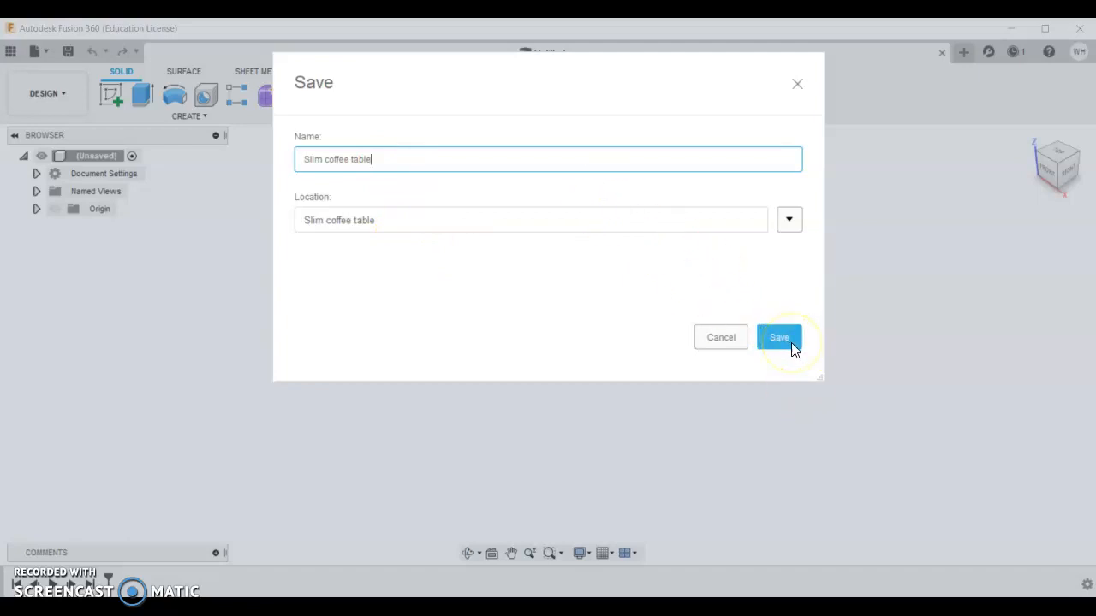
click(779, 335)
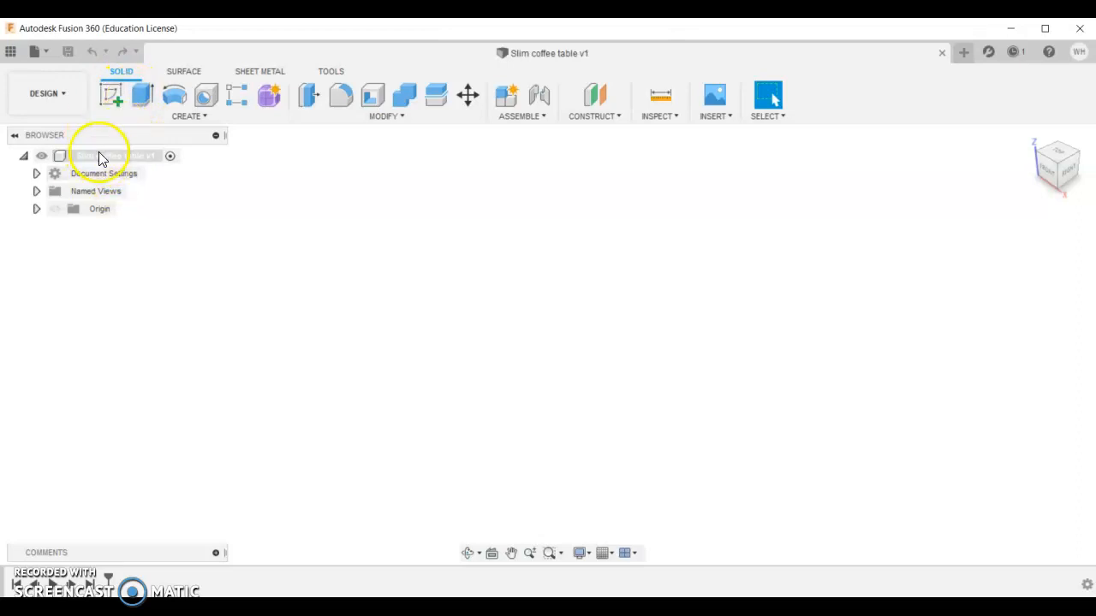
- Create a new component named 'Top panel' under the root of the design
right_click(111, 154)
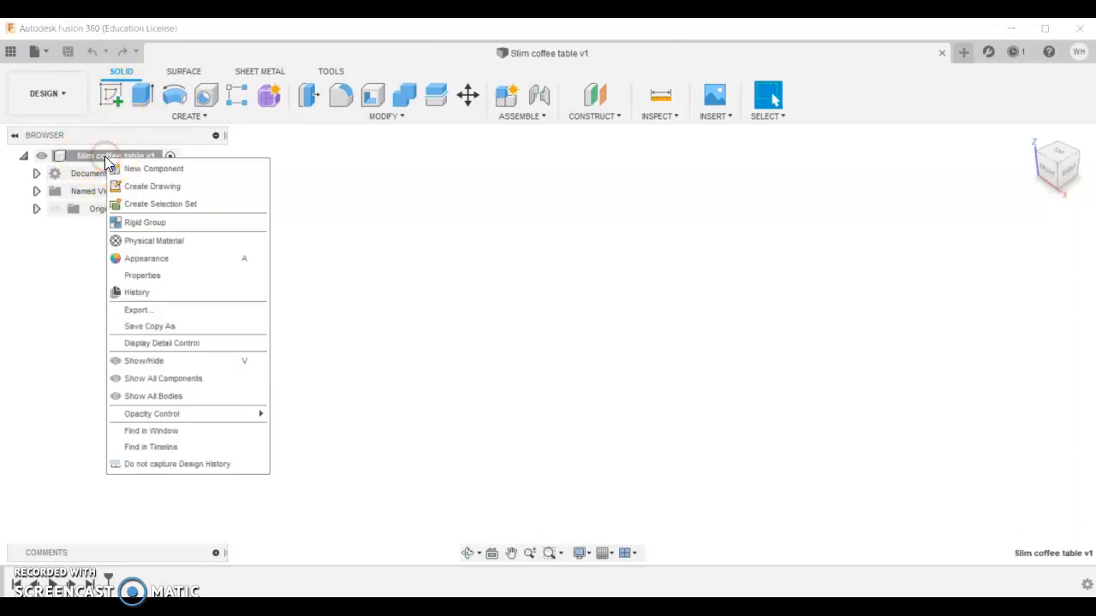
mouse_move(153, 309)
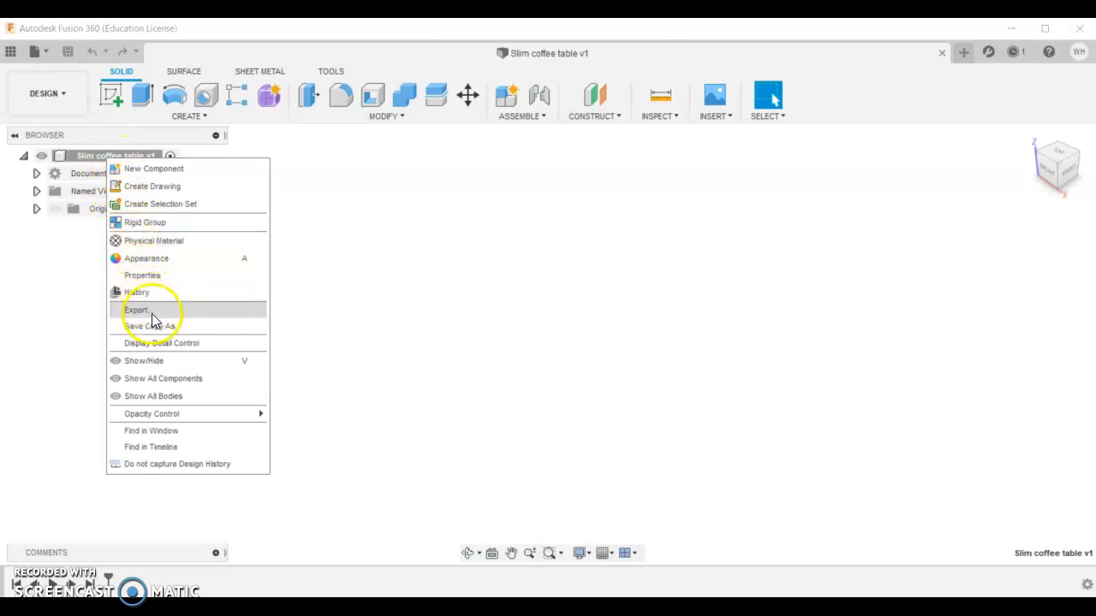
mouse_move(157, 350)
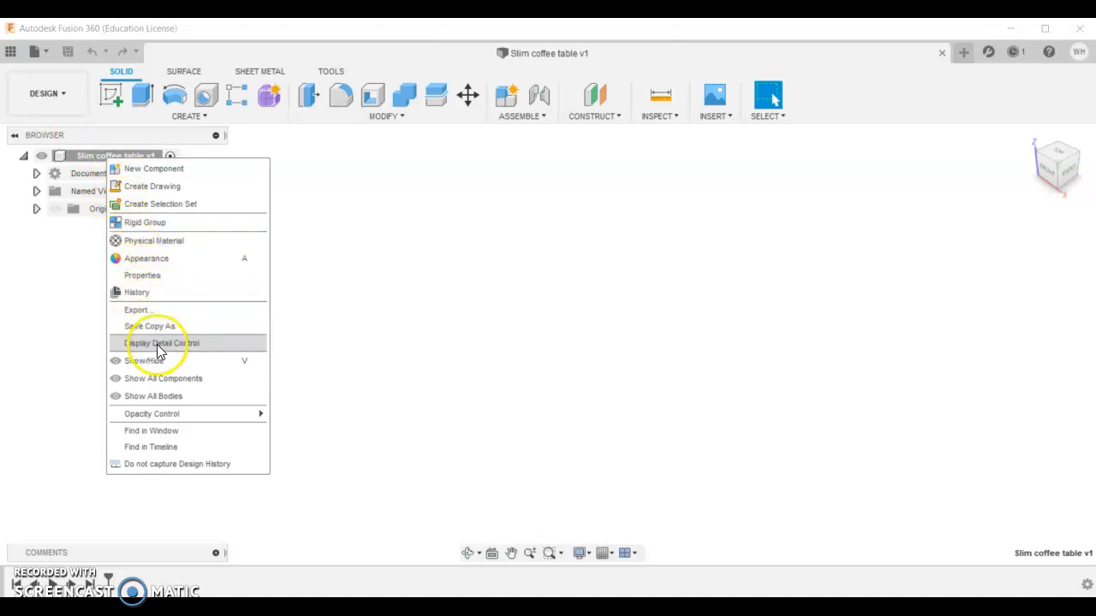
mouse_move(158, 186)
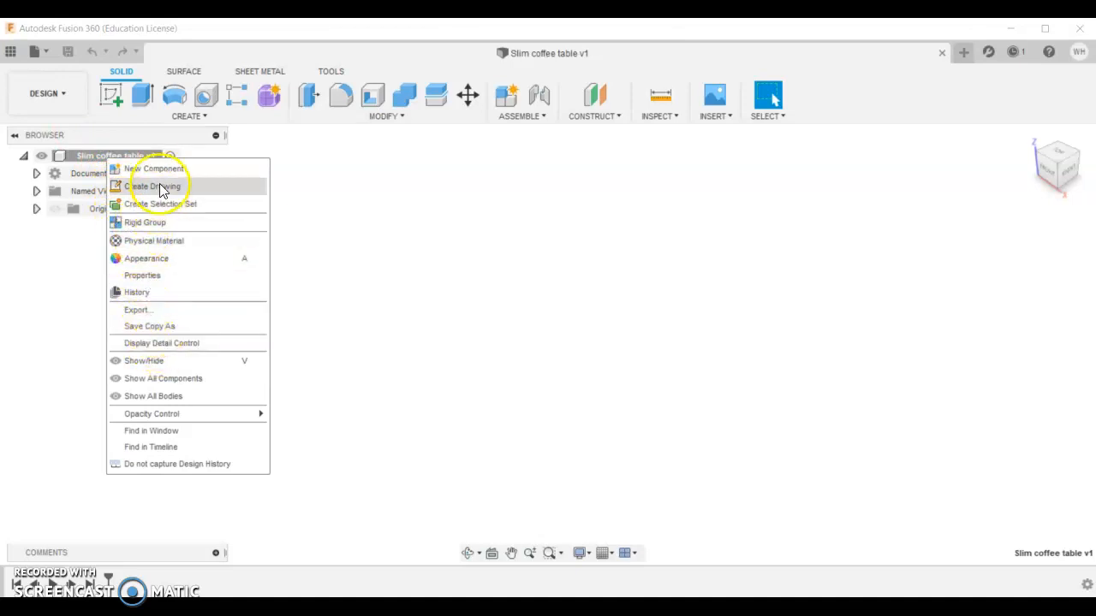
click(154, 170)
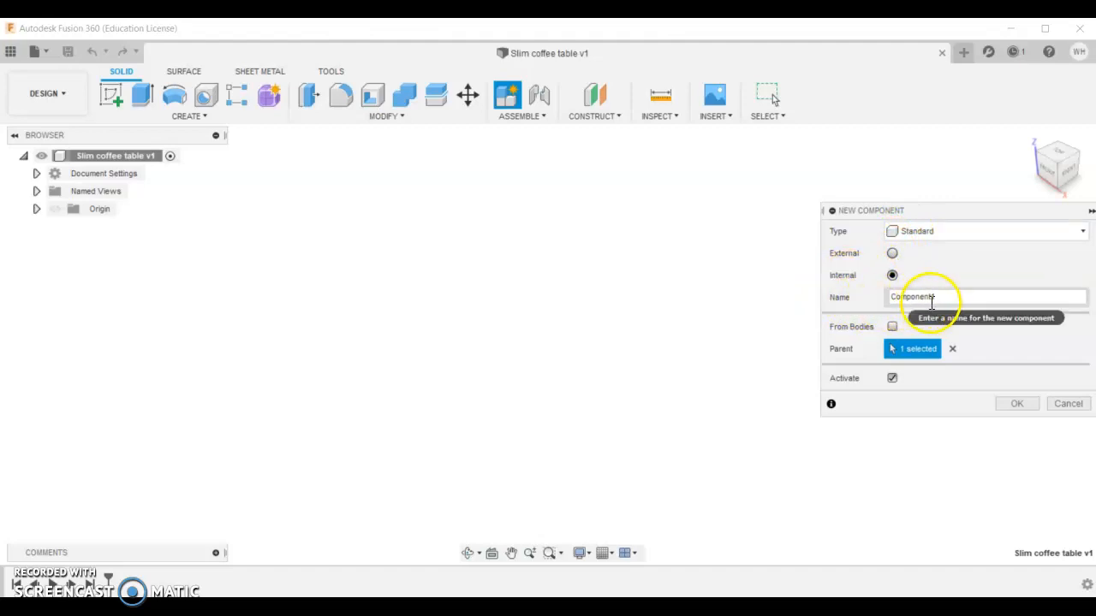
click(924, 296)
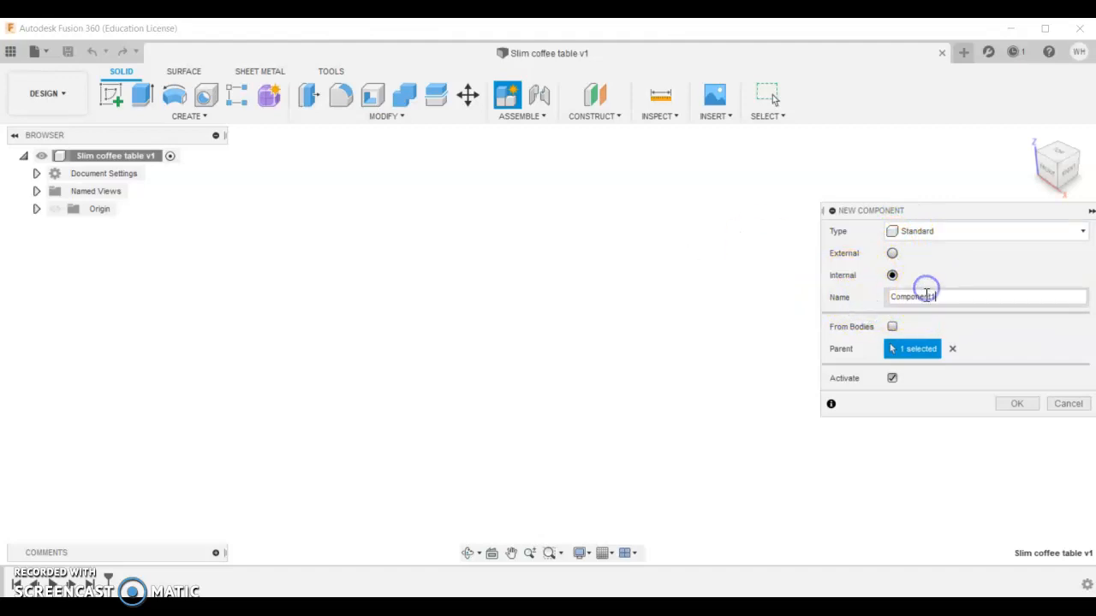
text(Top)
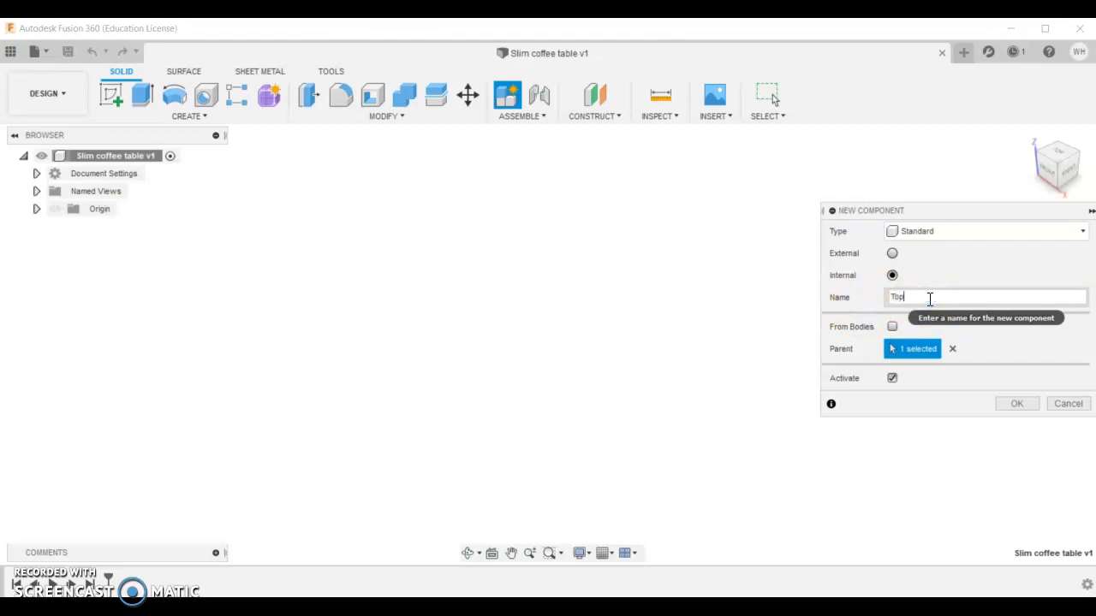
text(panel)
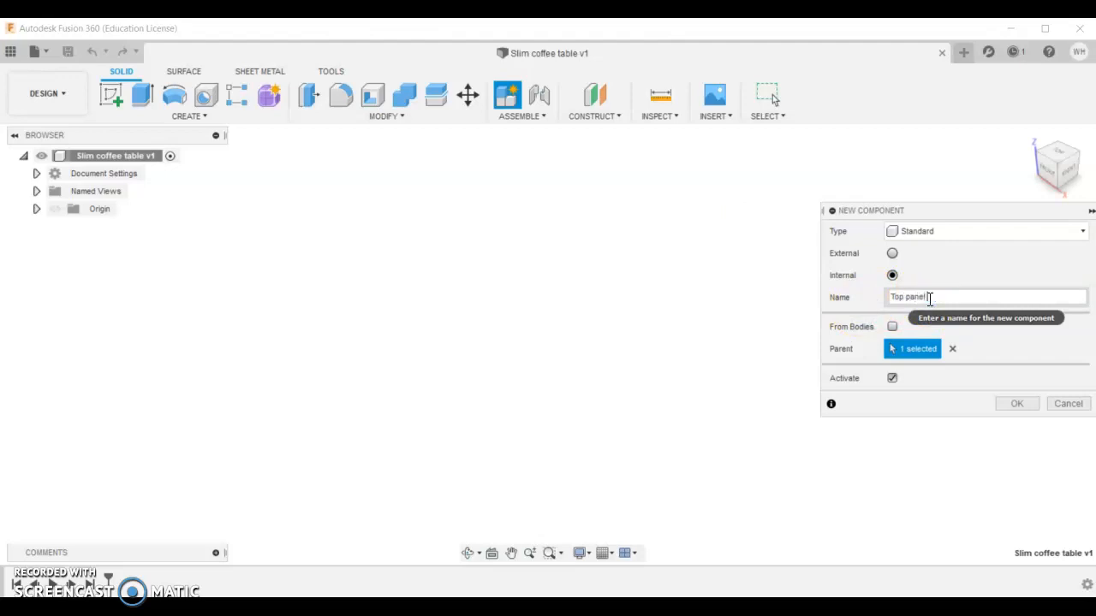
click(1016, 404)
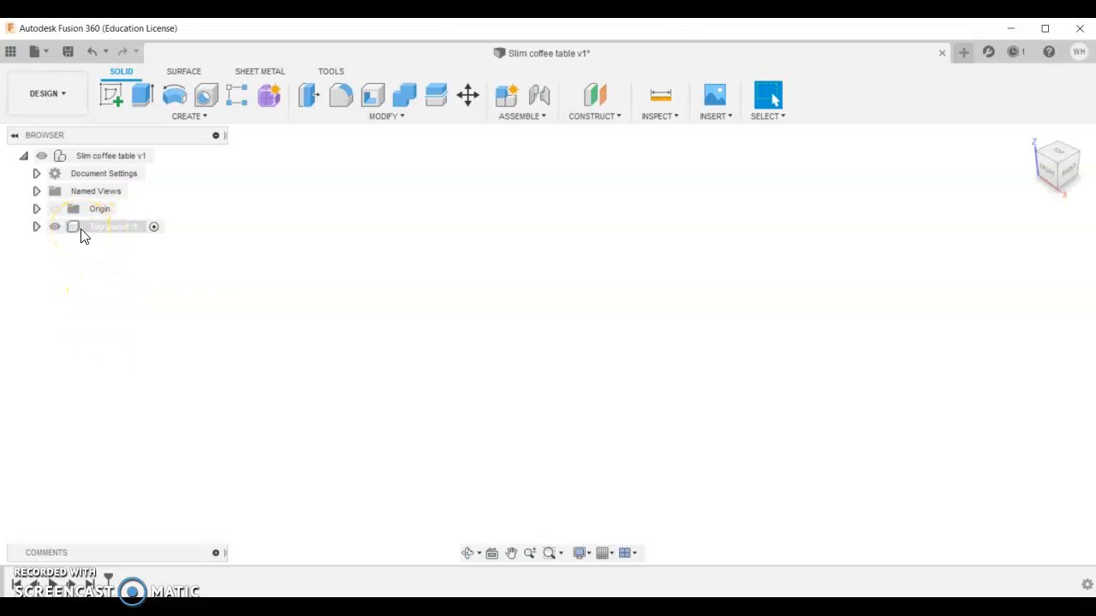
- Start a new sketch on an origin plane inside the Top panel component
click(111, 226)
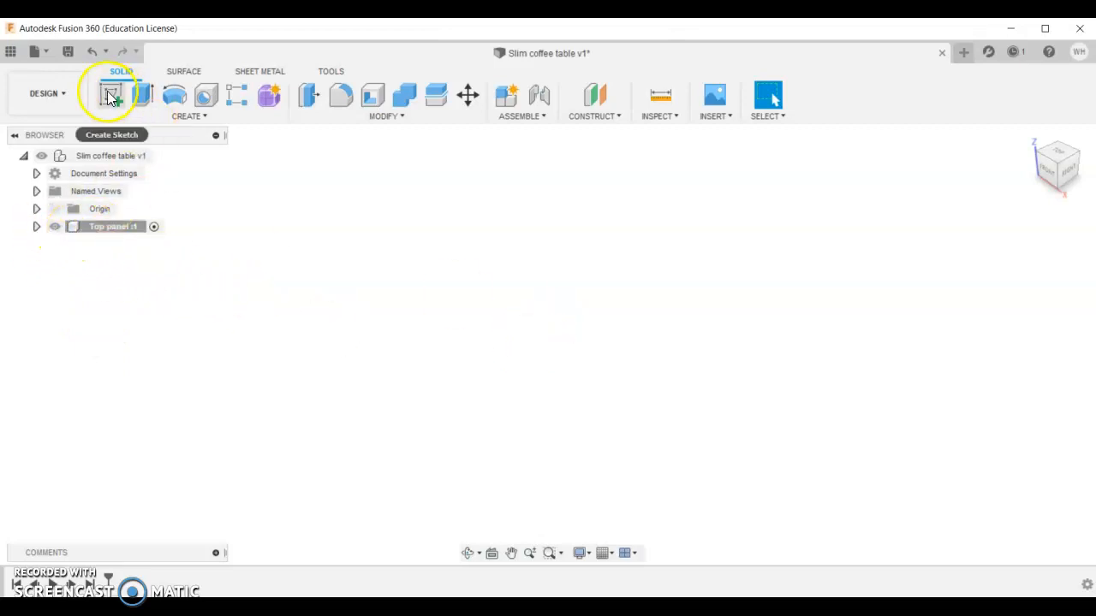
click(113, 95)
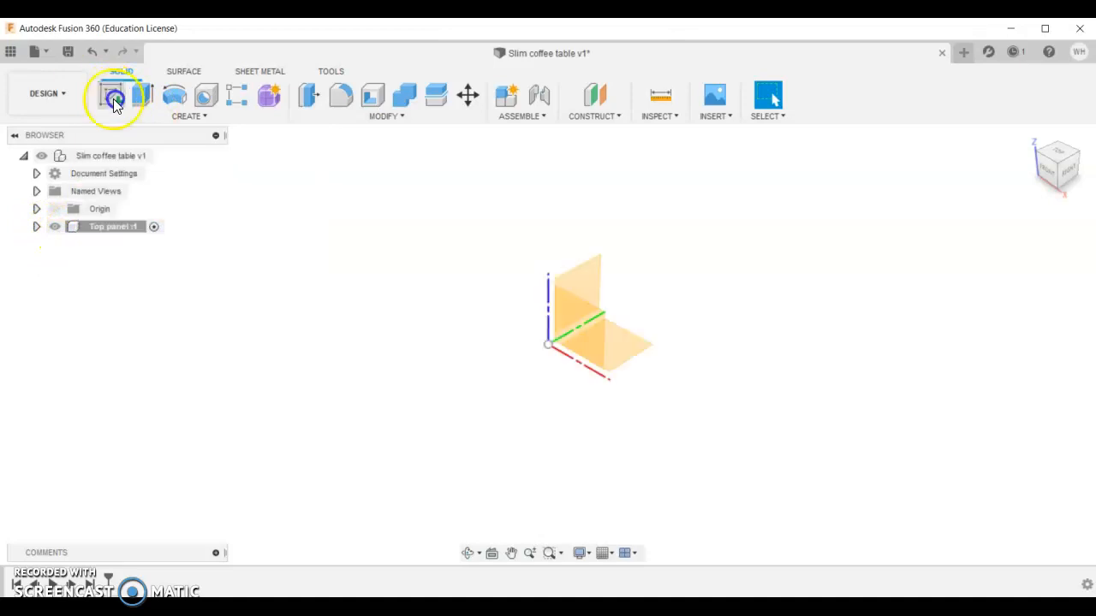
click(111, 94)
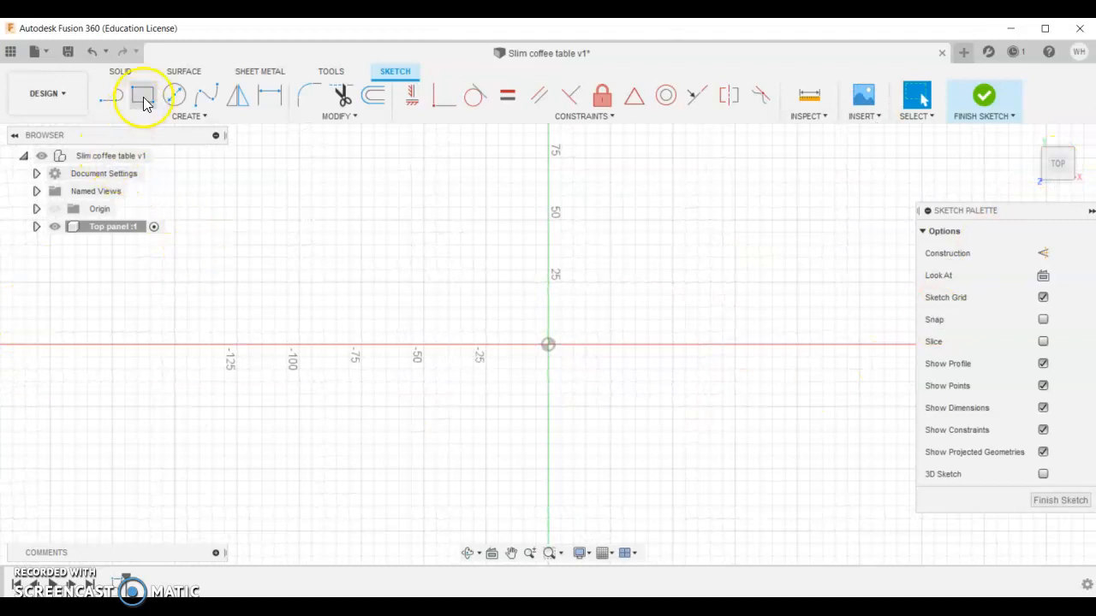
- Draw a centre rectangle from the origin and enter its width and height dimensions
click(144, 96)
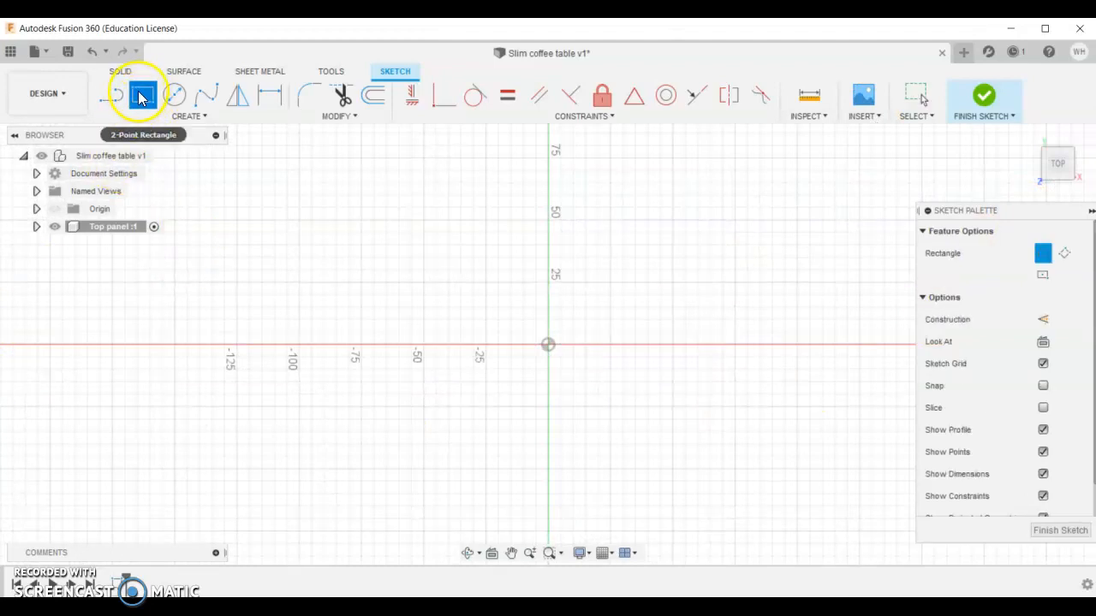
click(188, 116)
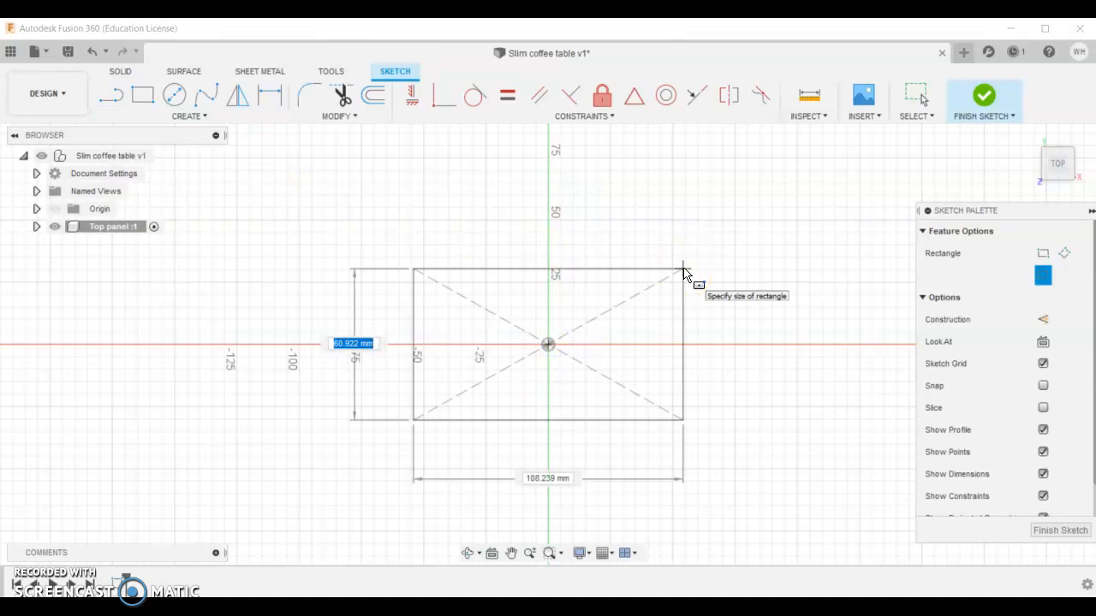
text(400-)
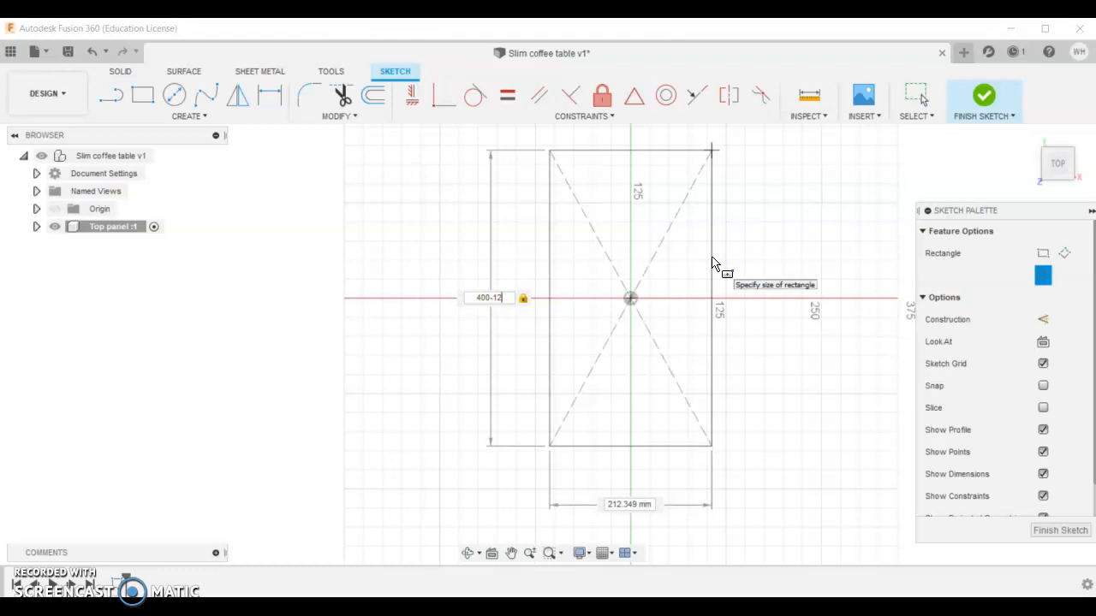
text(1)
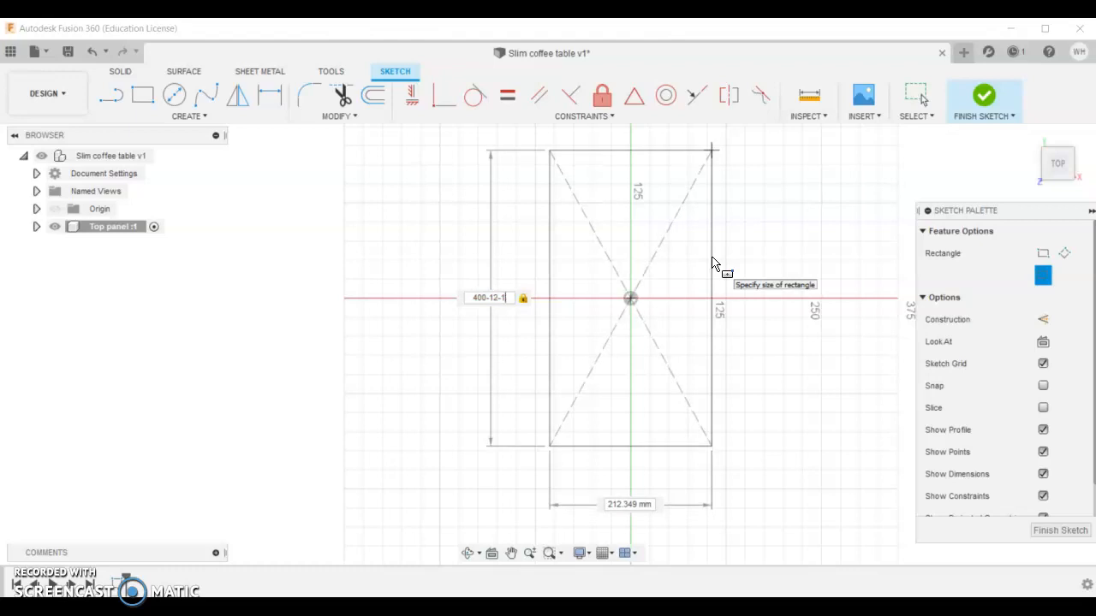
text(2 mm - 12 mm)
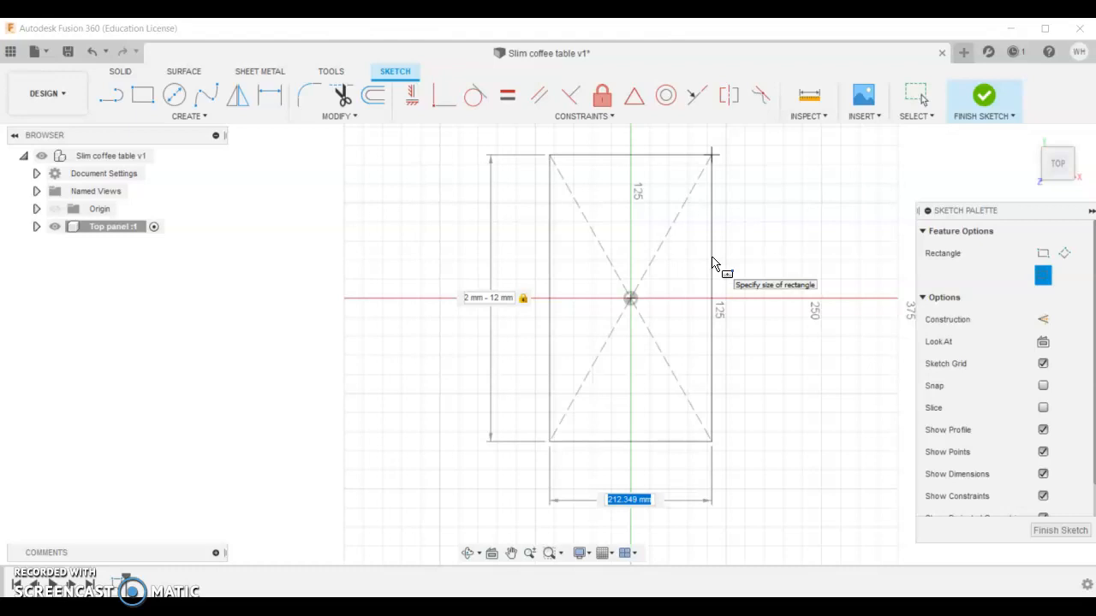
text(600)
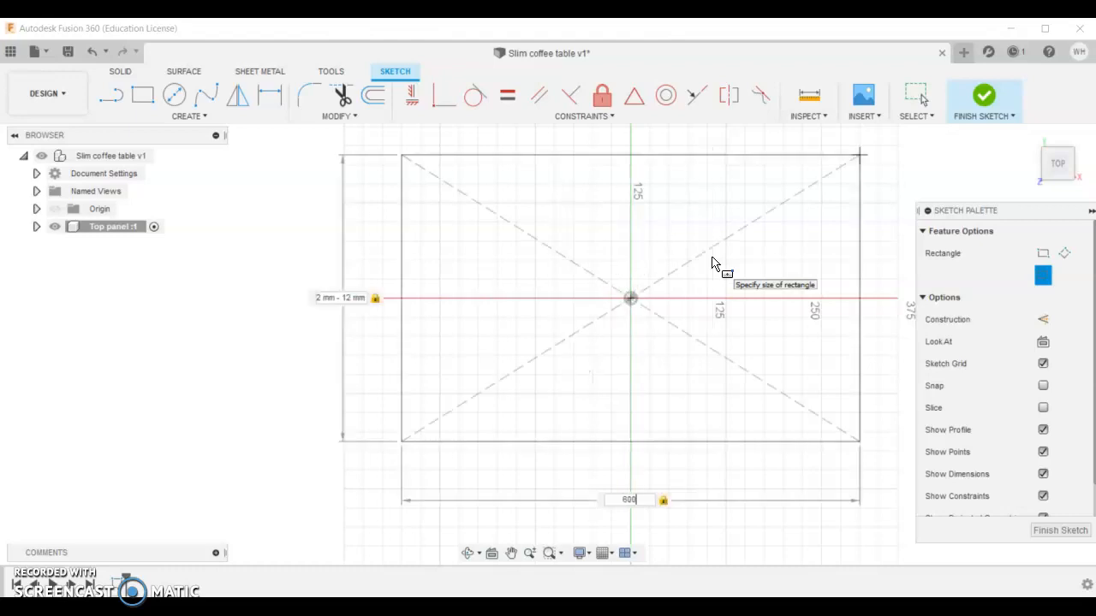
text(-)
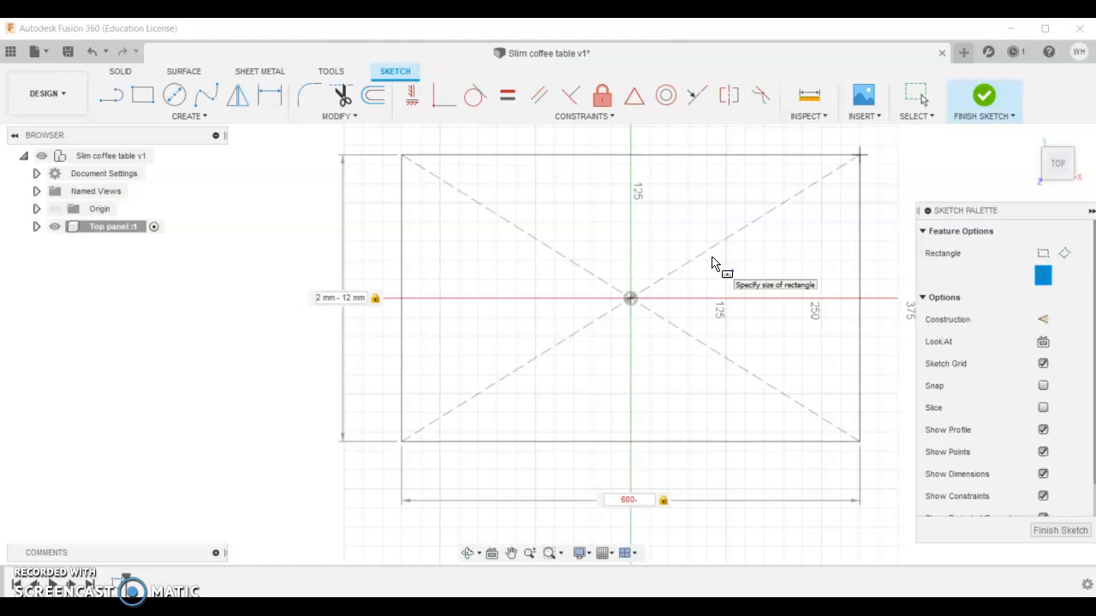
text(-17)
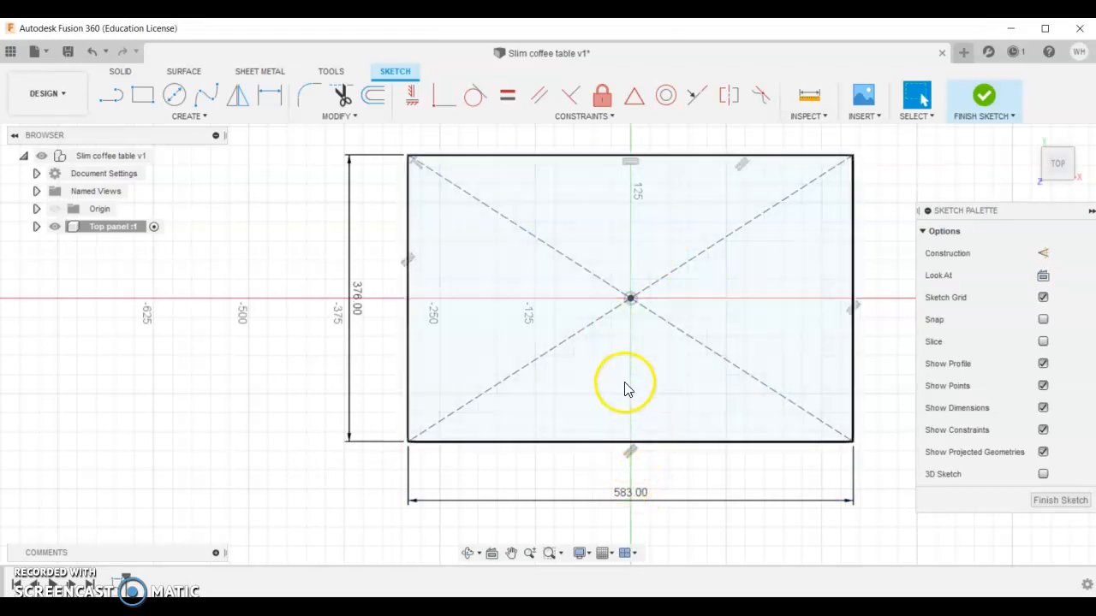
mouse_move(534, 397)
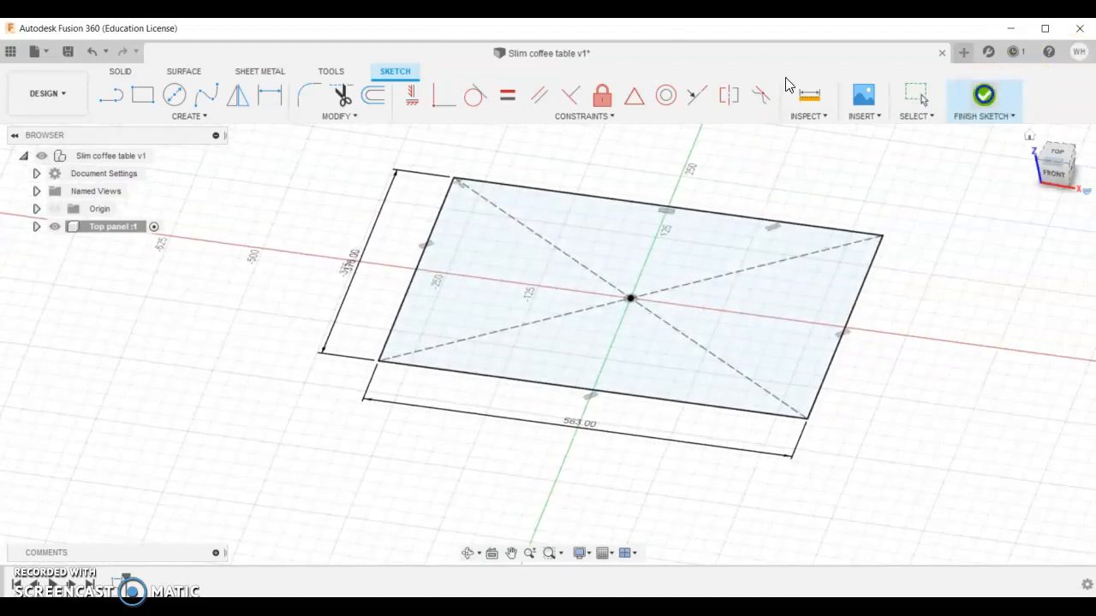
- Finish the rectangle sketch and return to solid modelling
click(982, 94)
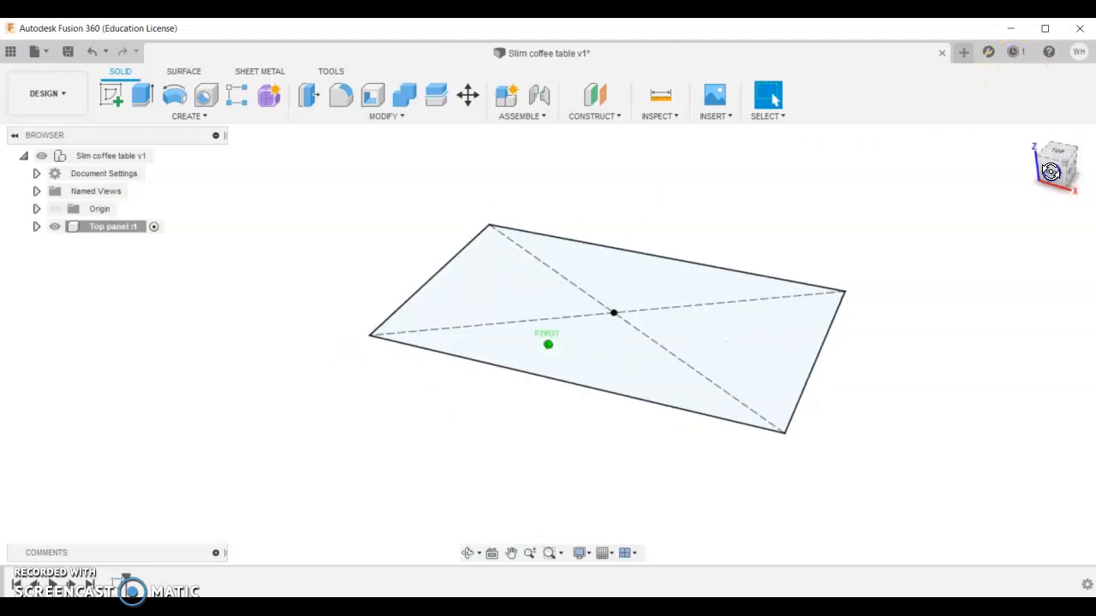
- Extrude the rectangle profile 17 mm into a solid top panel body
click(144, 96)
text(17)
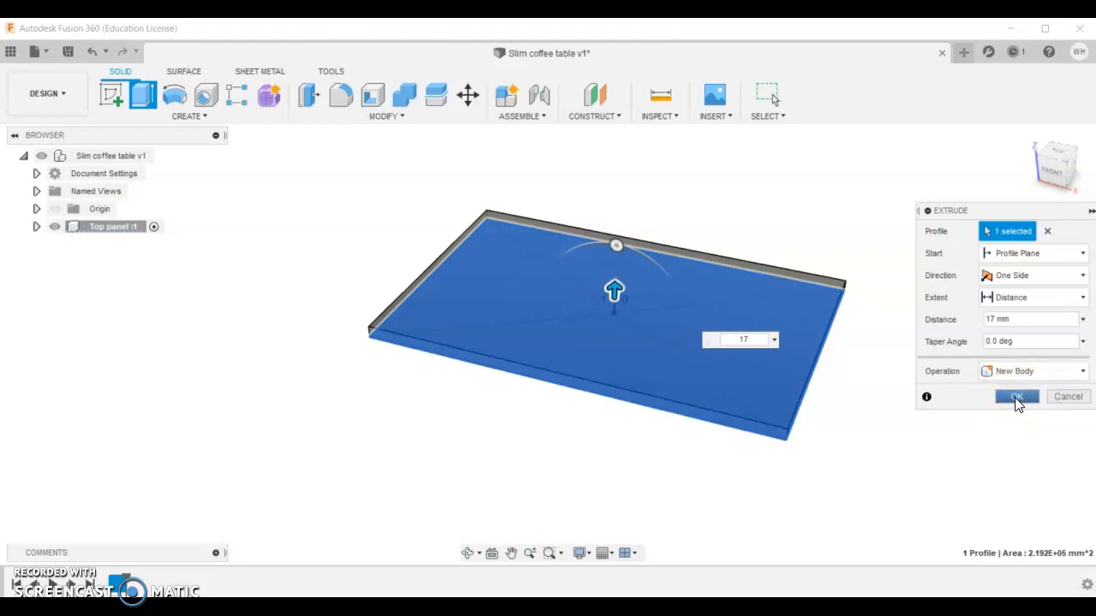
click(1017, 397)
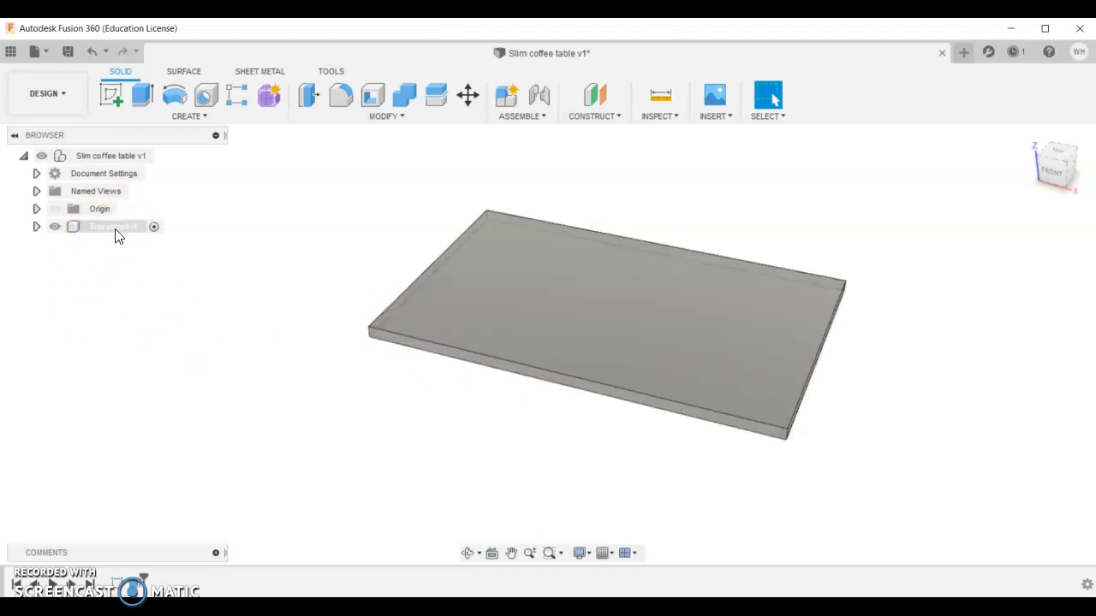
- Copy the Top panel component and paste a second instance into the root design
click(111, 226)
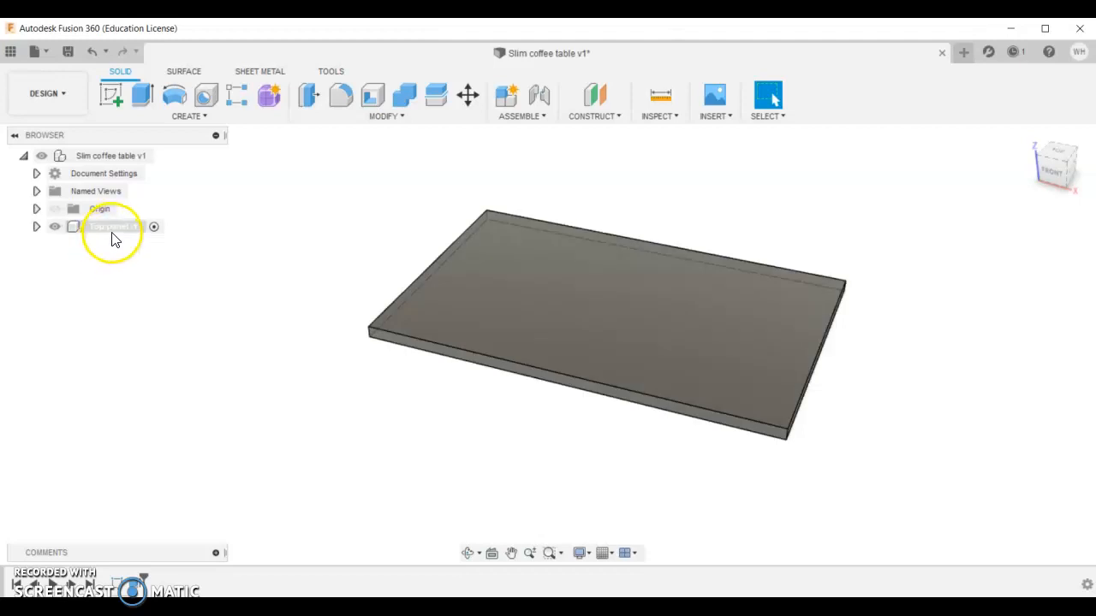
click(111, 226)
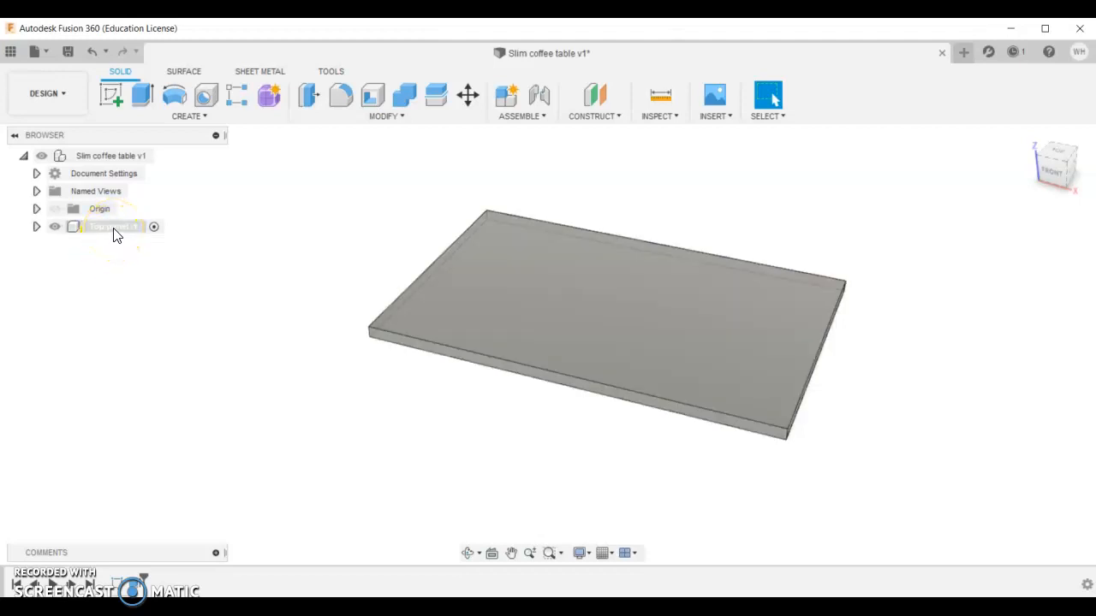
right_click(103, 226)
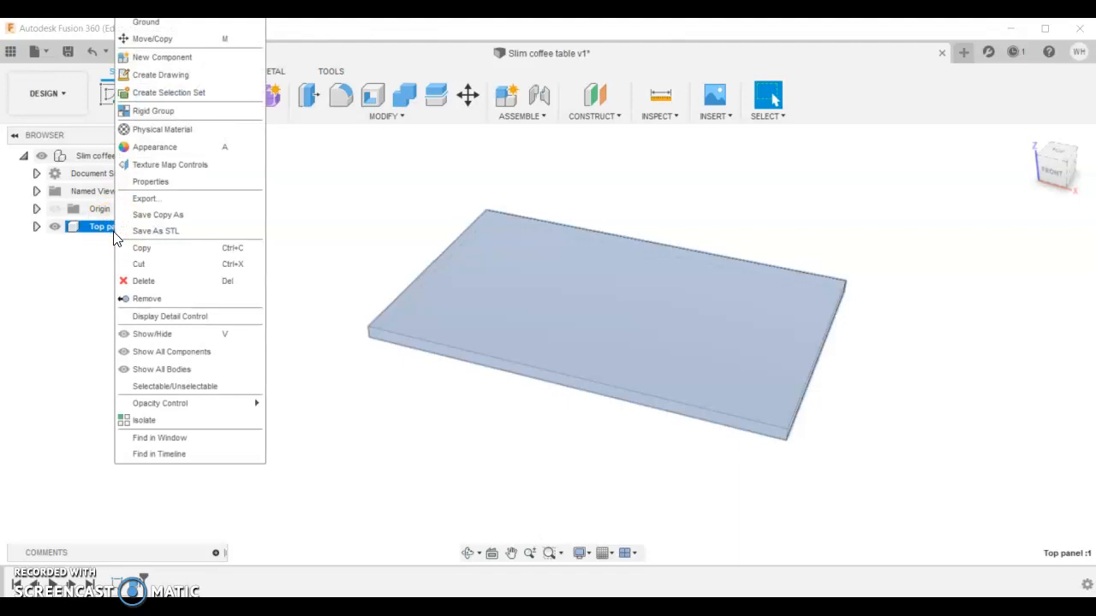
mouse_move(140, 254)
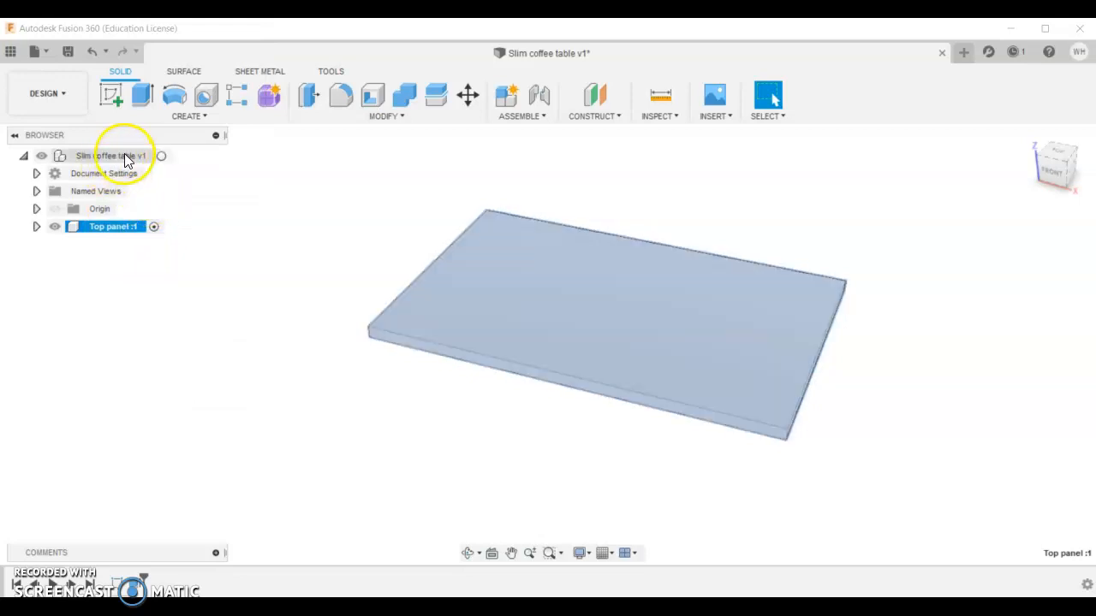
right_click(111, 154)
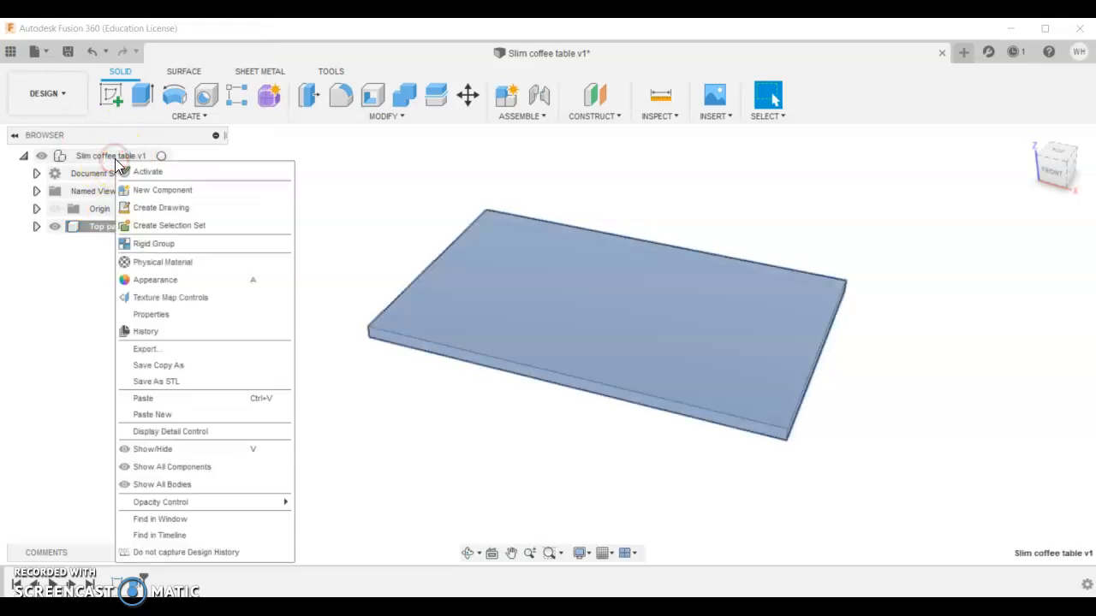
mouse_move(151, 398)
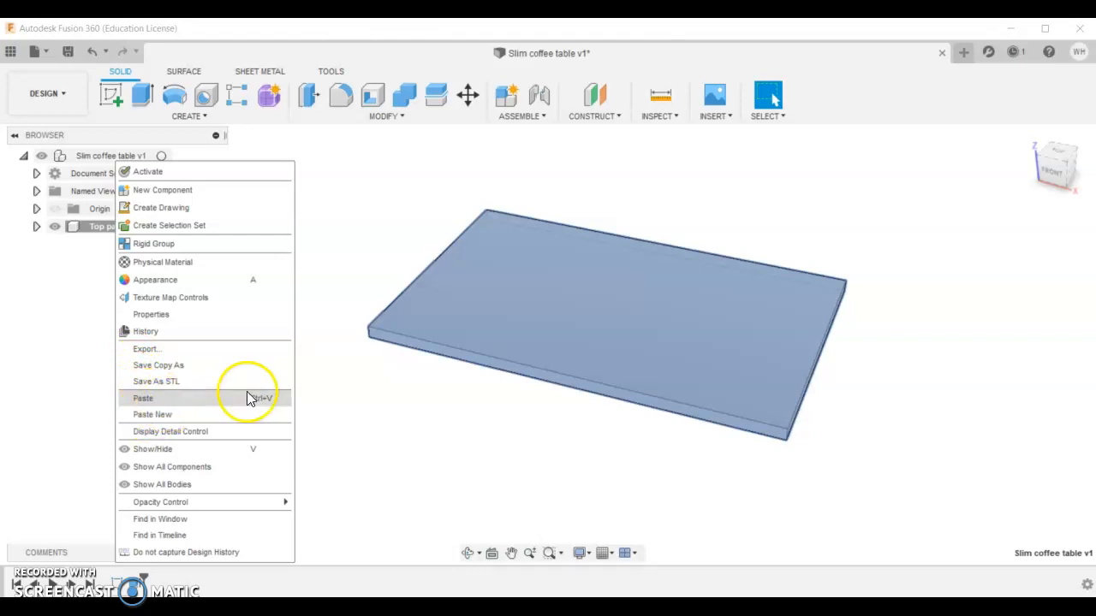
click(144, 398)
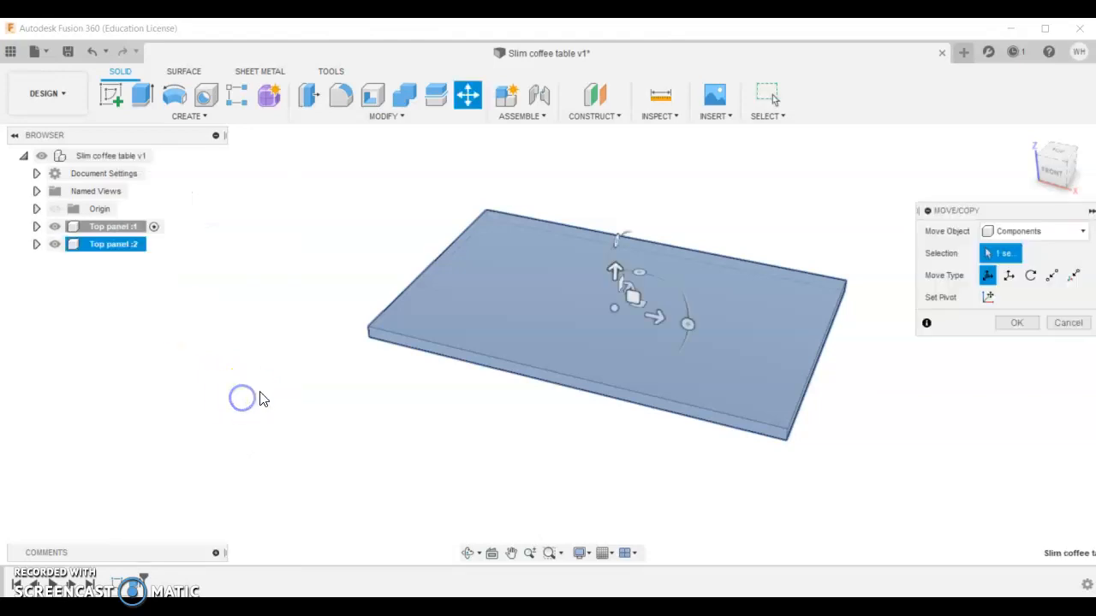
- Move Top panel:2 down 225 mm along Z and toggle activation between the two panels
click(615, 272)
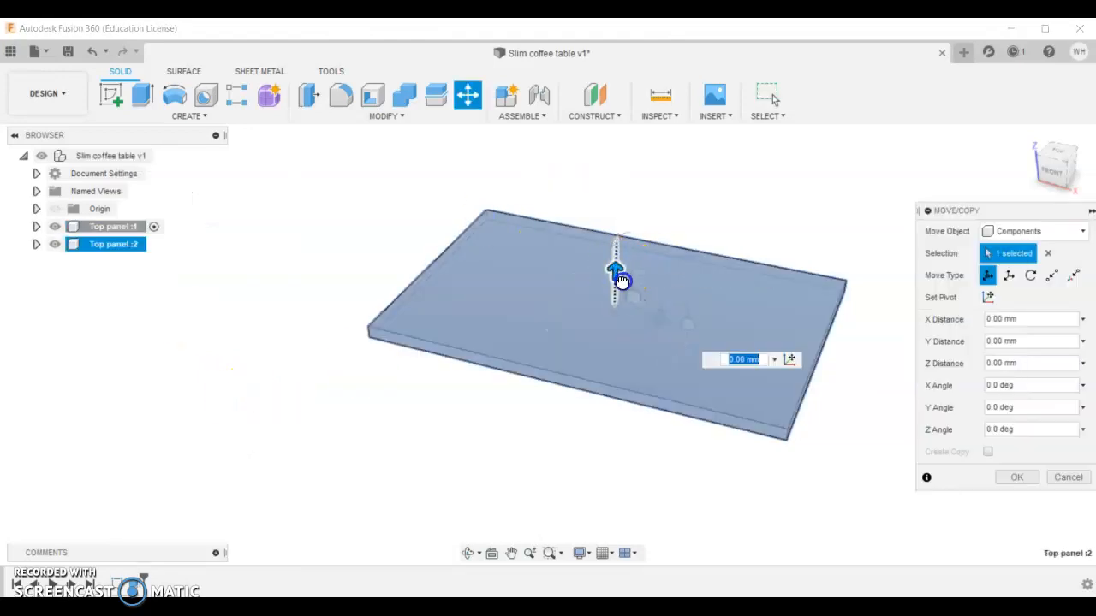
drag(616, 270, 613, 368)
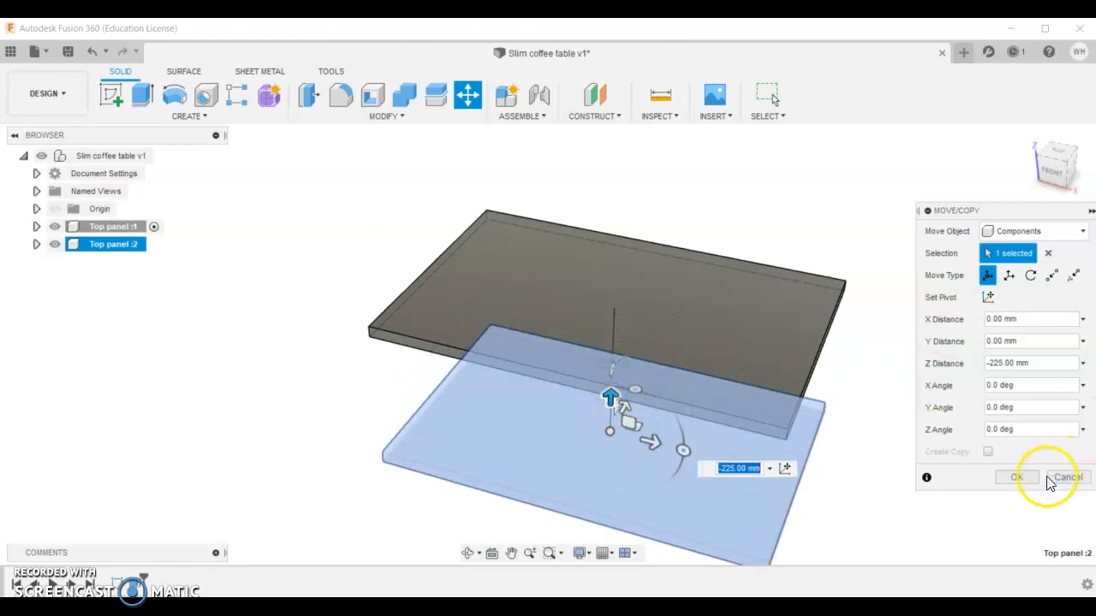
click(1017, 476)
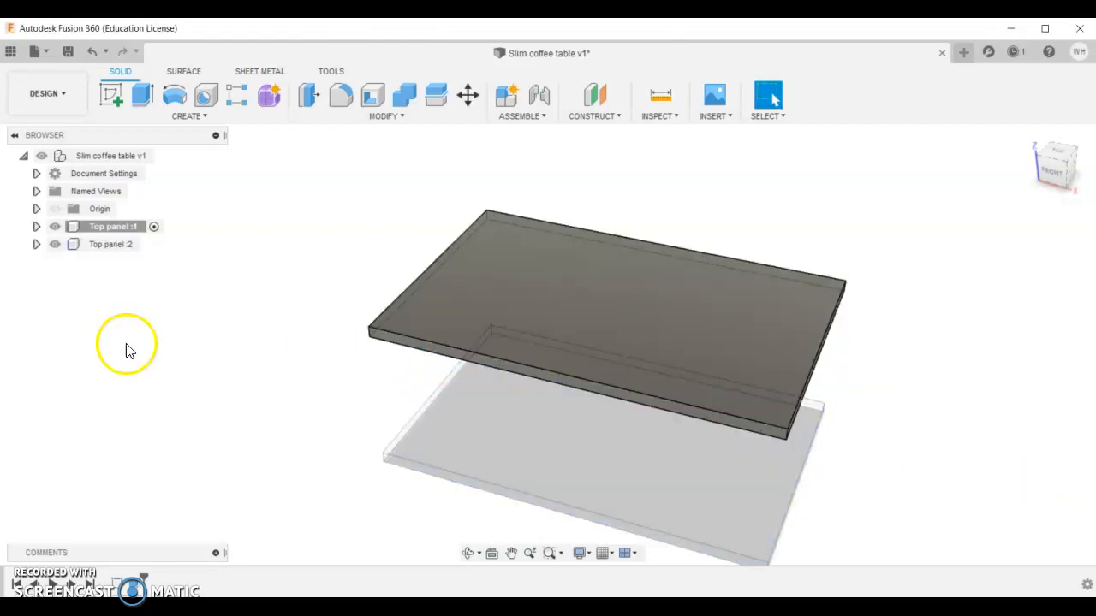
click(111, 243)
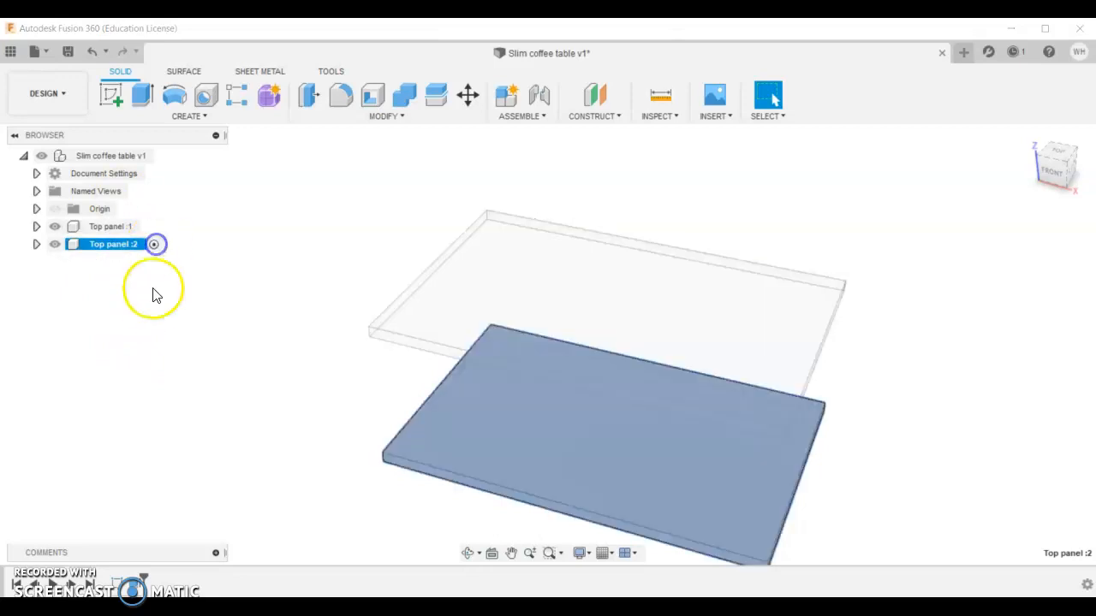
click(113, 225)
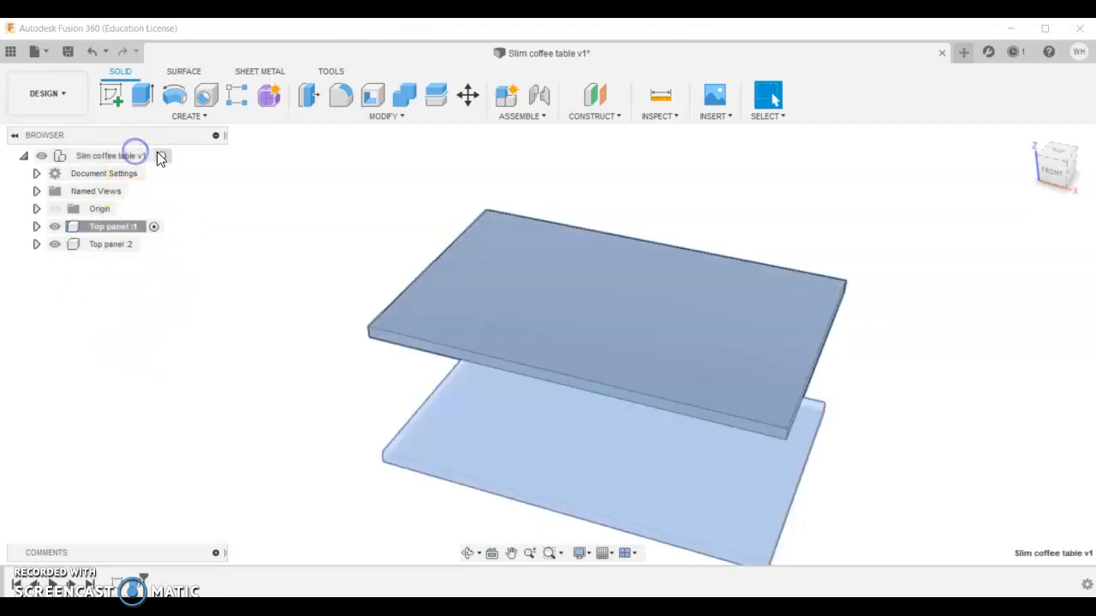
- Activate the root and rename the Top panel components to 'Large panel'
click(112, 154)
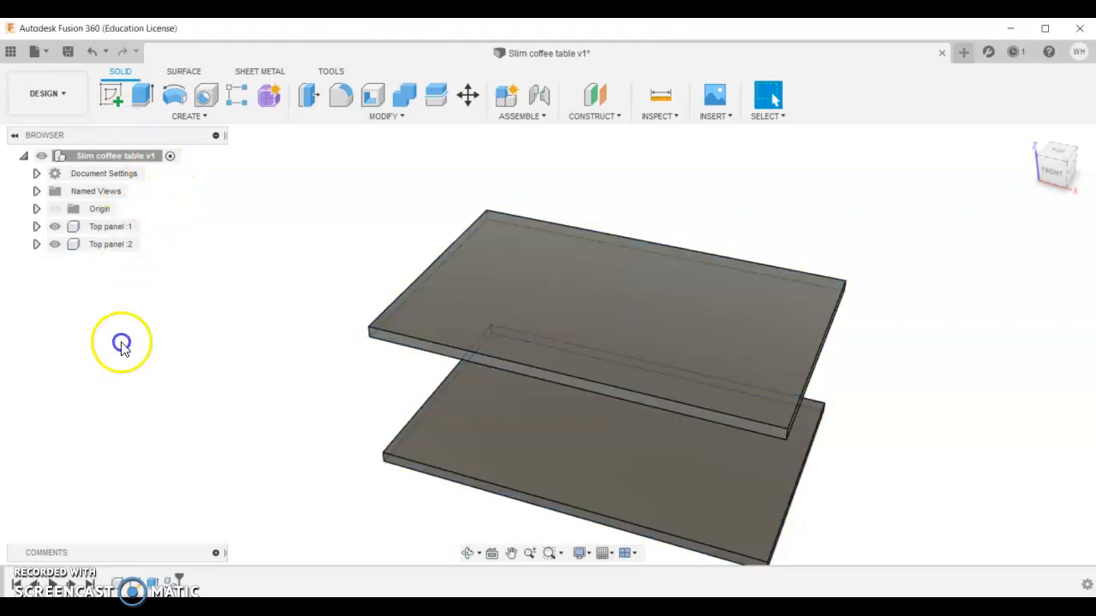
click(106, 226)
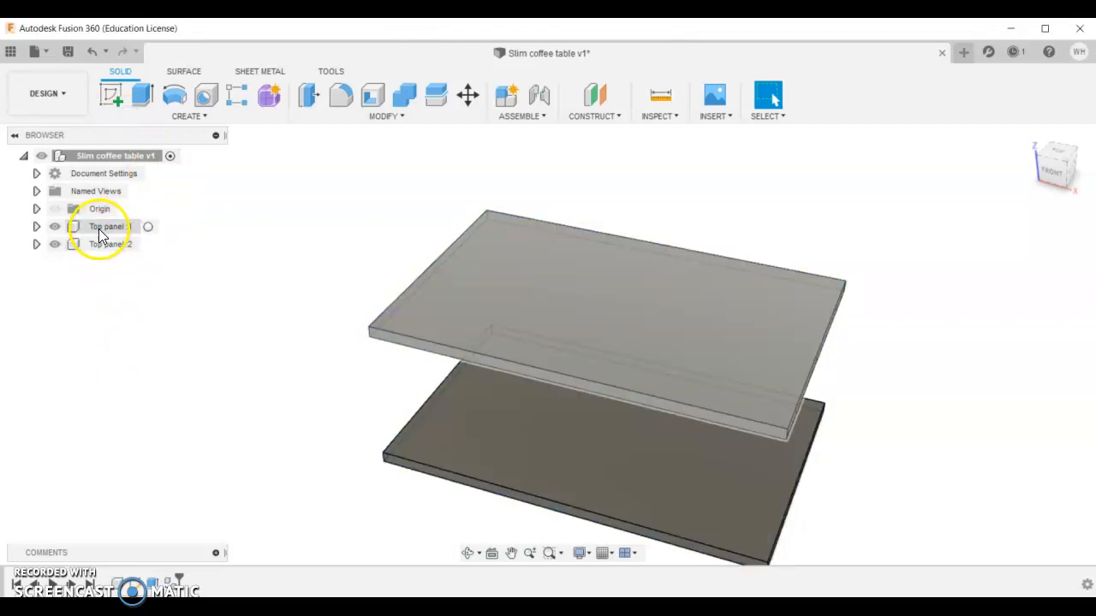
click(106, 226)
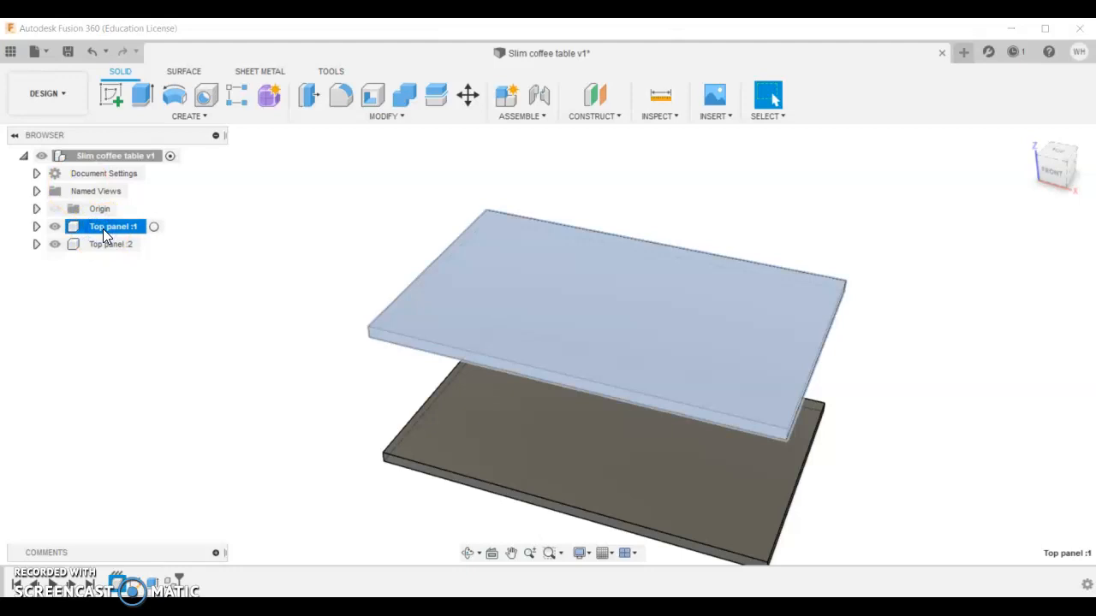
double_click(109, 226)
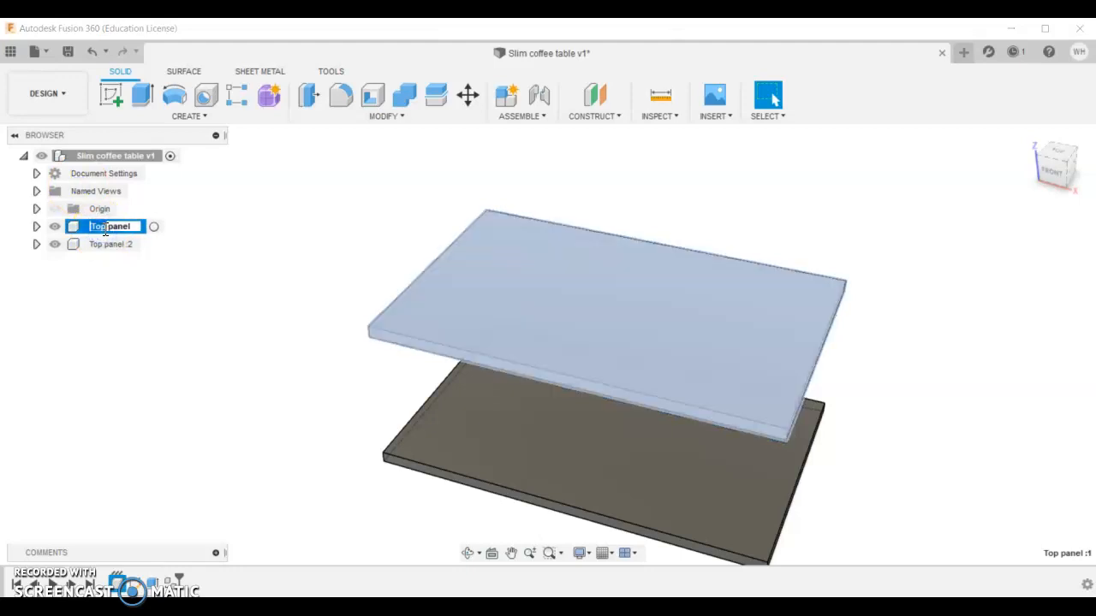
text(Large panel)
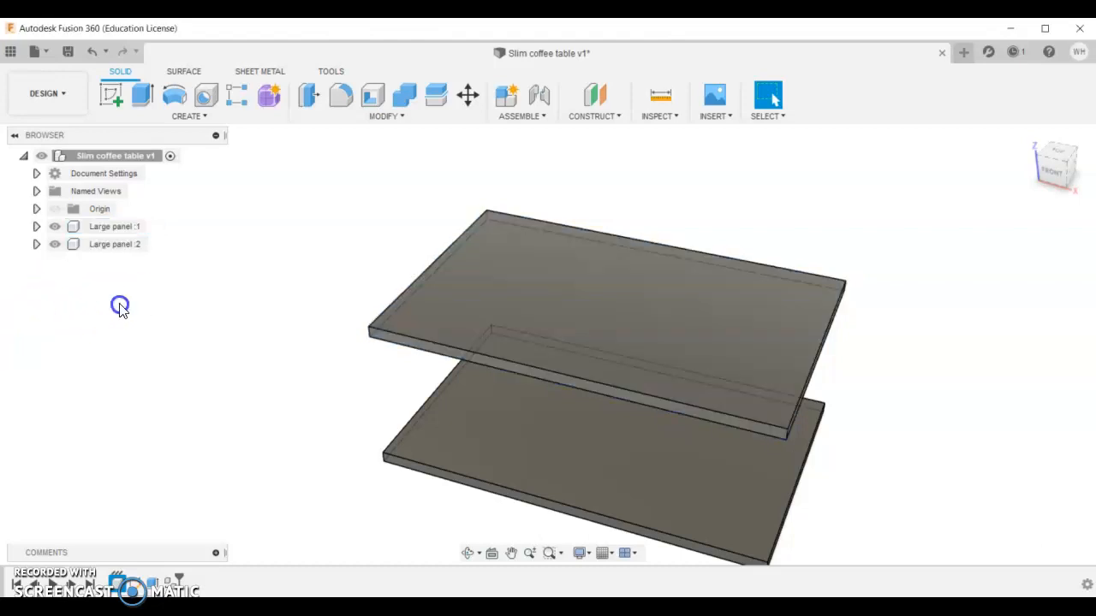
click(113, 243)
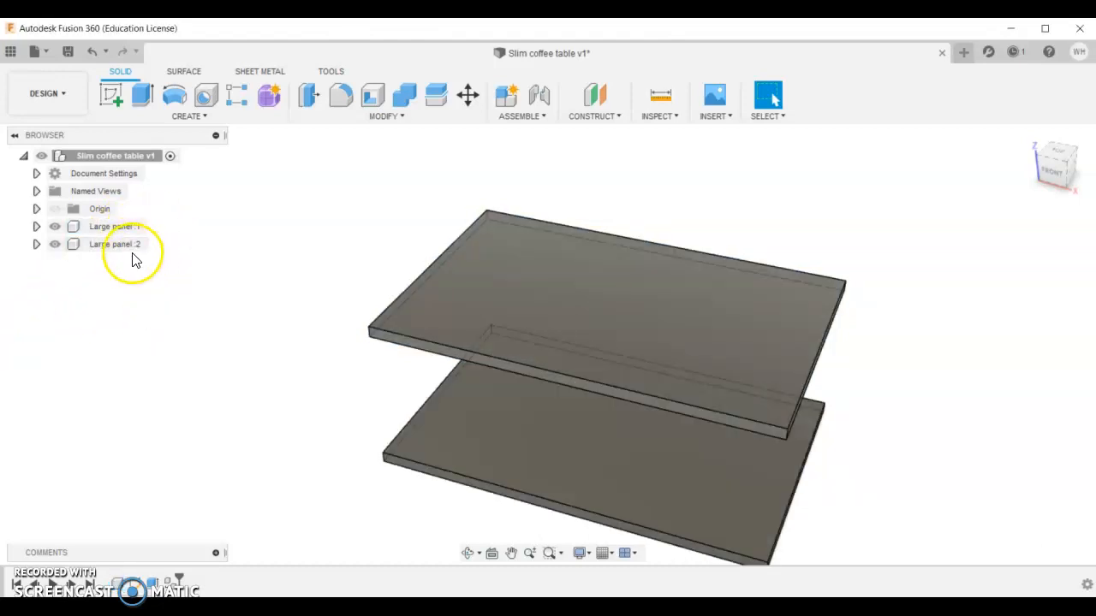
mouse_move(141, 272)
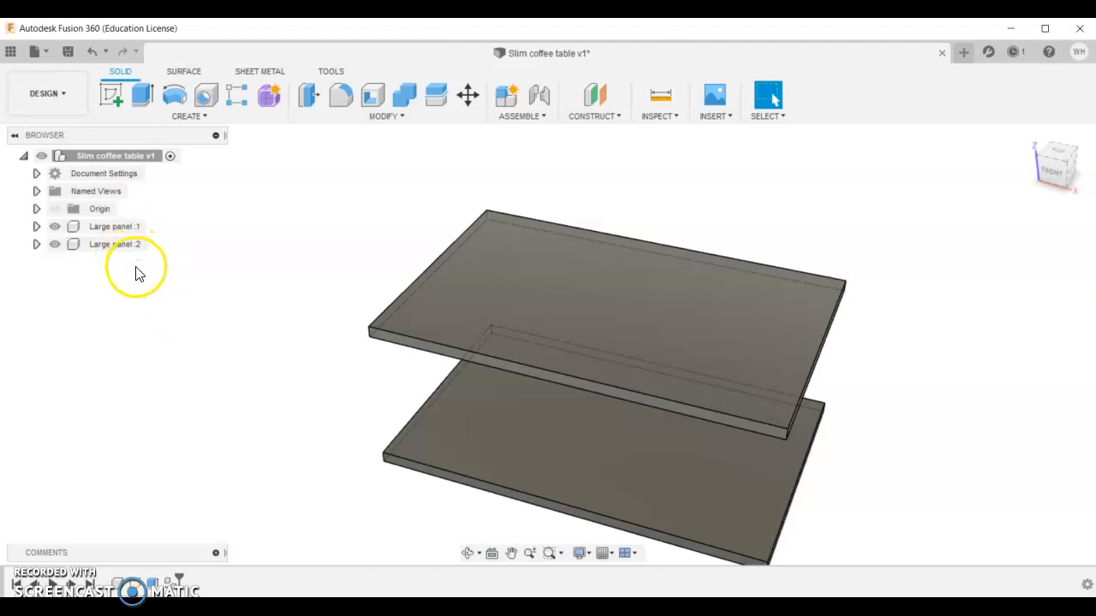
mouse_move(140, 308)
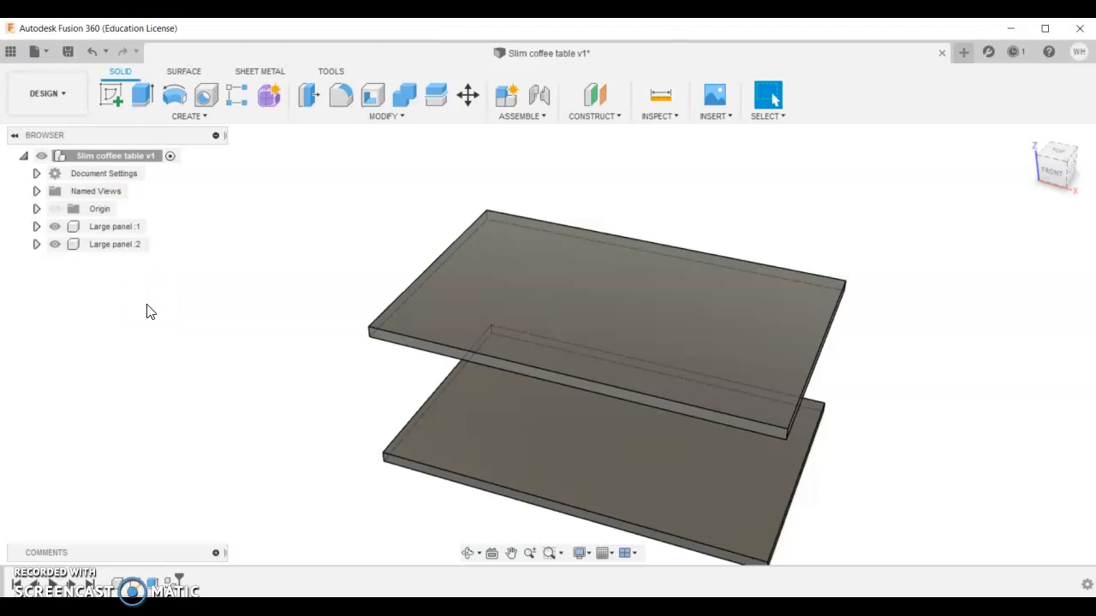
mouse_move(182, 305)
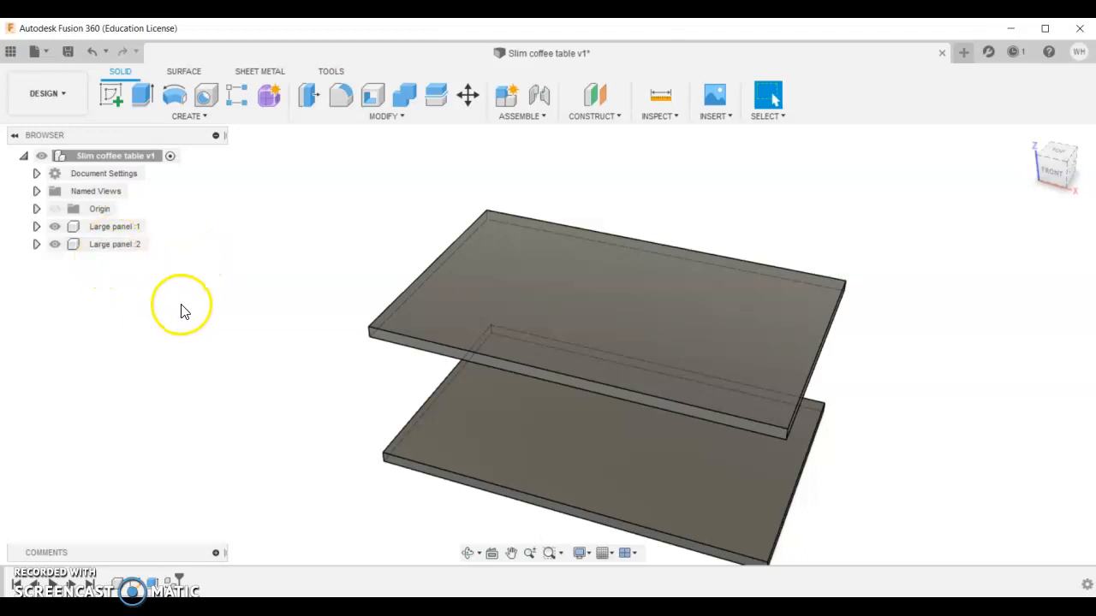
- Copy Large panel:1 and Paste New an independent third panel into the root design
click(113, 226)
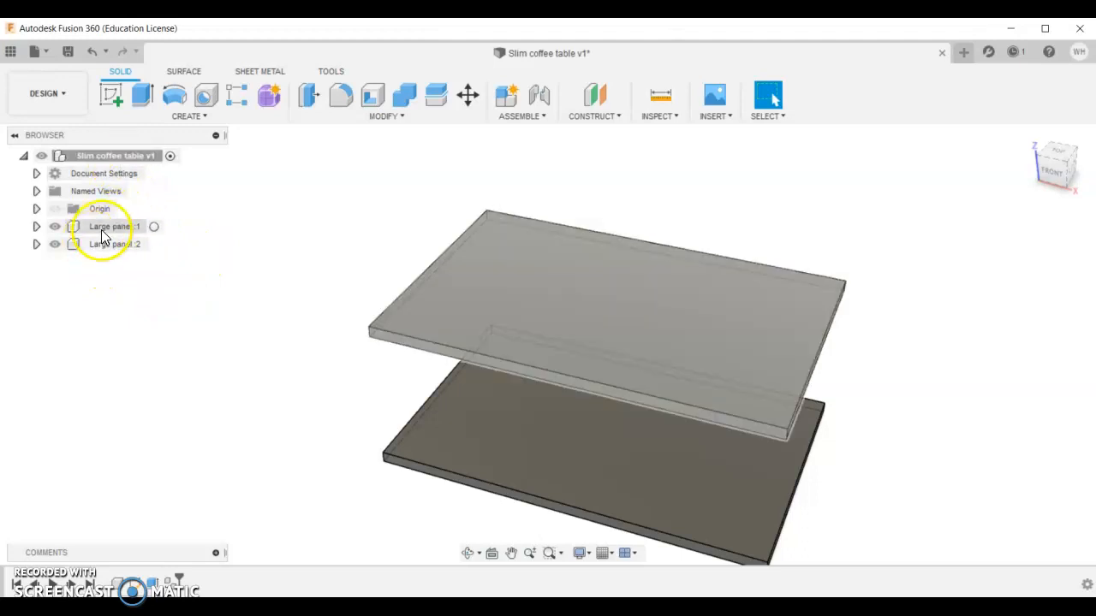
right_click(106, 226)
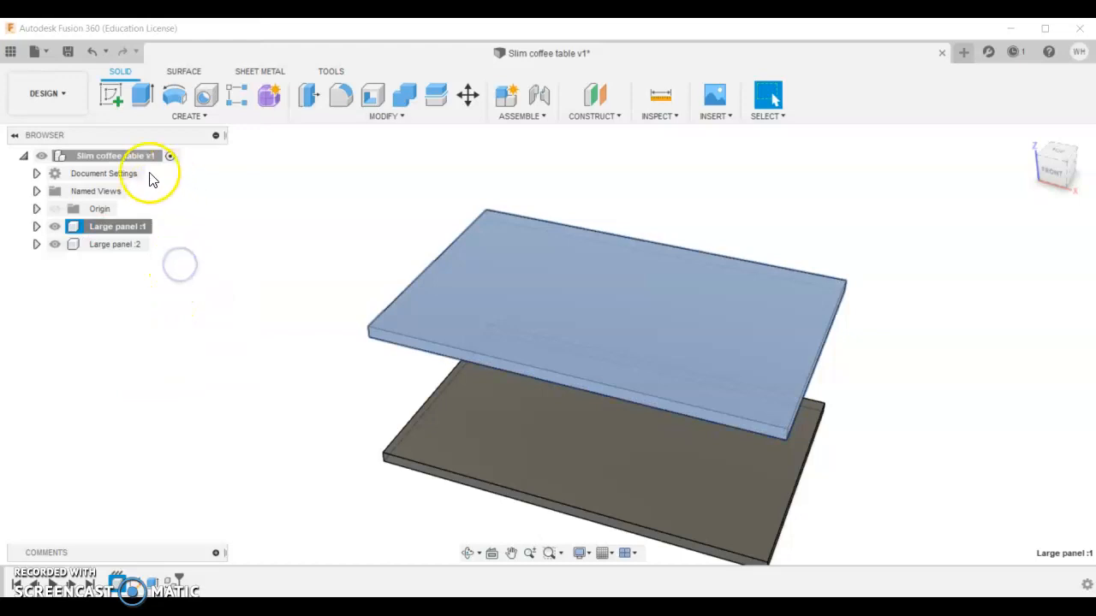
right_click(116, 154)
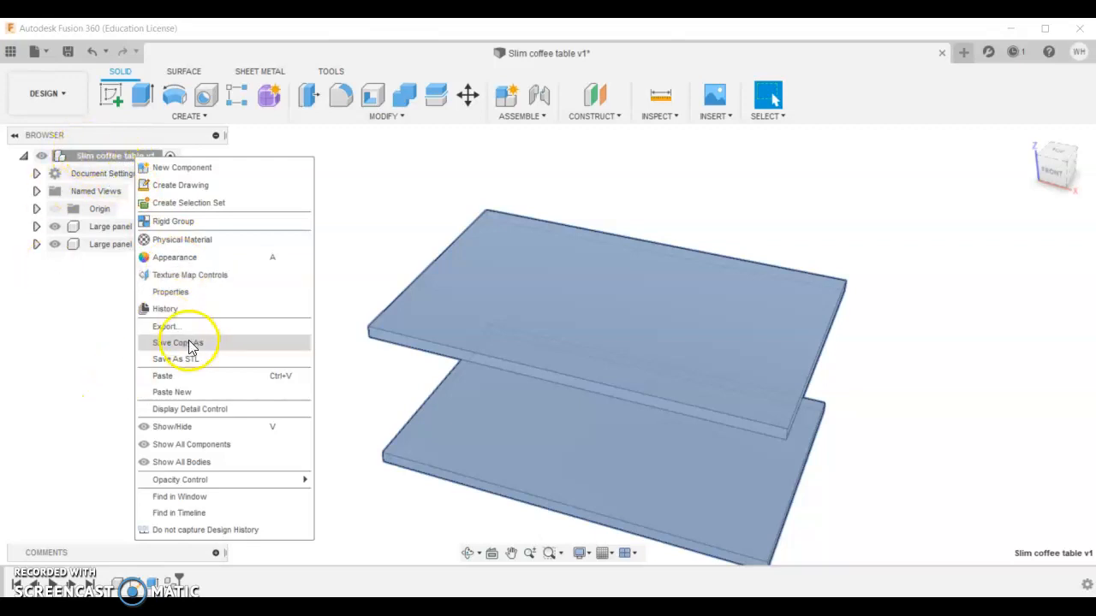
mouse_move(190, 392)
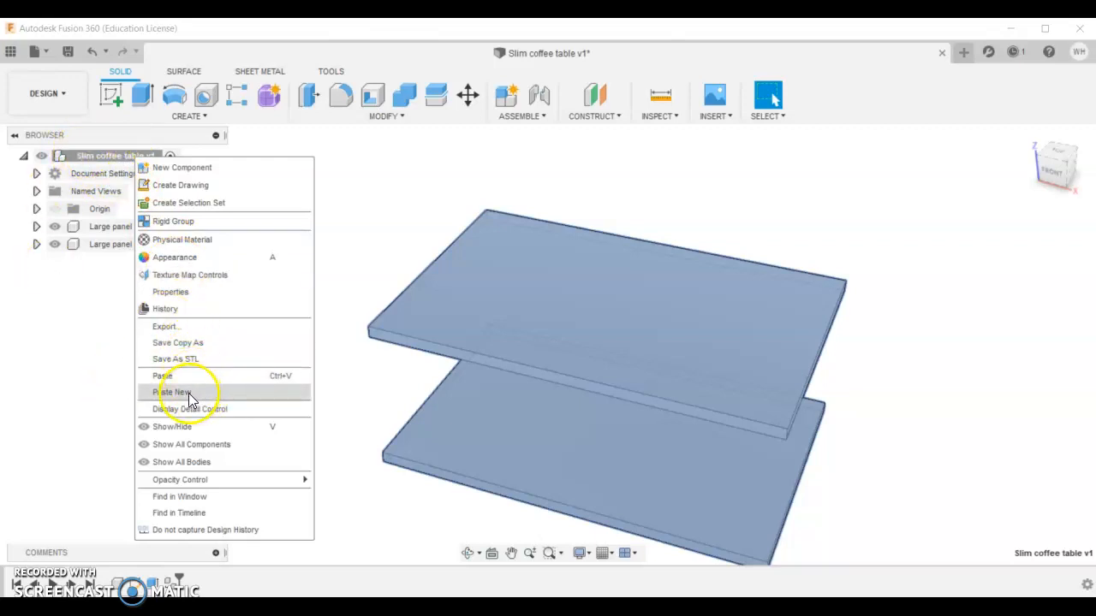
click(178, 395)
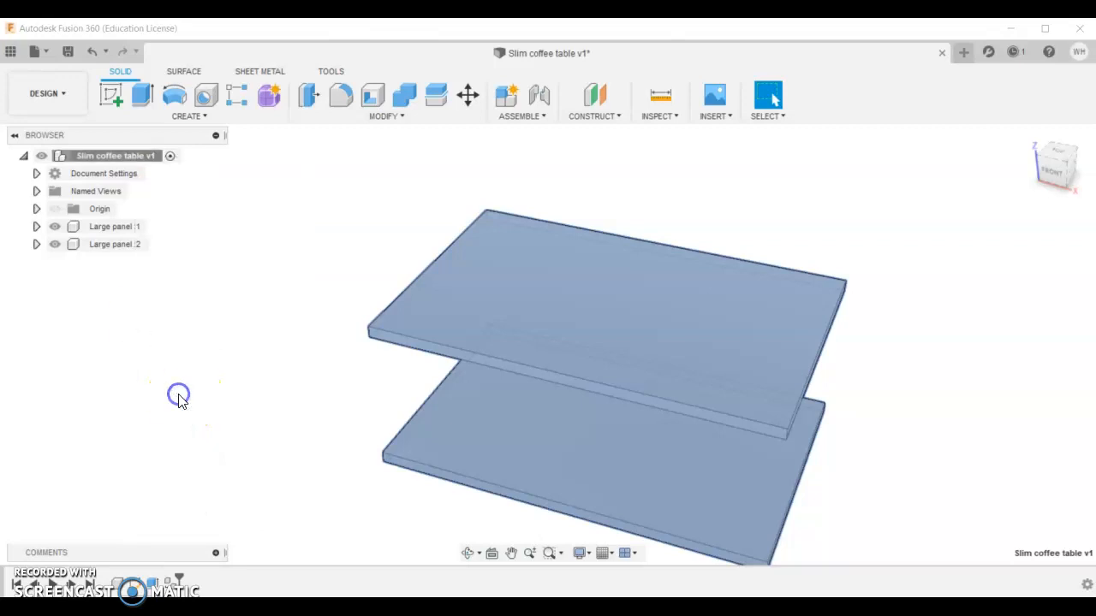
click(467, 96)
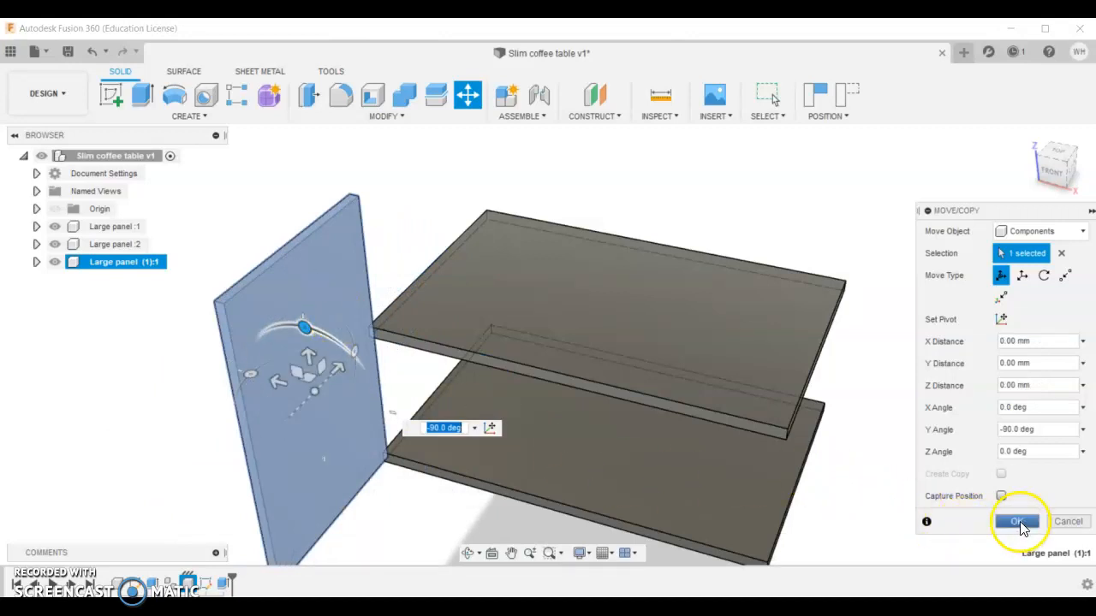
- Commit the pasted panel copy rotated -90 degrees about Y, standing upright beside the large panels
click(1016, 520)
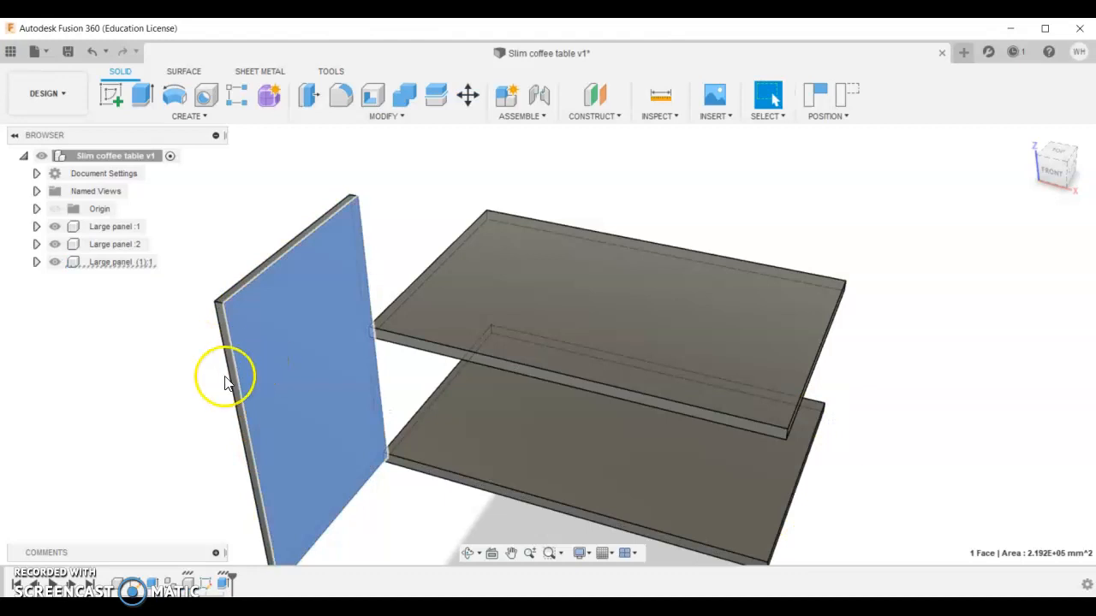
click(111, 262)
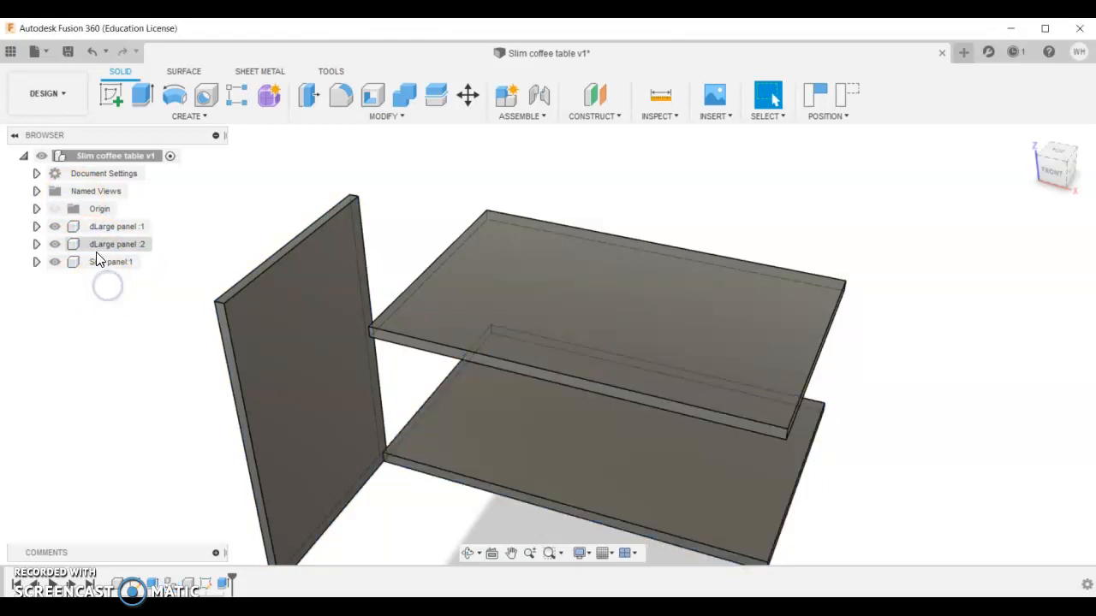
- Rename the upright copy to 'Side panel' and hide Large panel:1 and Large panel:2
click(116, 244)
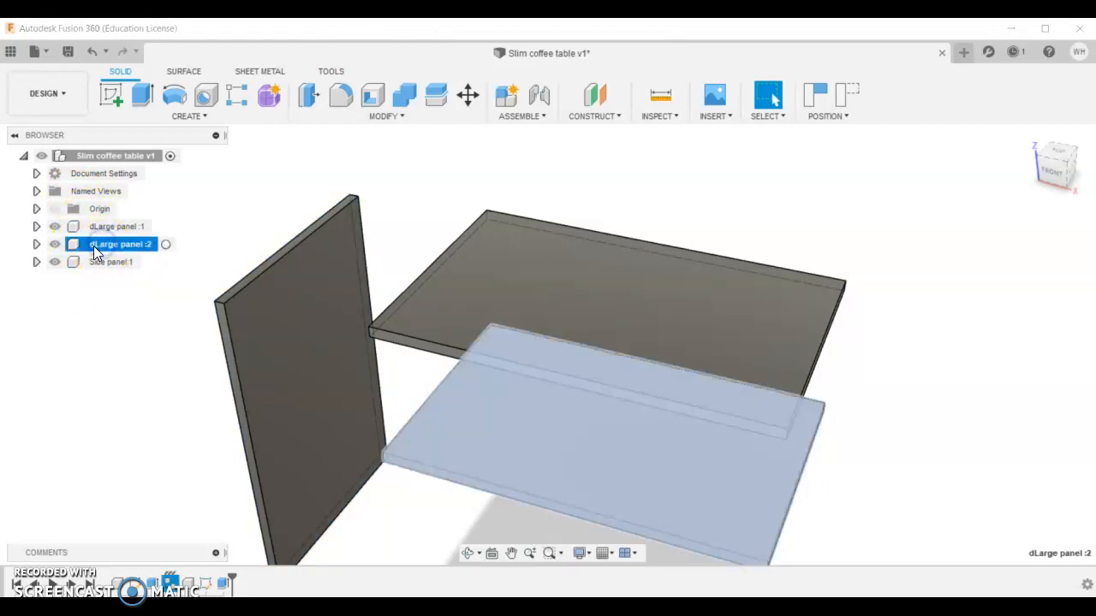
double_click(120, 243)
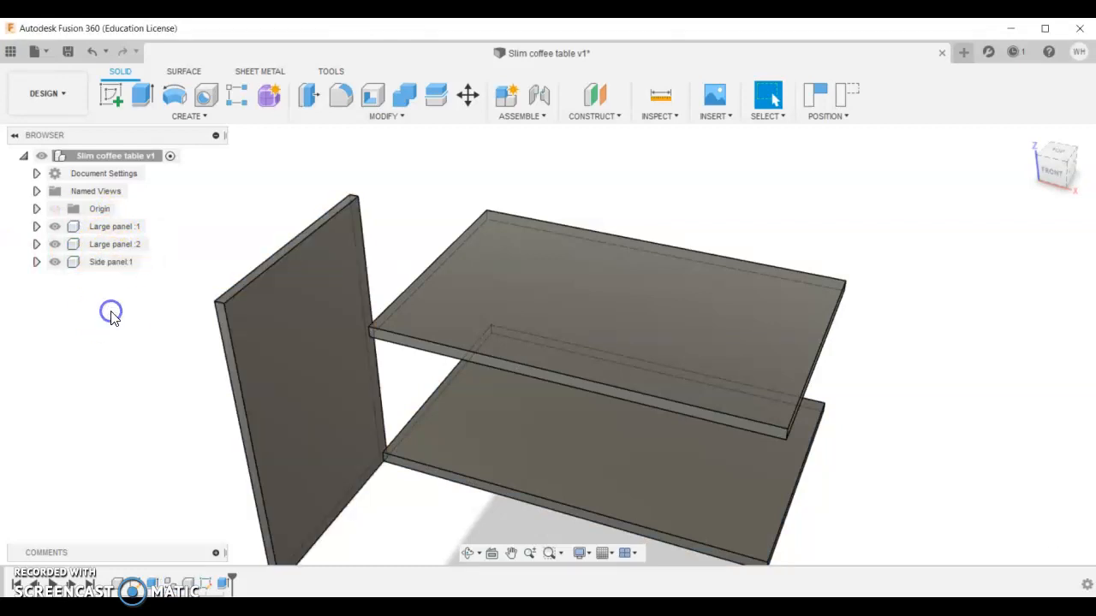
click(109, 260)
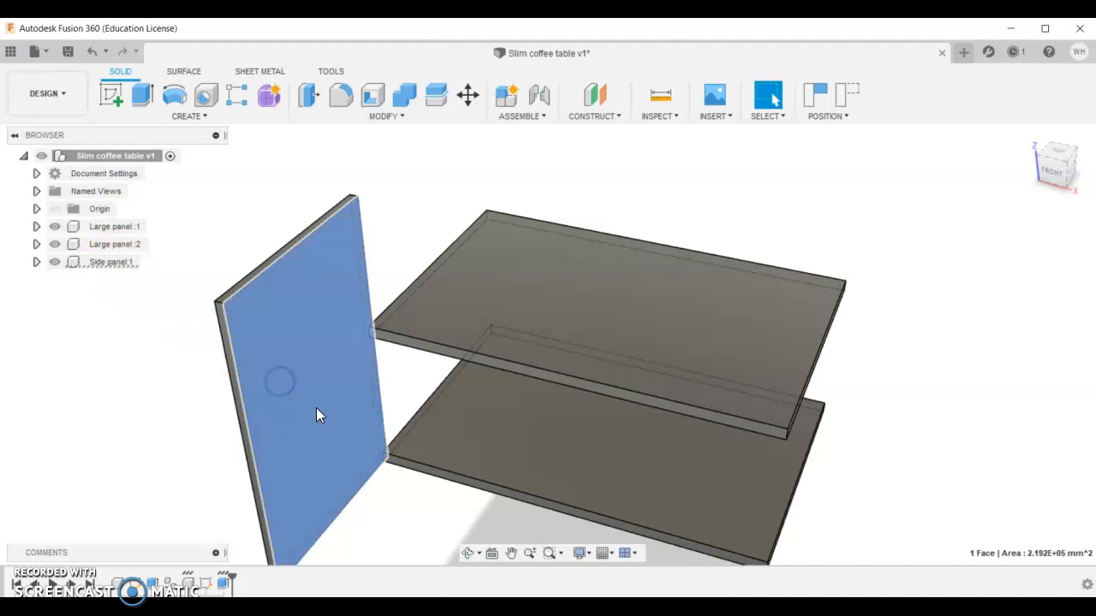
click(55, 243)
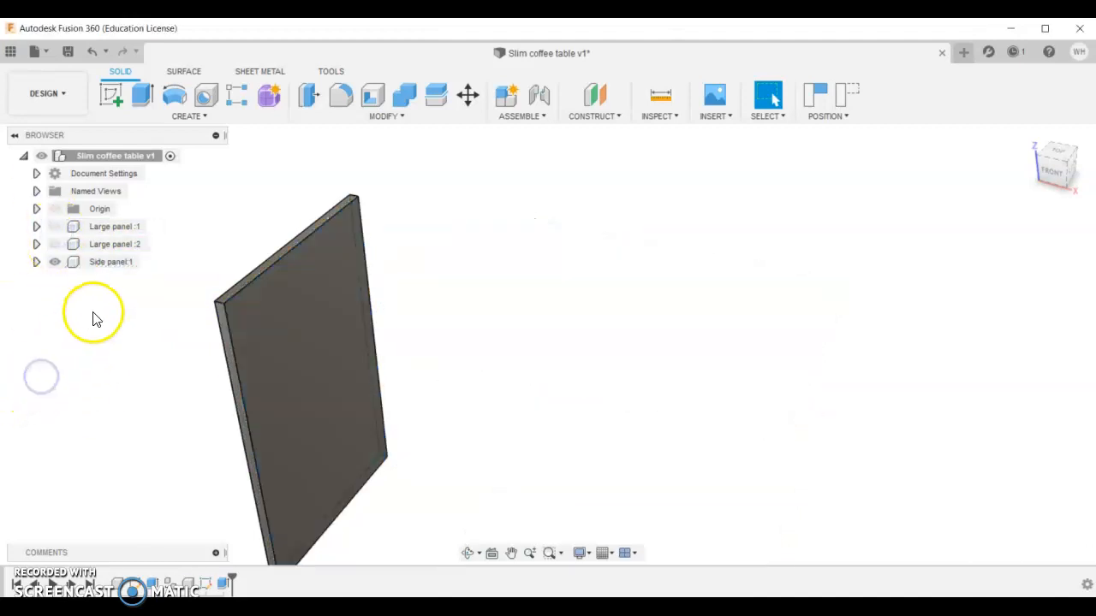
- Select the Side panel component and bring up its 583 by 376 rectangle sketch for editing
click(109, 260)
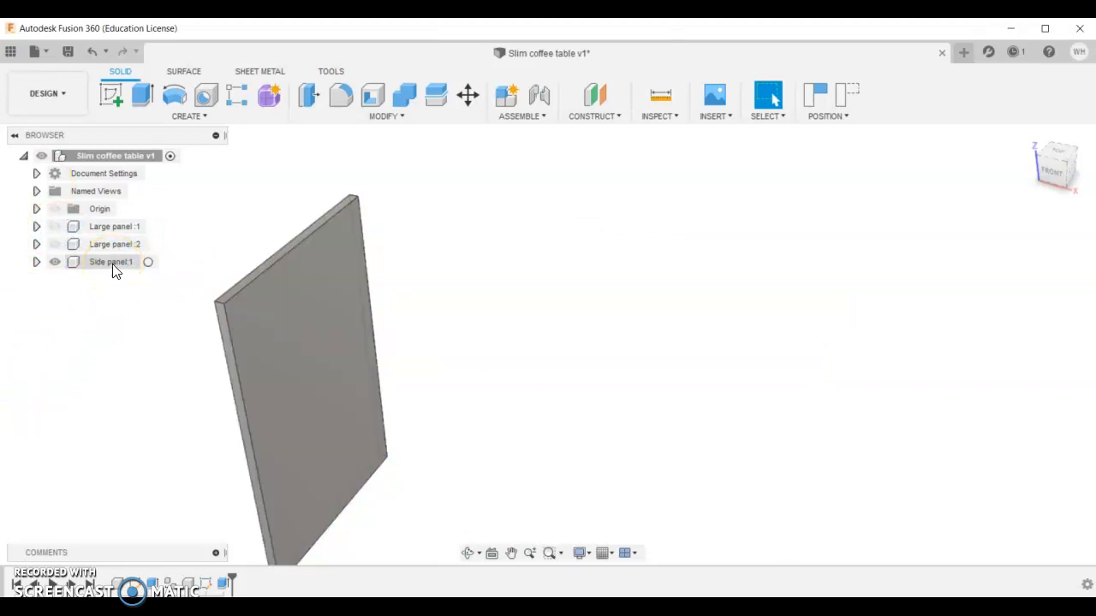
click(111, 260)
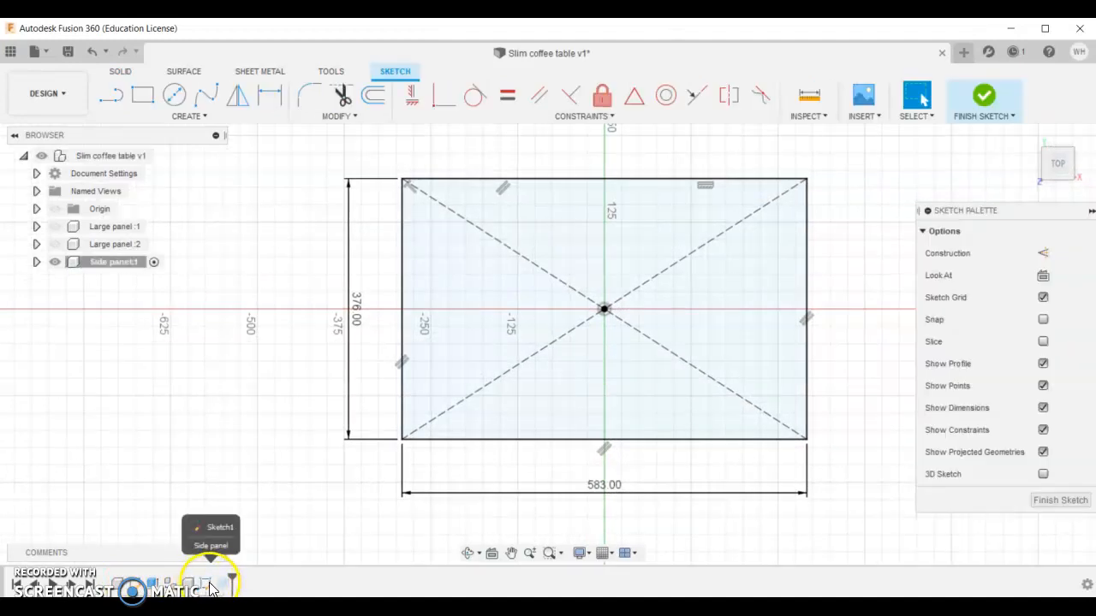
- Change the side panel sketch width dimension from 583 mm to 133 mm
click(603, 484)
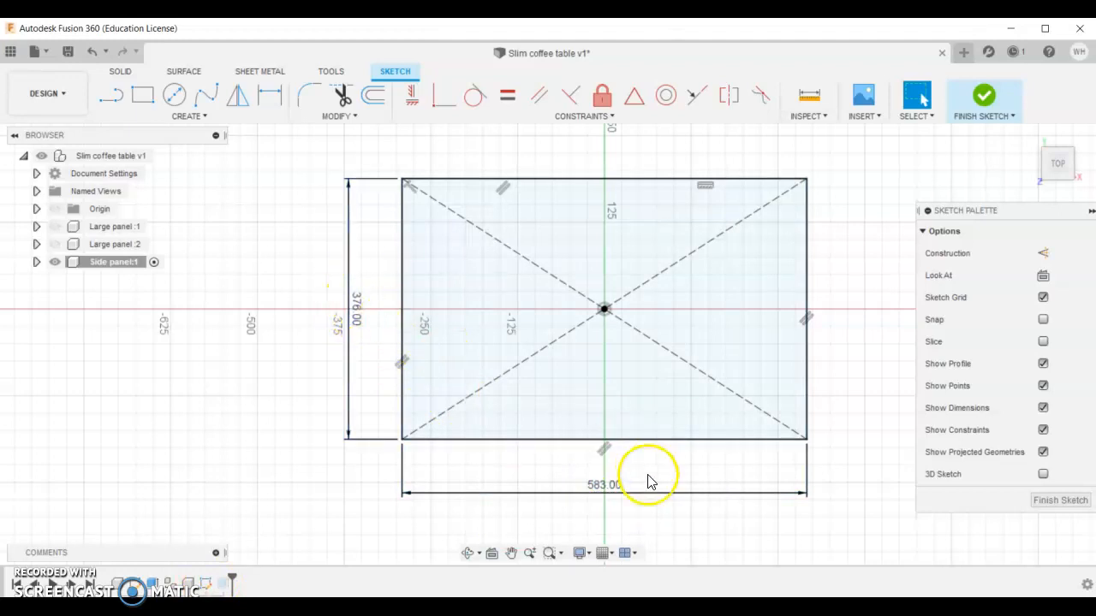
double_click(603, 485)
text(133)
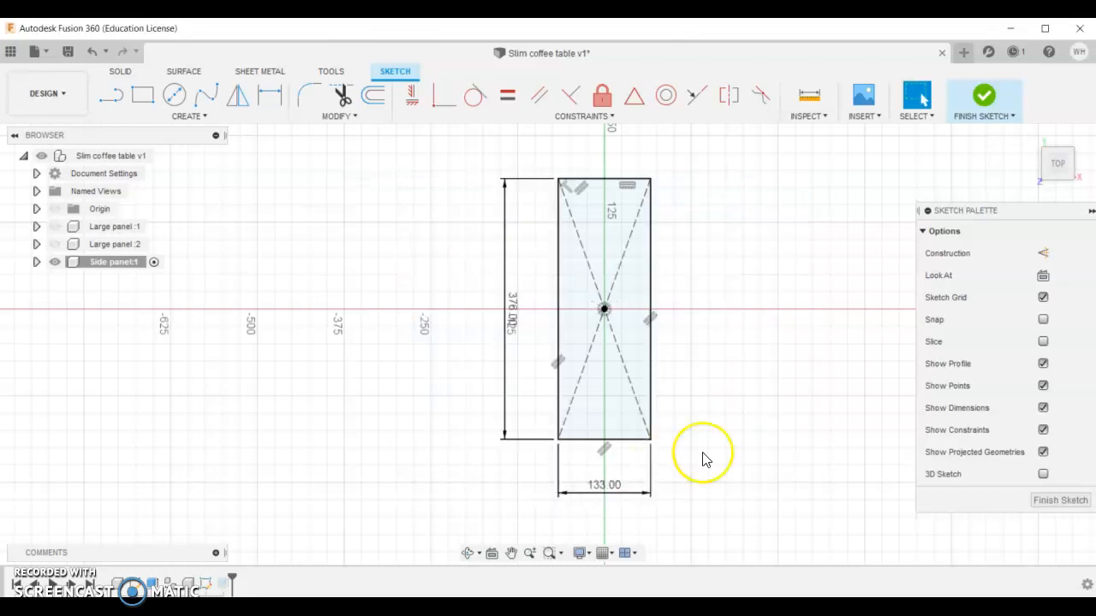
mouse_move(982, 495)
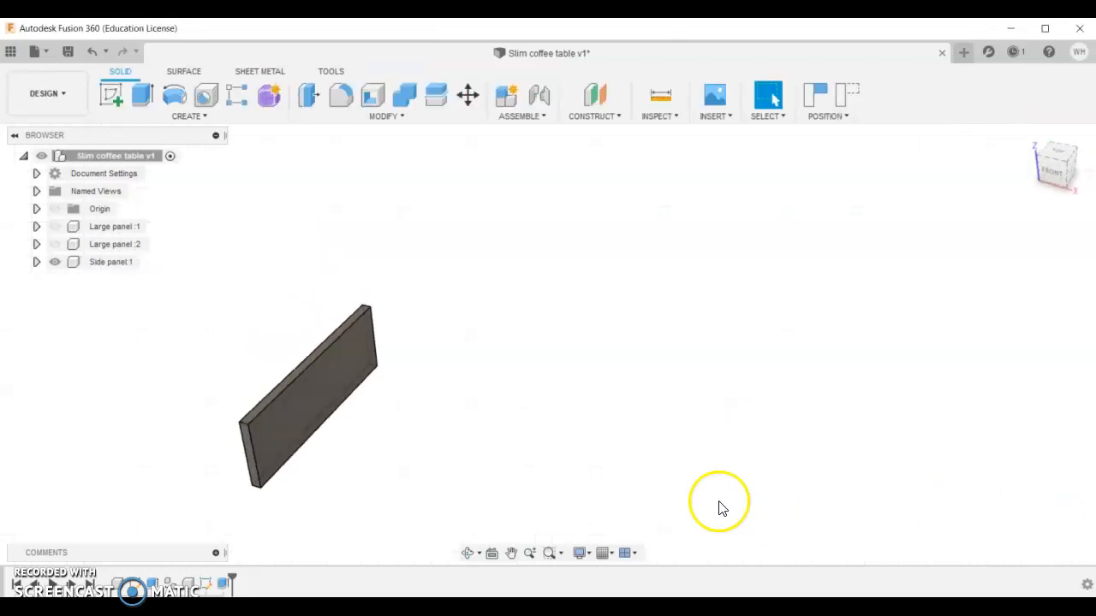
click(55, 226)
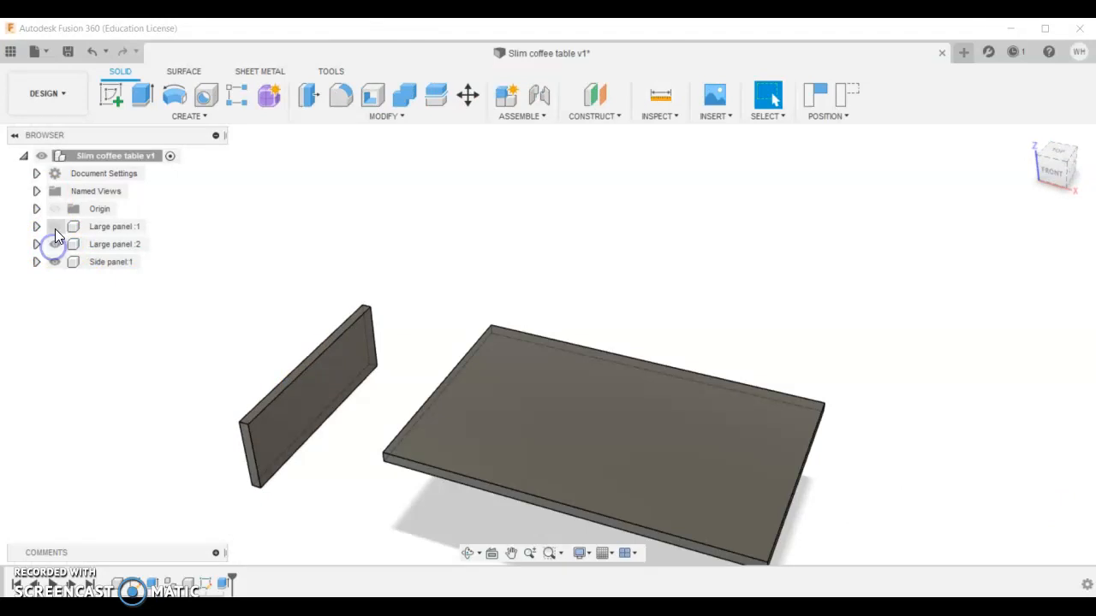
click(55, 226)
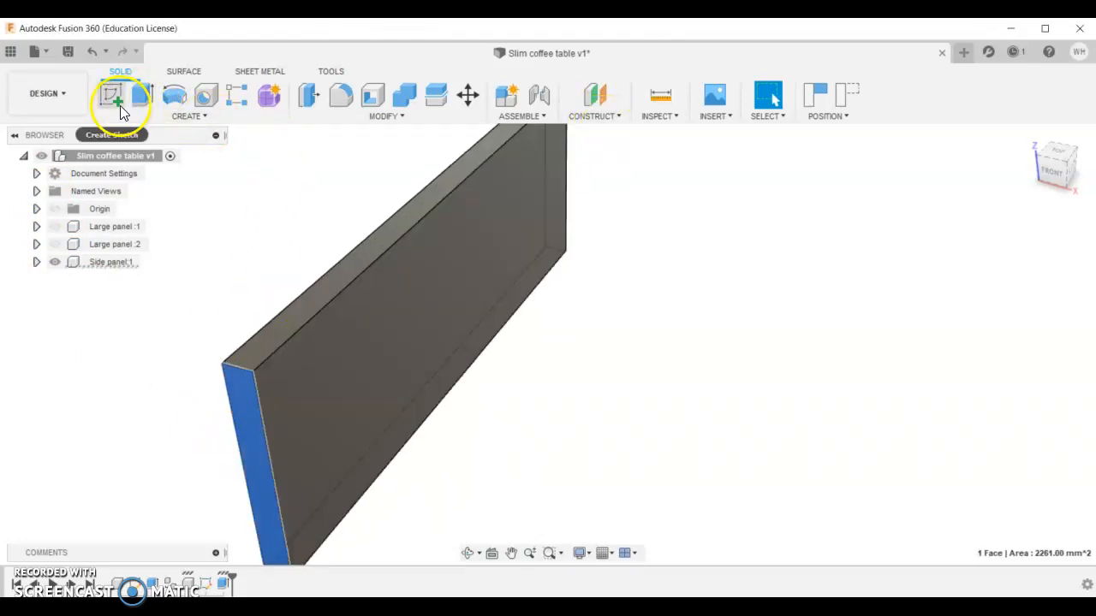
click(113, 94)
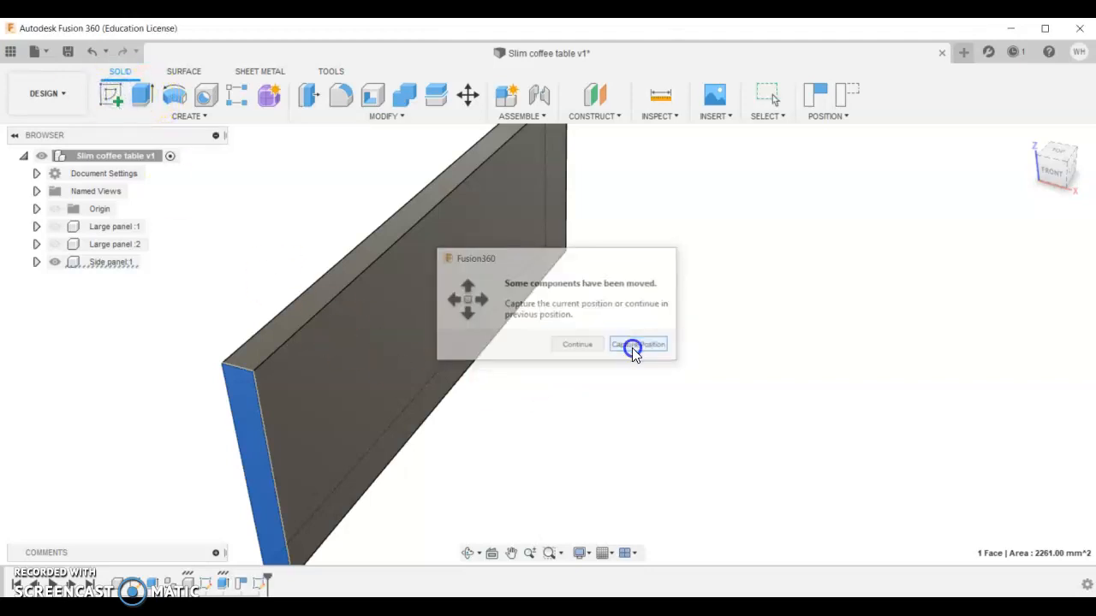
- Capture position and sketch two 8 mm notch squares at both ends of the side panel's end face
click(637, 342)
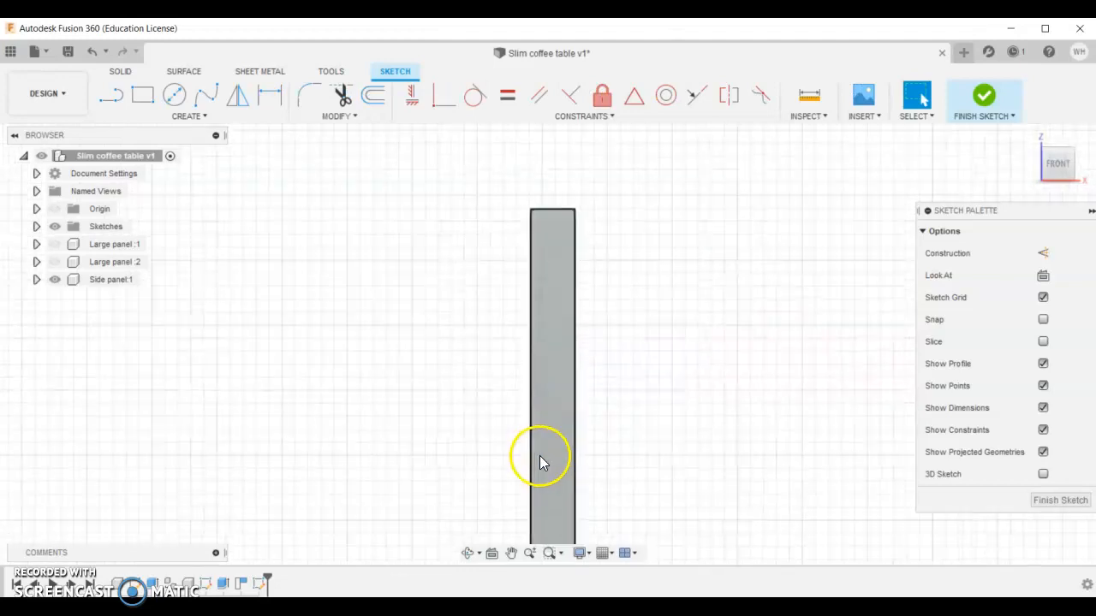
click(144, 96)
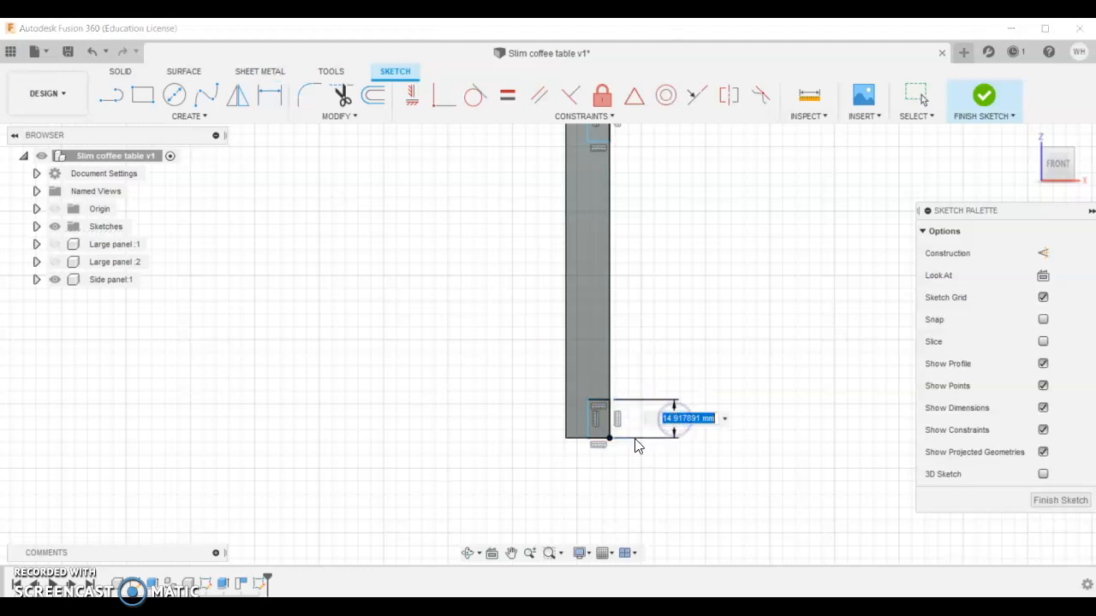
text(8.50)
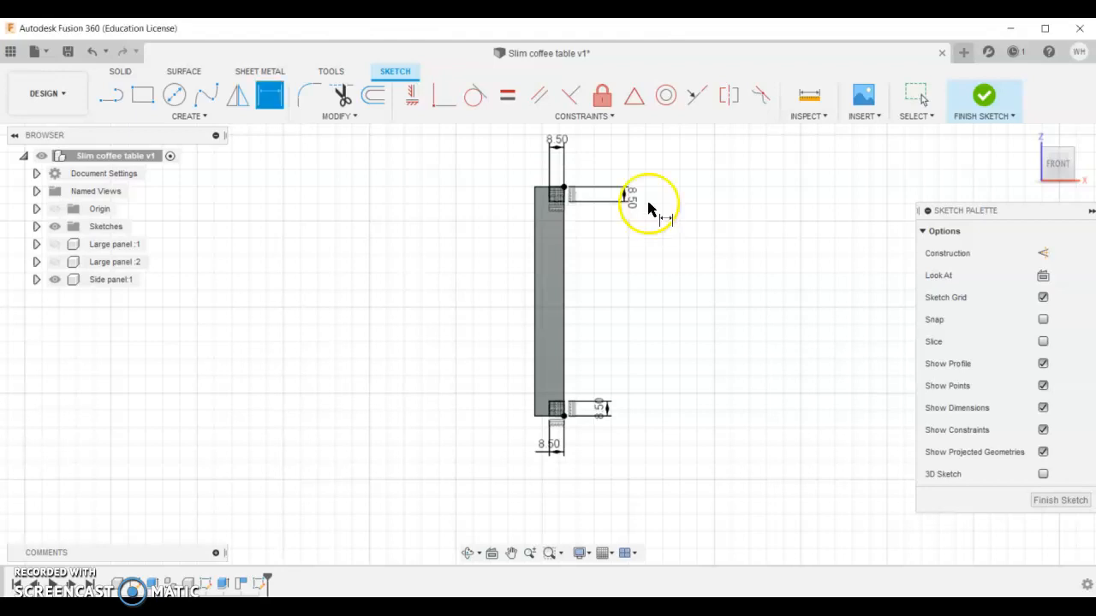
click(982, 96)
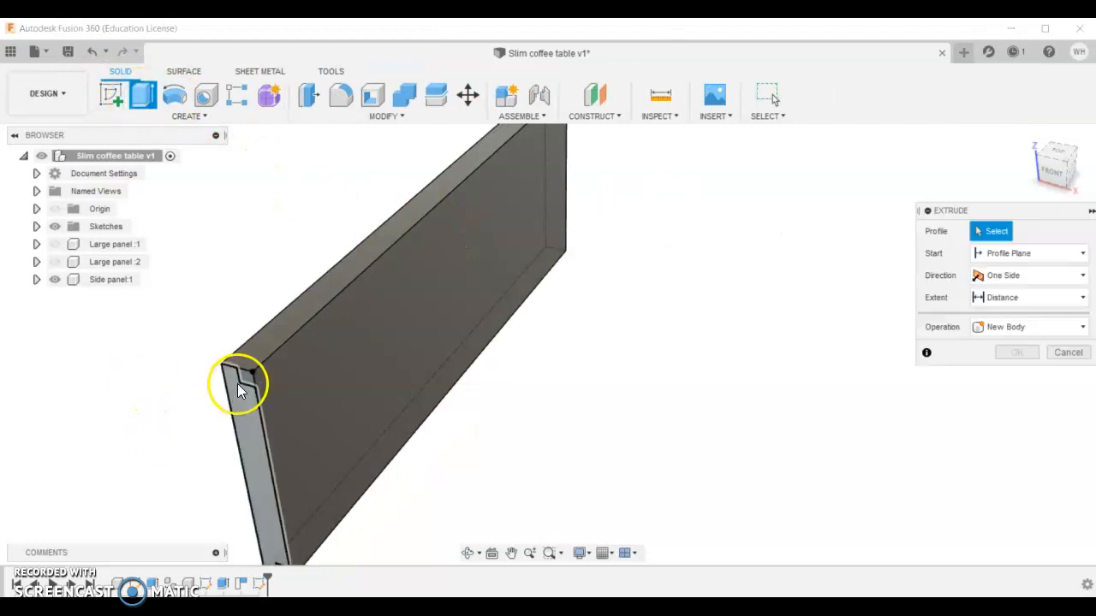
- Extrude-cut both notch profiles -430 mm along the side panel's length
click(322, 483)
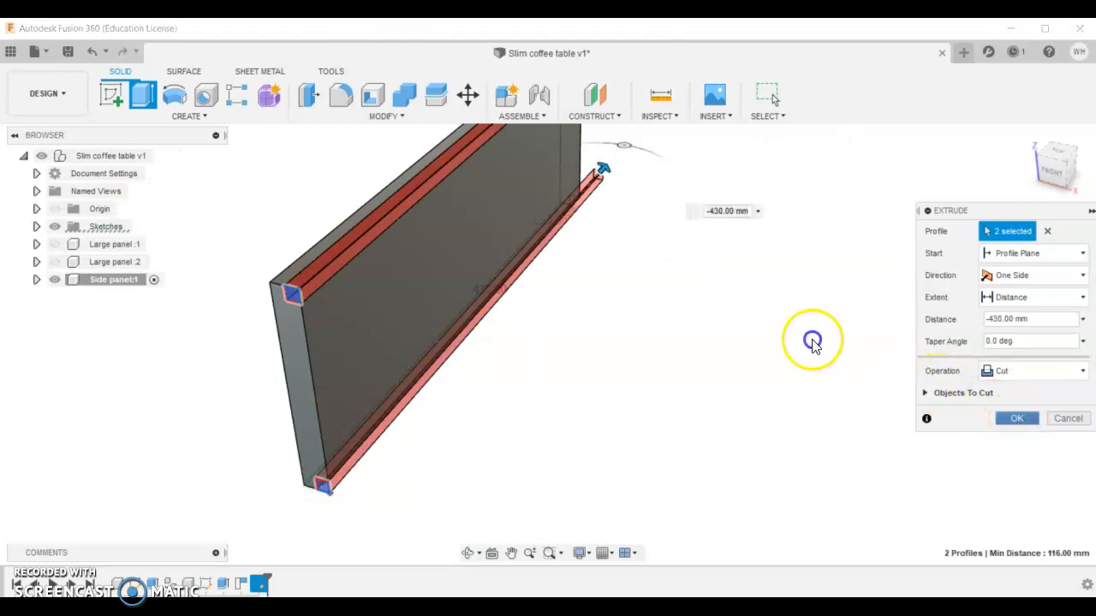
click(1017, 418)
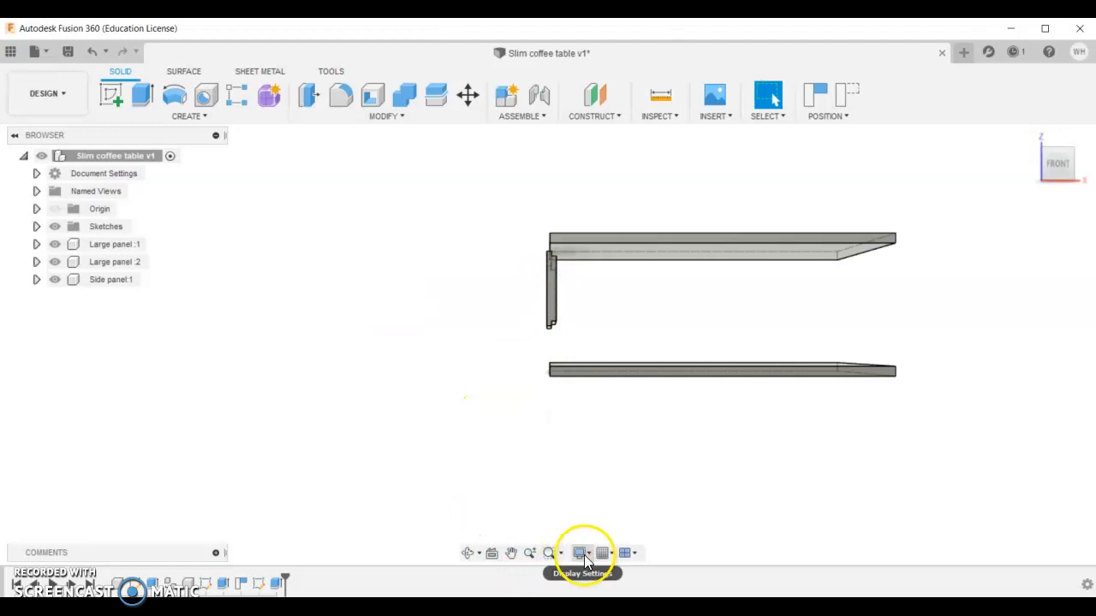
- Switch the camera to orthographic and view the C-shaped frame from an angled overall view
click(582, 553)
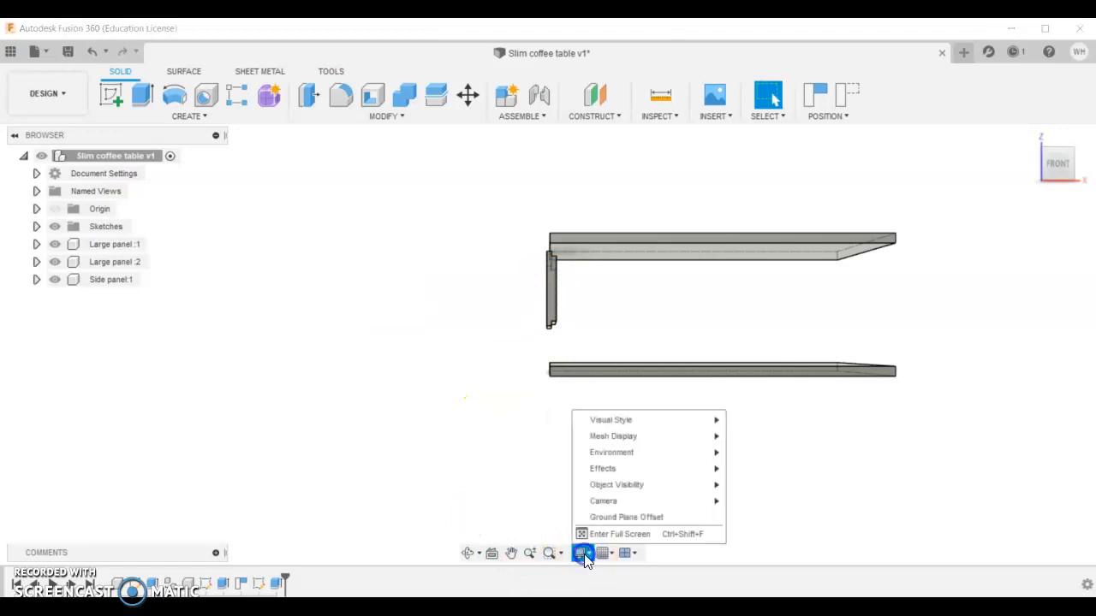
mouse_move(602, 500)
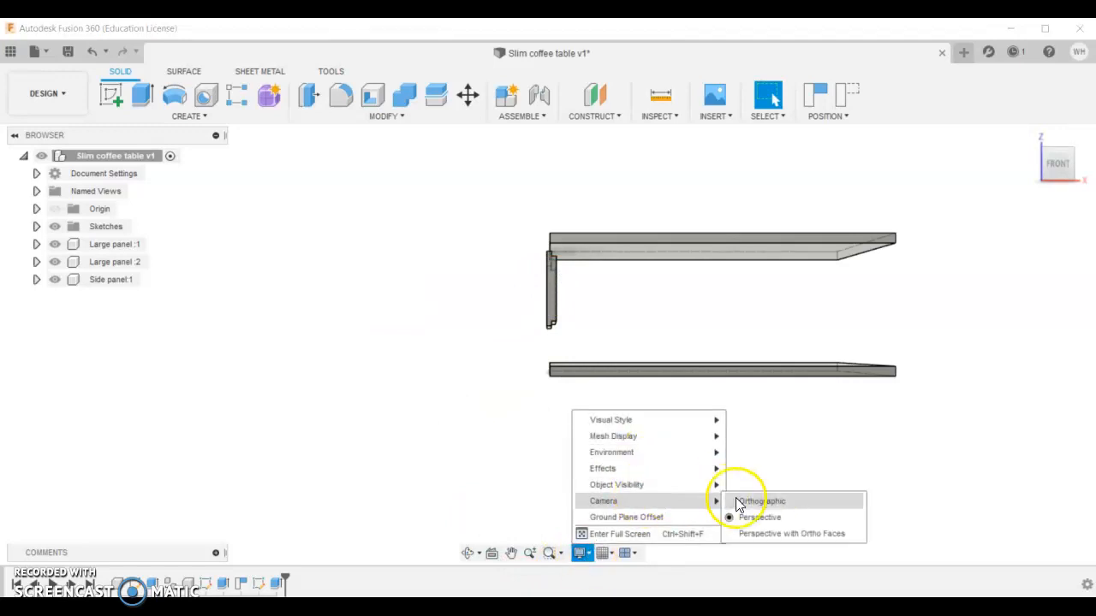
click(760, 500)
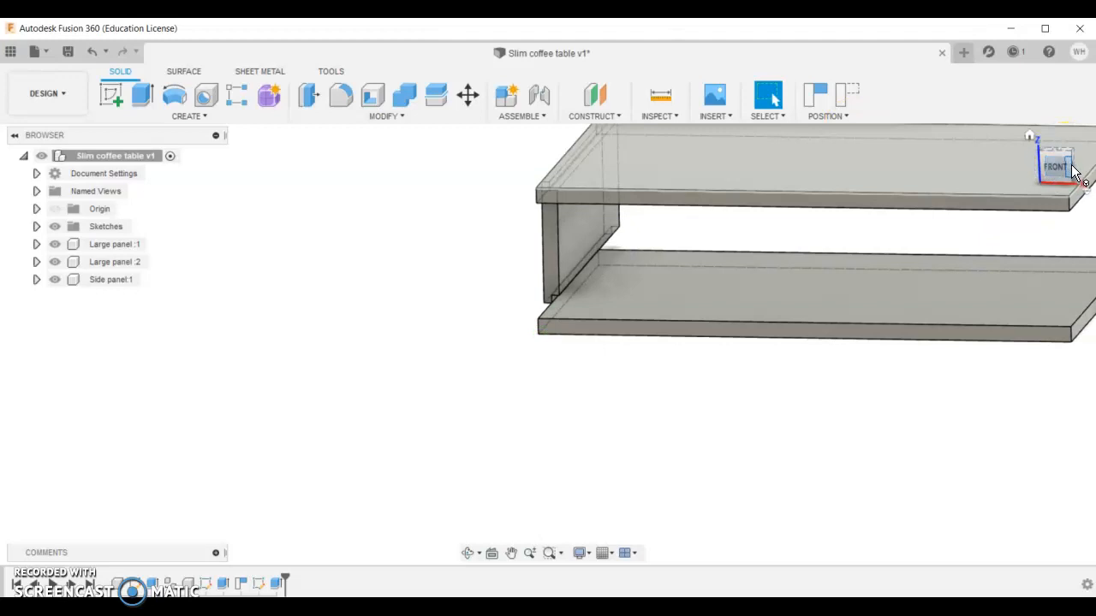
click(1055, 168)
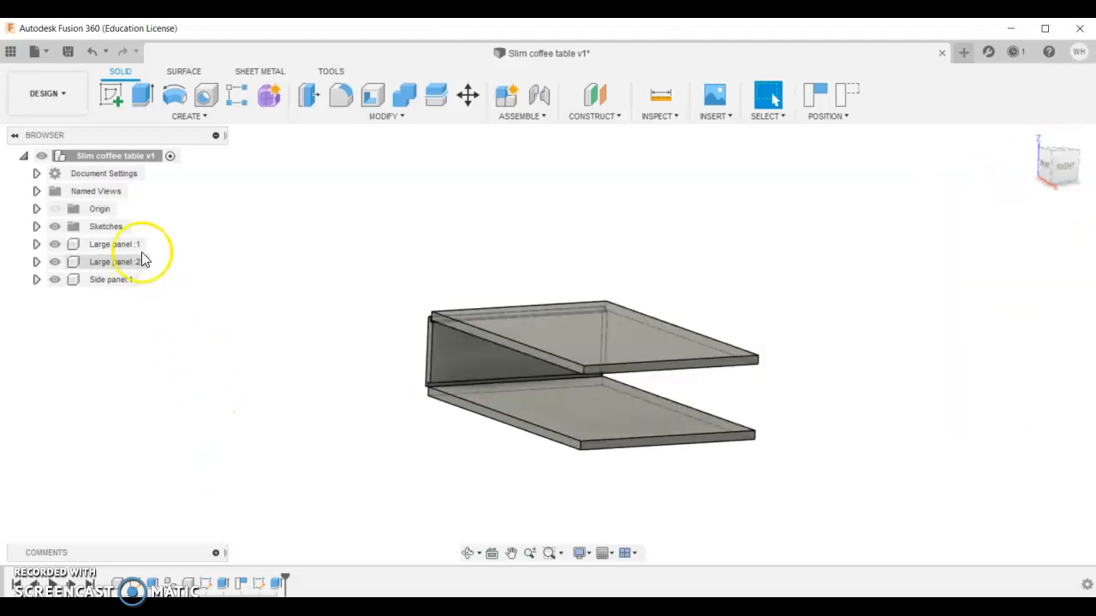
mouse_move(534, 107)
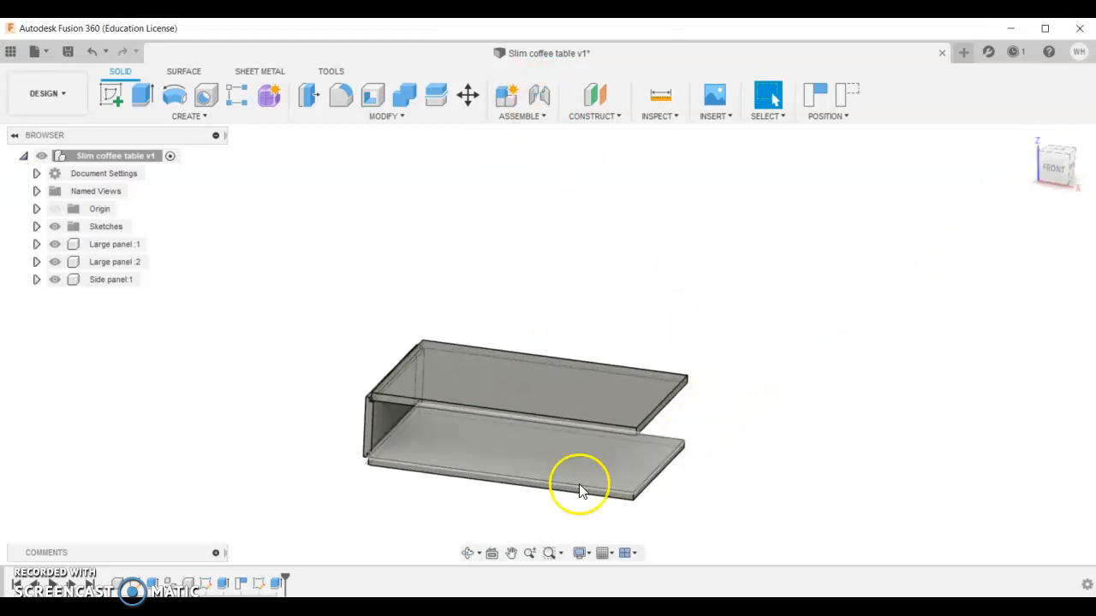
- Copy Side panel:1 into the root, capture position, and move the copy -800 mm in Z turned -180 degrees
right_click(112, 279)
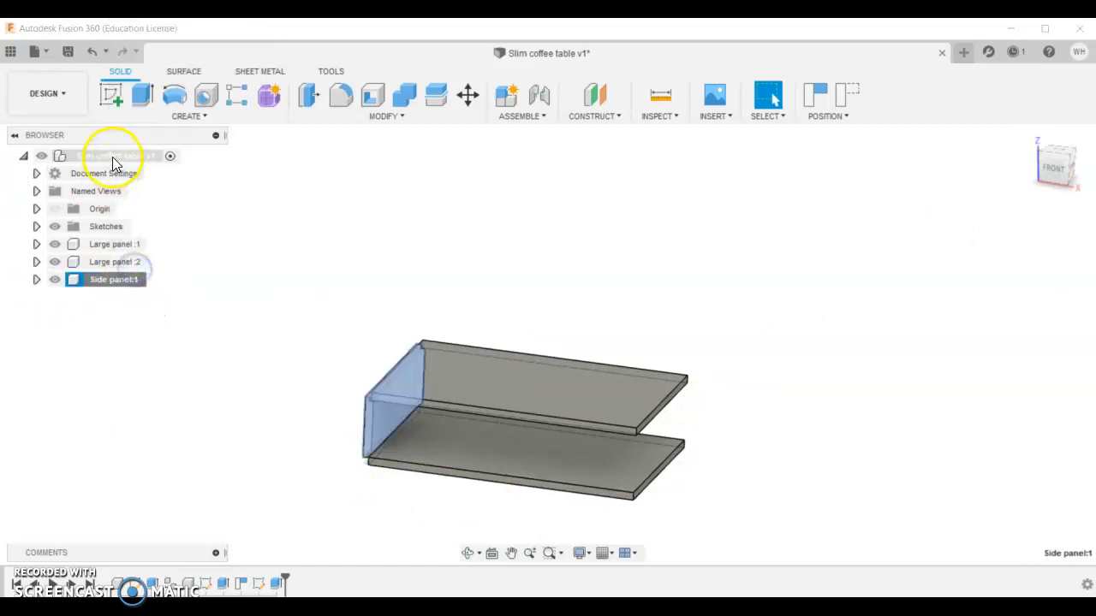
right_click(113, 154)
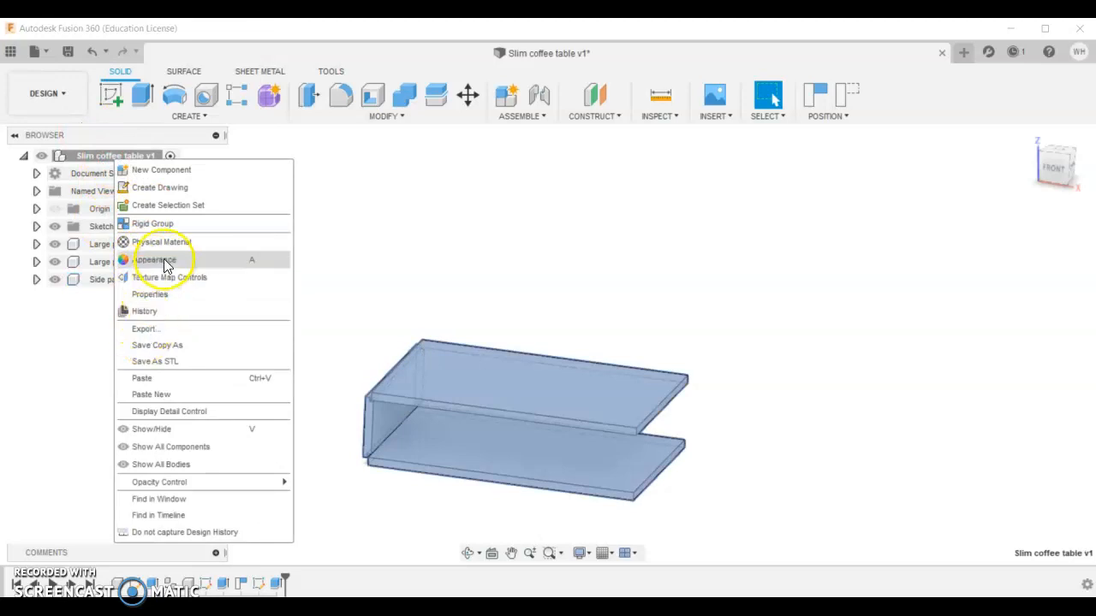
mouse_move(168, 378)
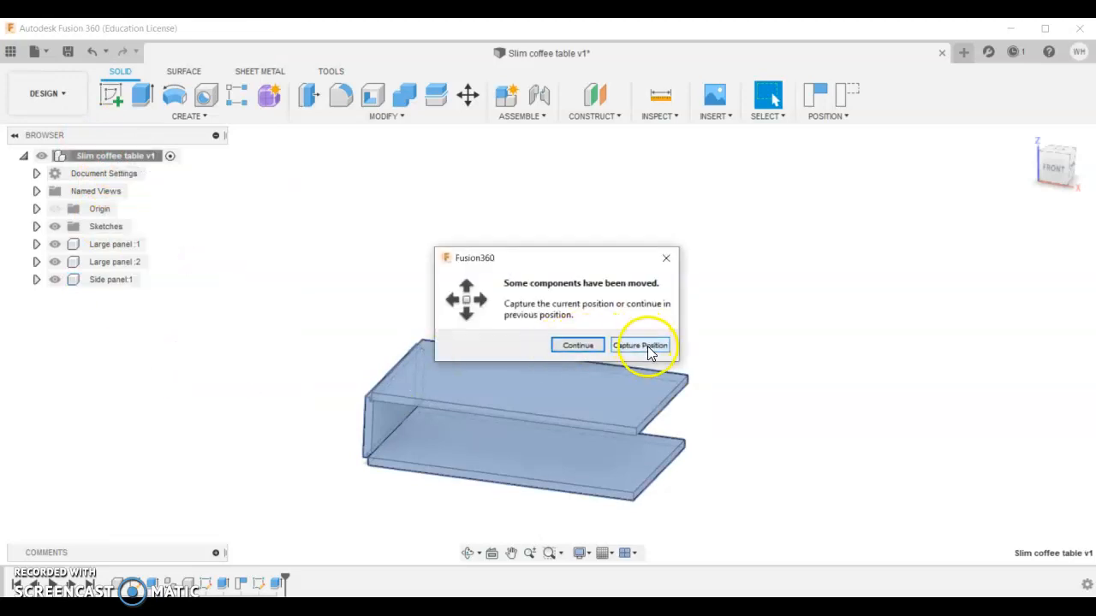
click(641, 345)
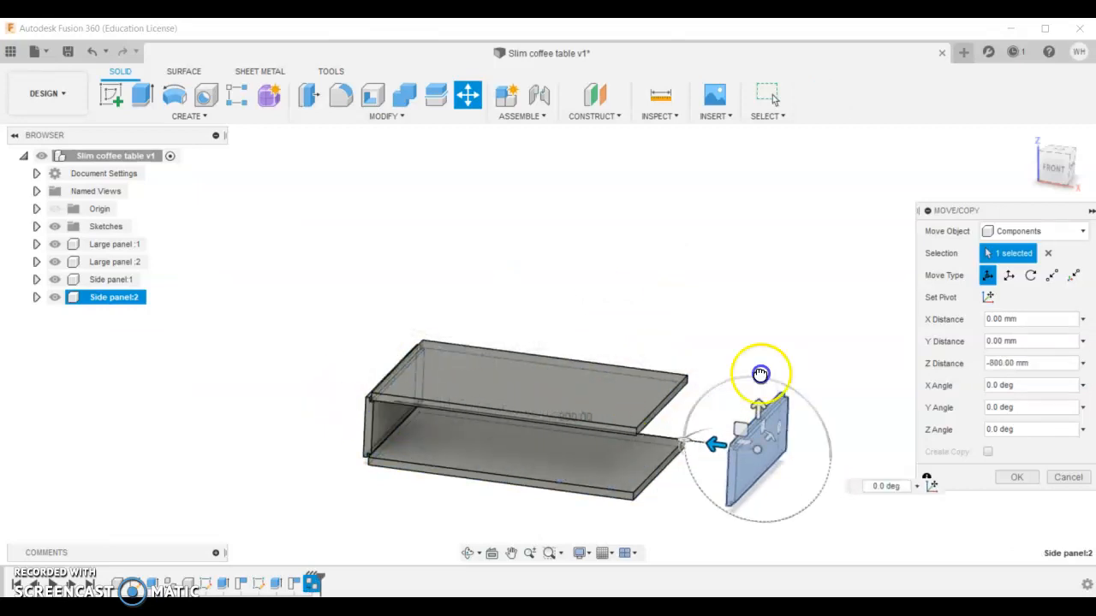
drag(760, 373, 717, 507)
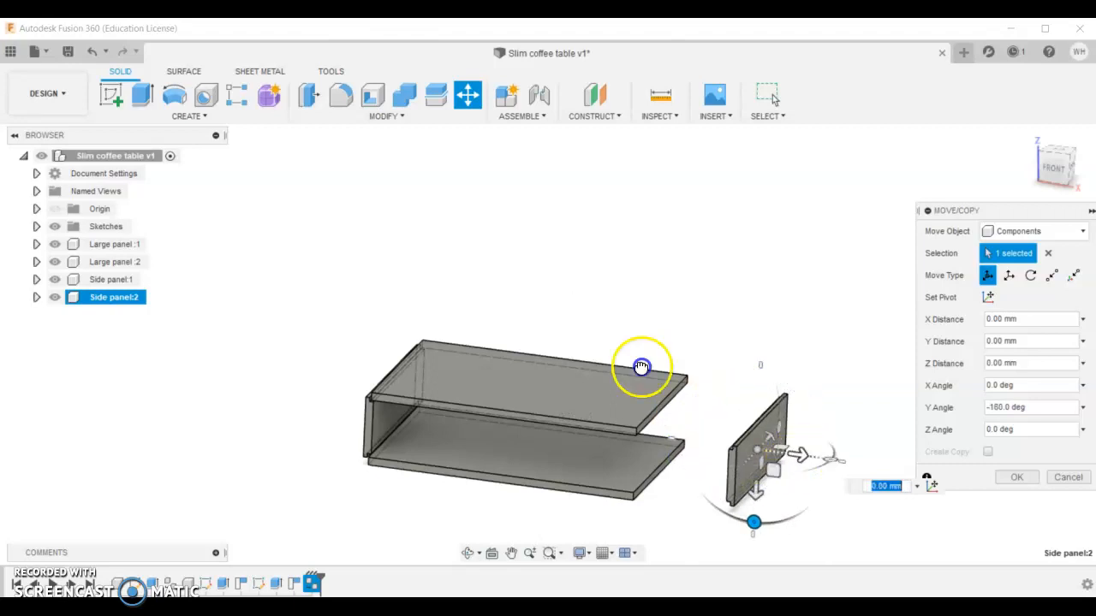
drag(641, 366, 717, 413)
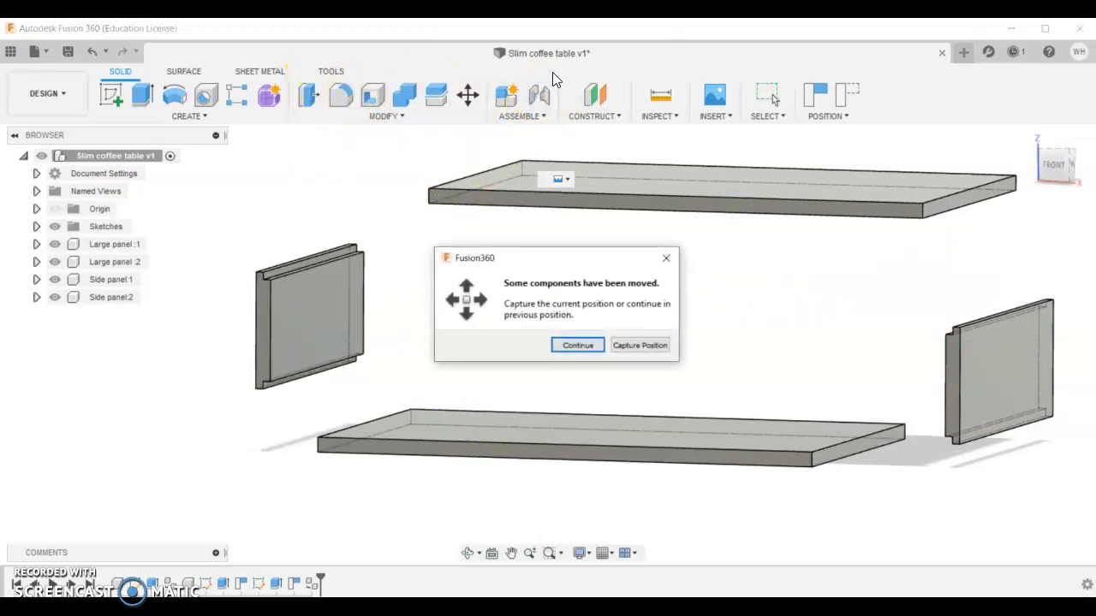
mouse_move(541, 95)
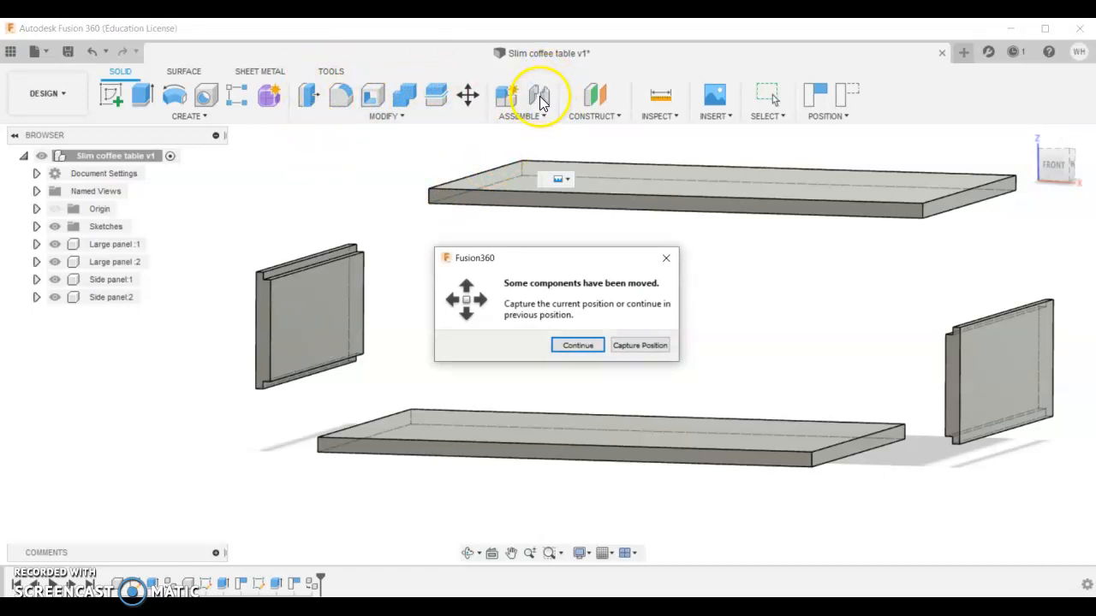
mouse_move(595, 154)
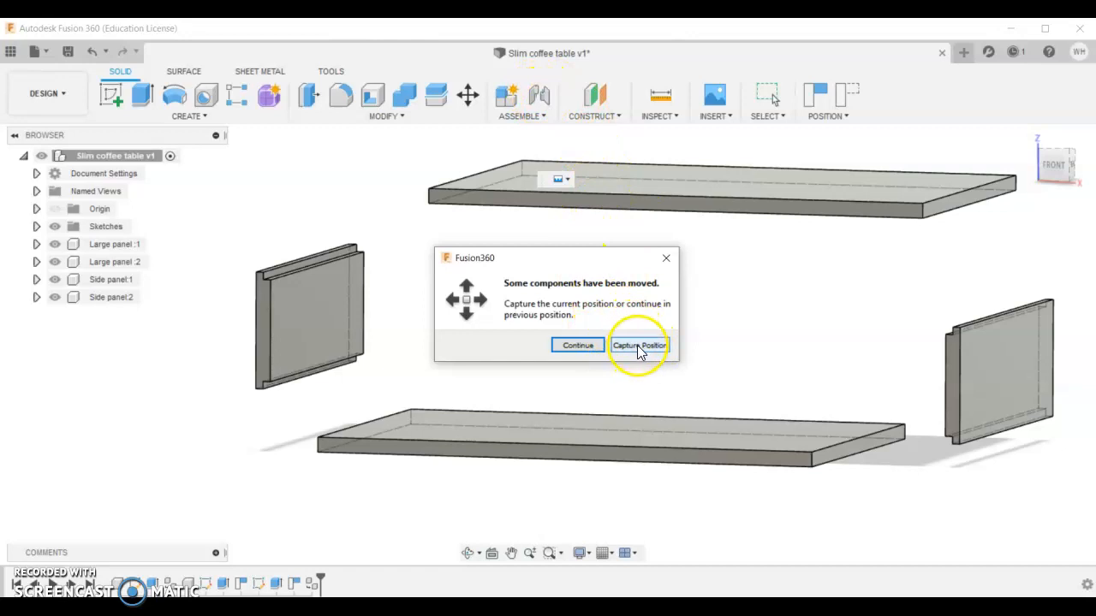
- Capture the panels' positions, cancel the Joint dialog, and capture Large panel:1's shifted position too
click(640, 344)
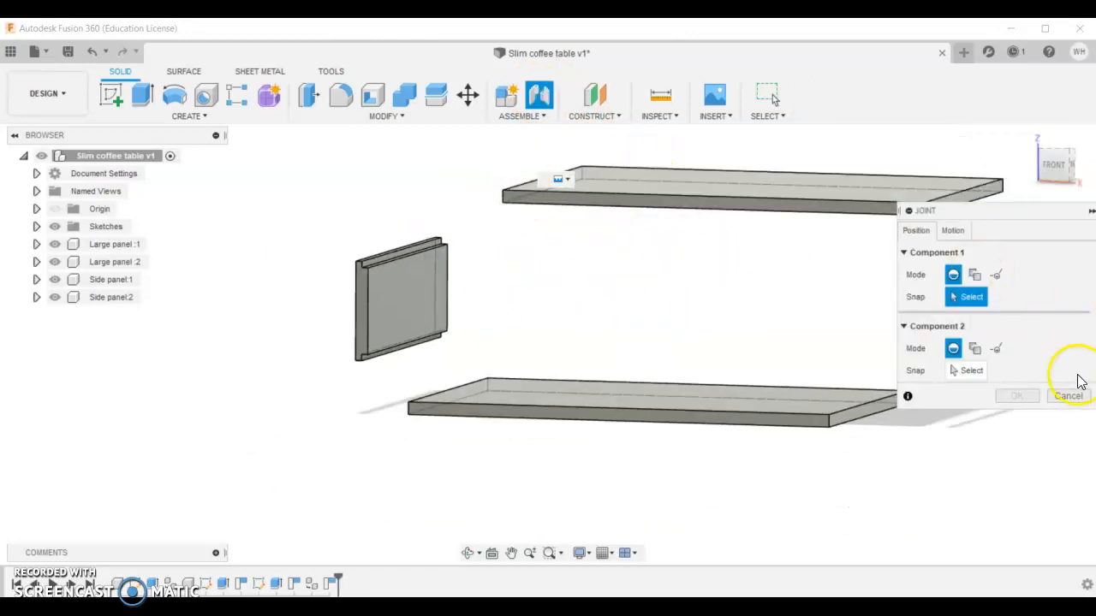
click(1068, 395)
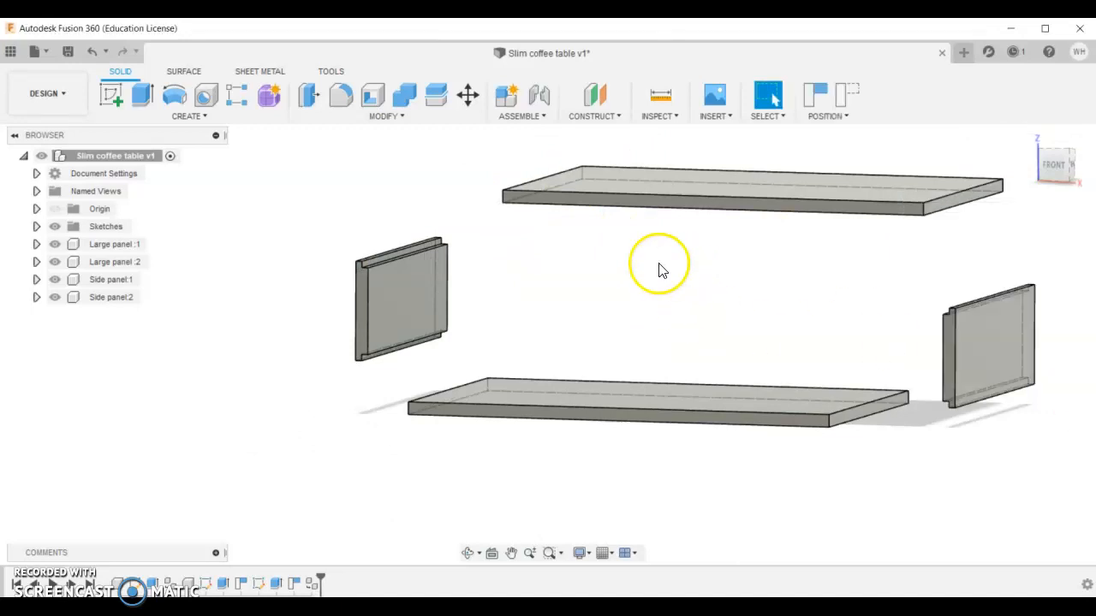
click(753, 180)
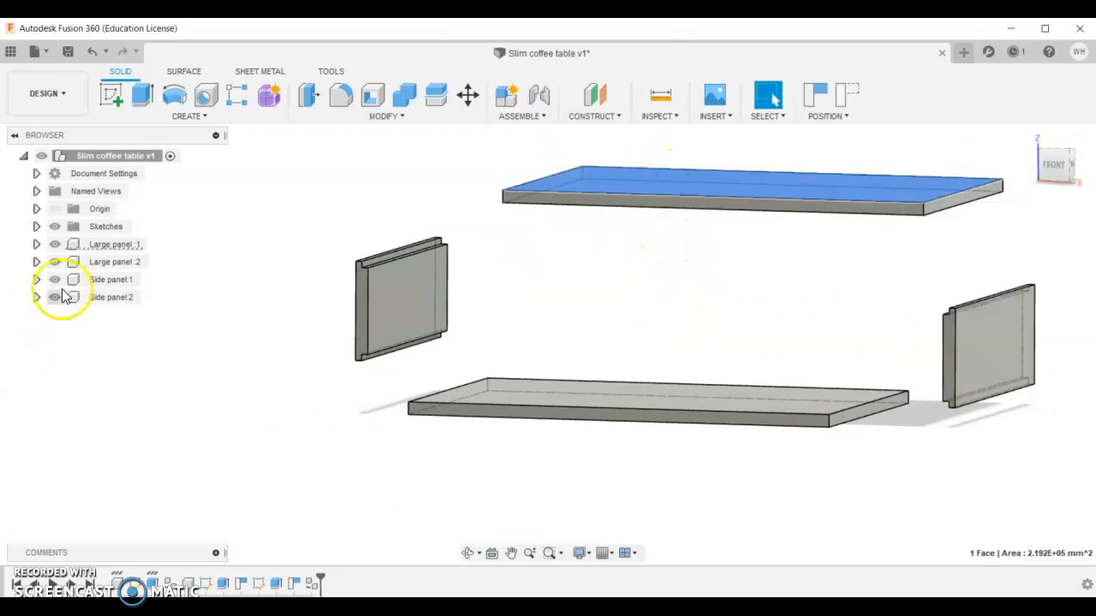
click(111, 243)
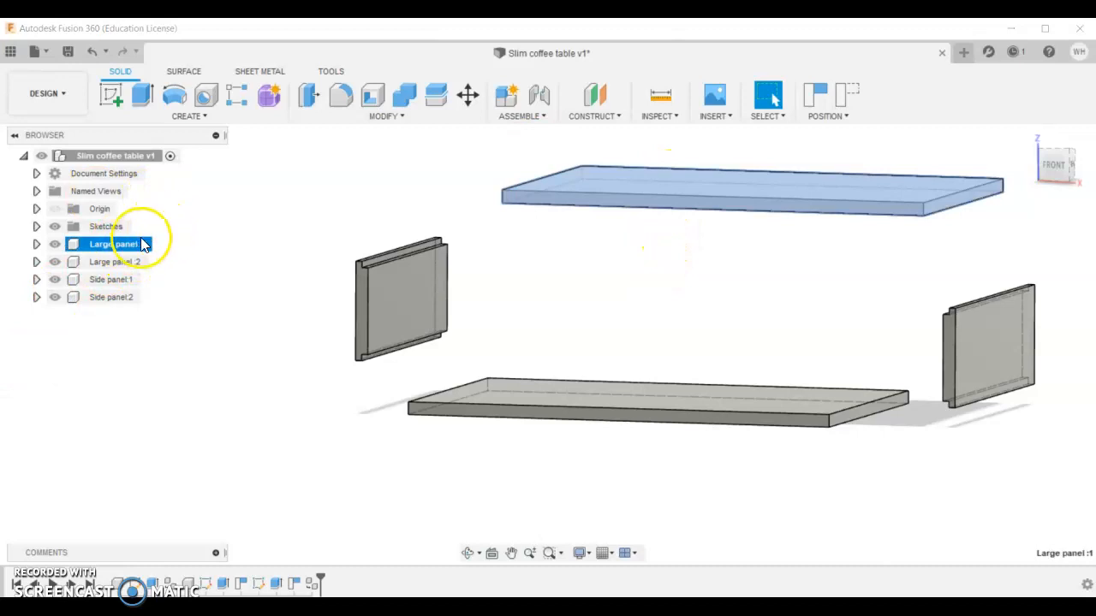
right_click(111, 243)
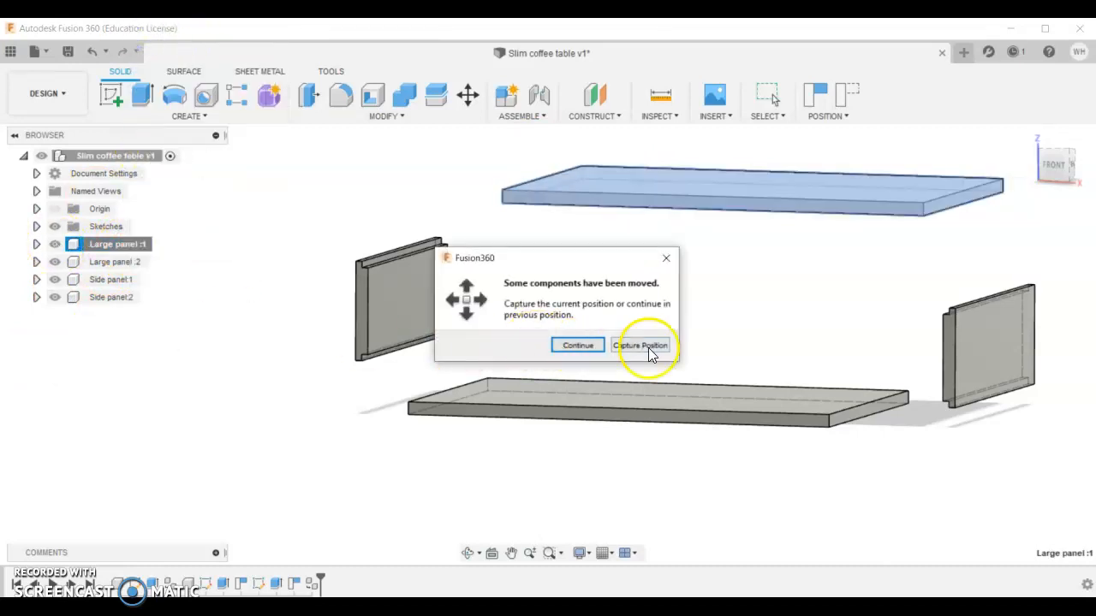
click(641, 345)
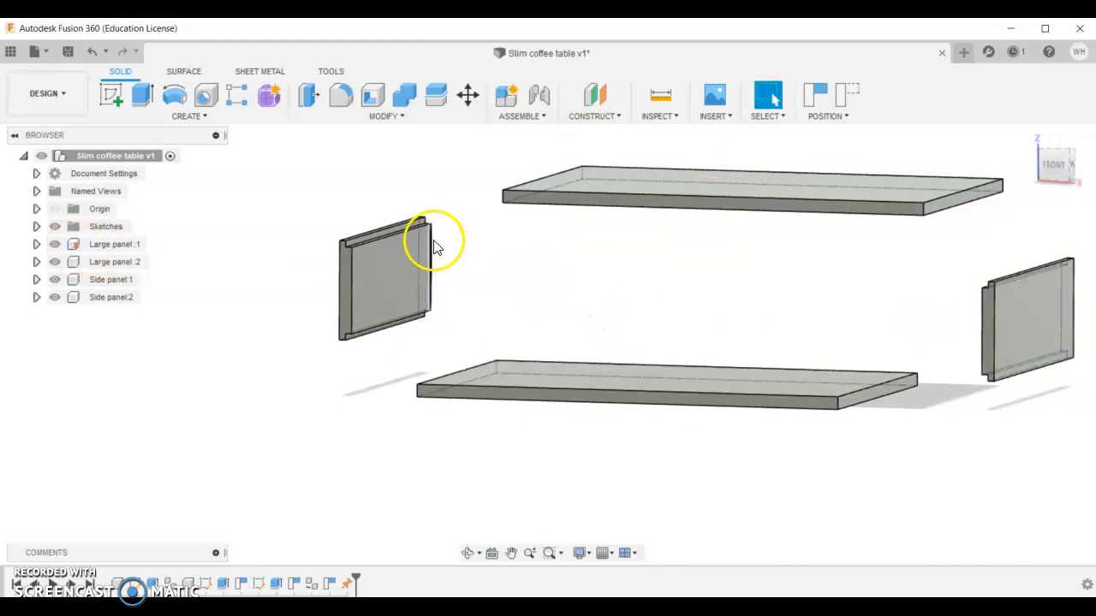
mouse_move(539, 95)
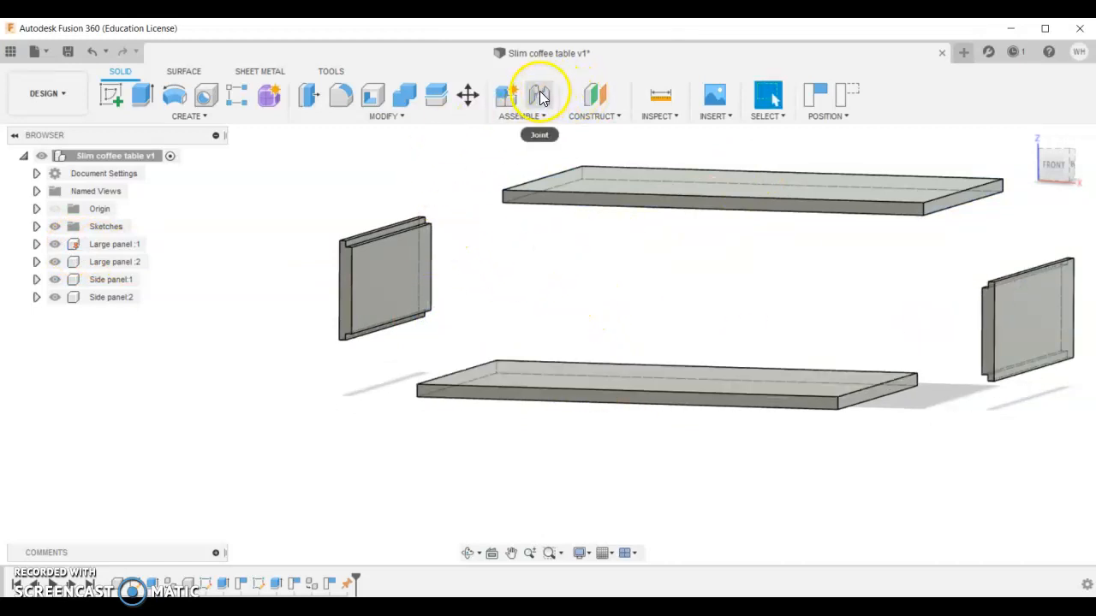
- Joint Side panel:1's groove to the edge of Large panel:1 after capturing position
click(540, 94)
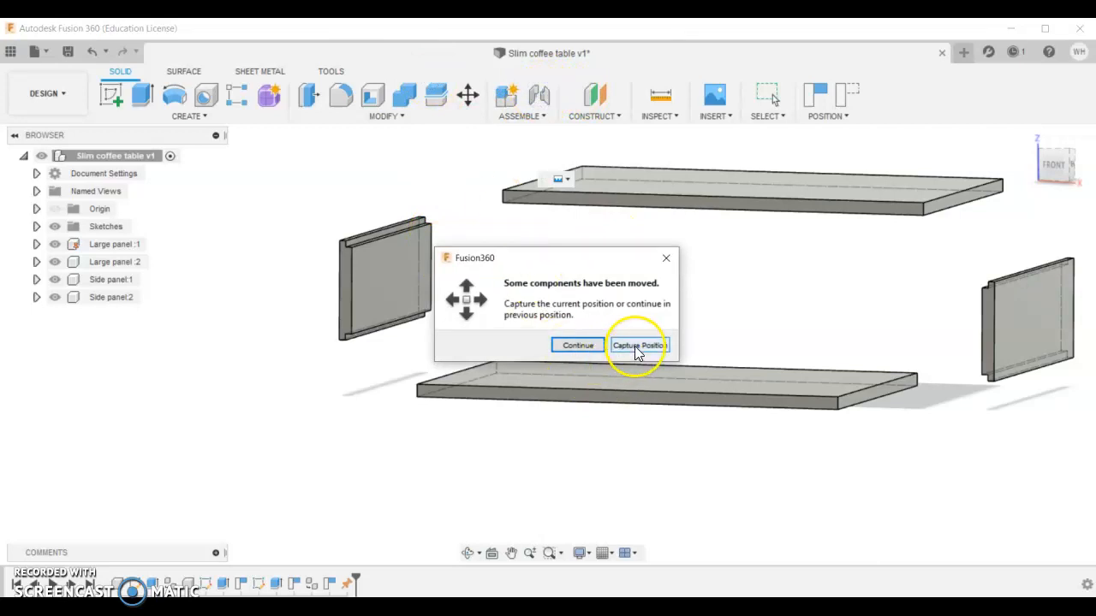
click(637, 346)
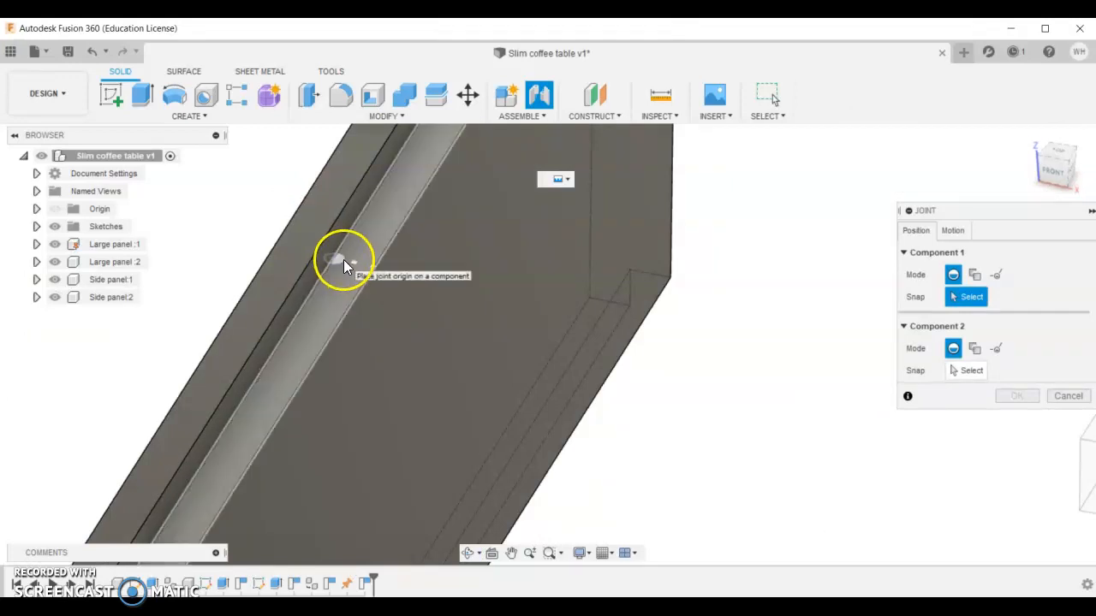
click(343, 261)
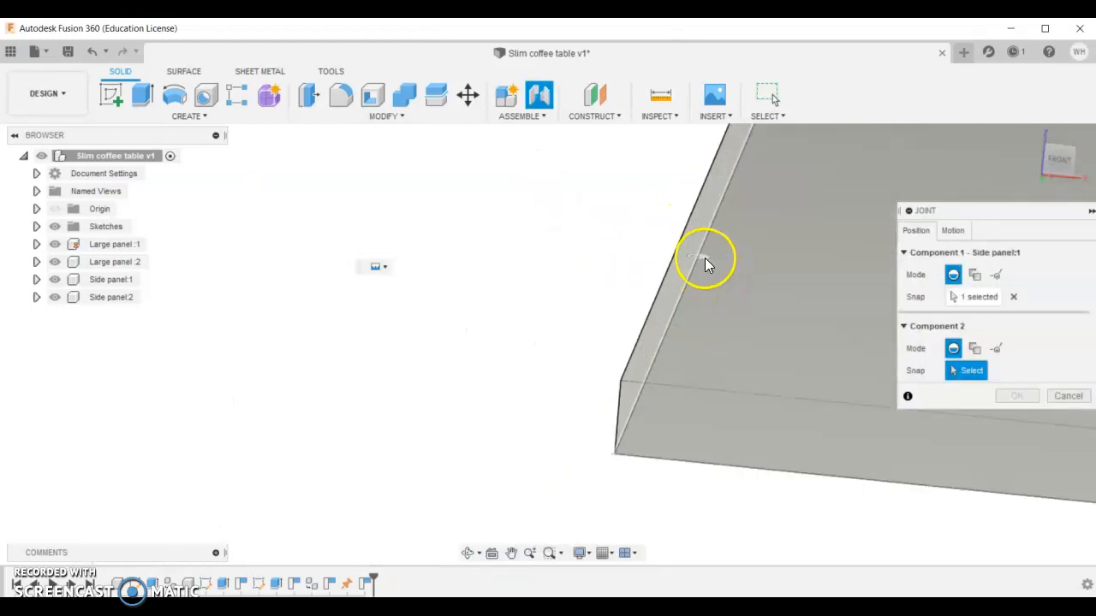
click(705, 259)
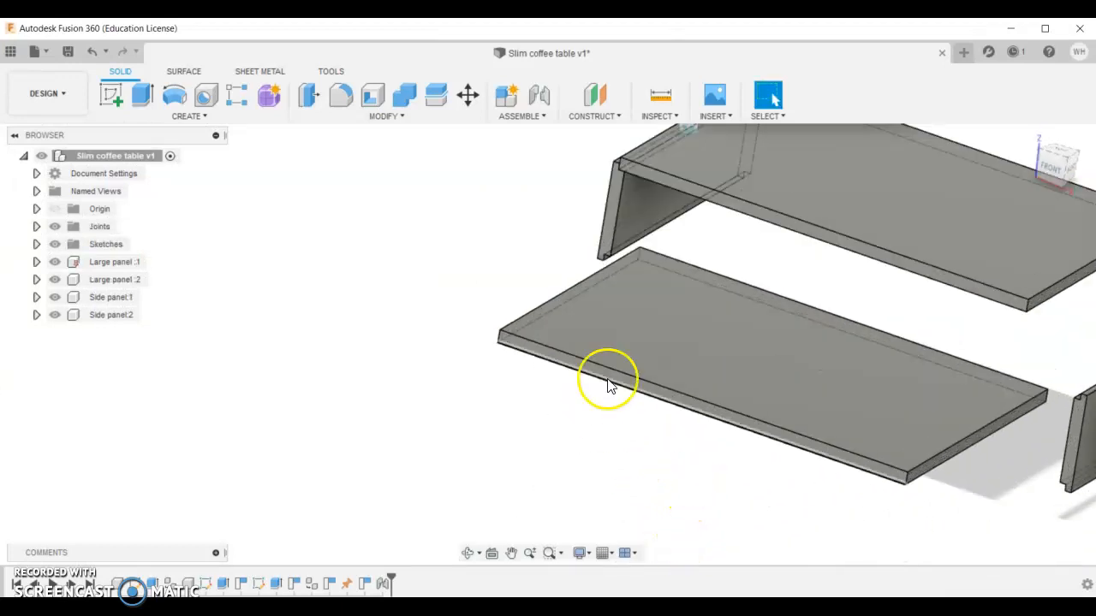
- Add a second joint mating Side panel:1 to the lower Large panel:2 edge
click(539, 94)
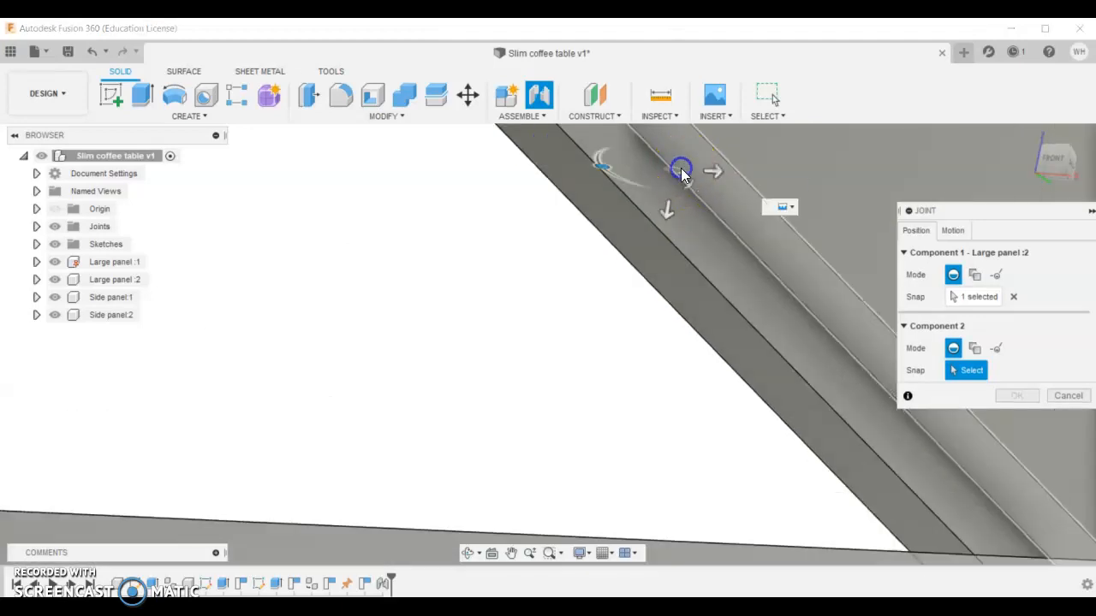
click(681, 223)
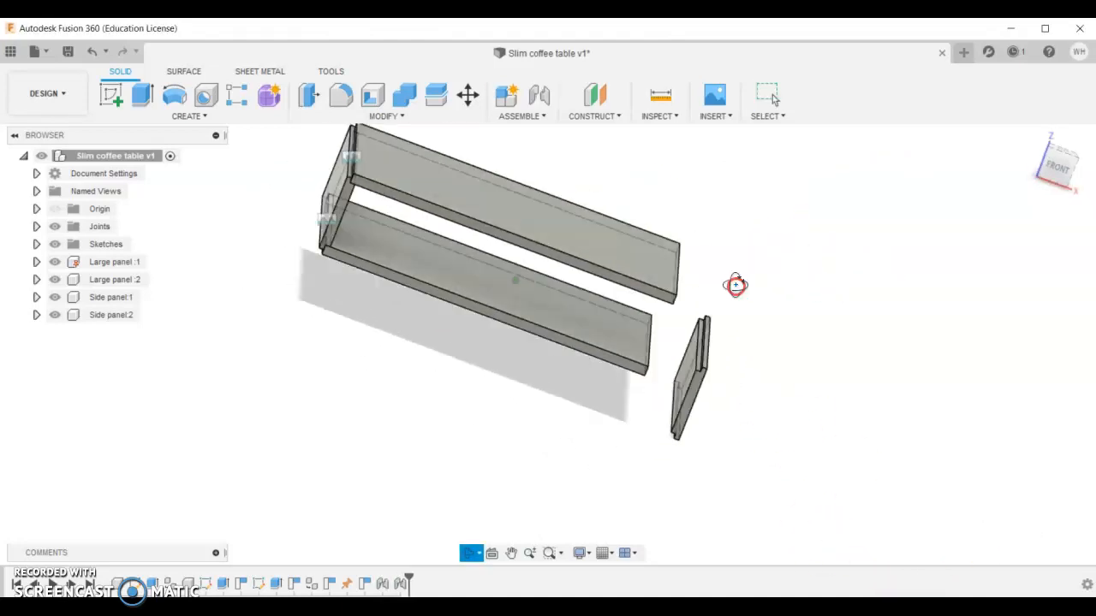
- Create a rigid joint between Large panel:2's snap point and Side panel:2's groove, closing the frame
click(538, 94)
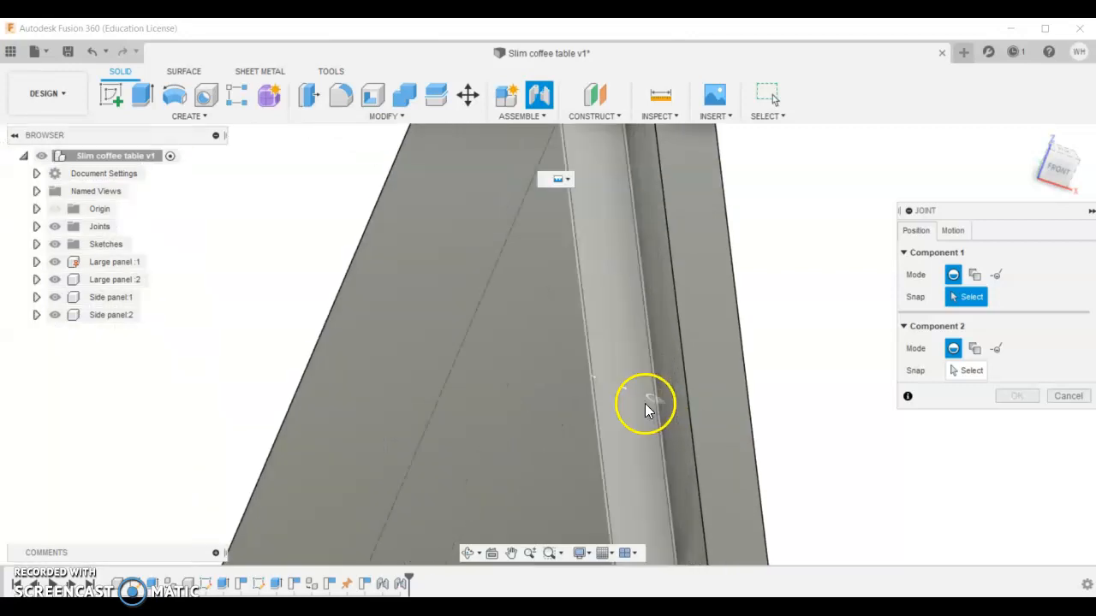
click(642, 407)
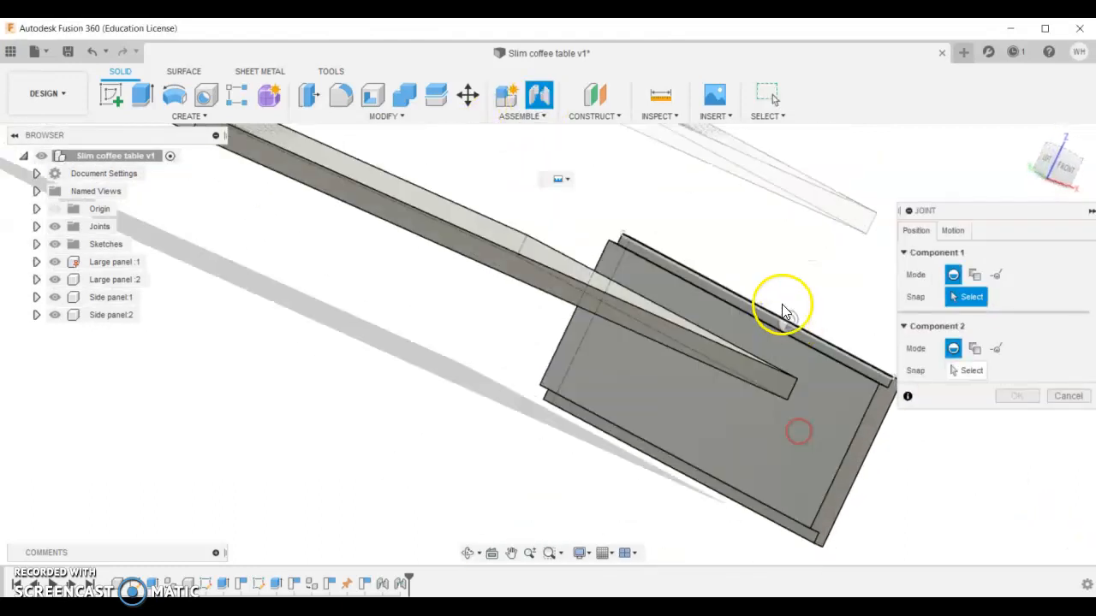
drag(784, 308, 561, 359)
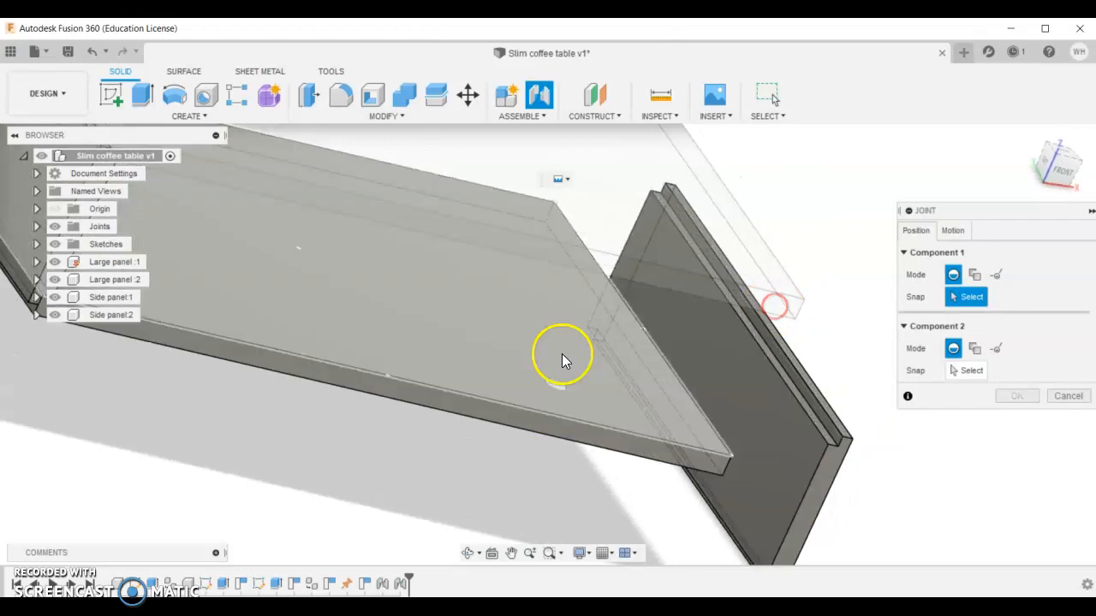
click(727, 411)
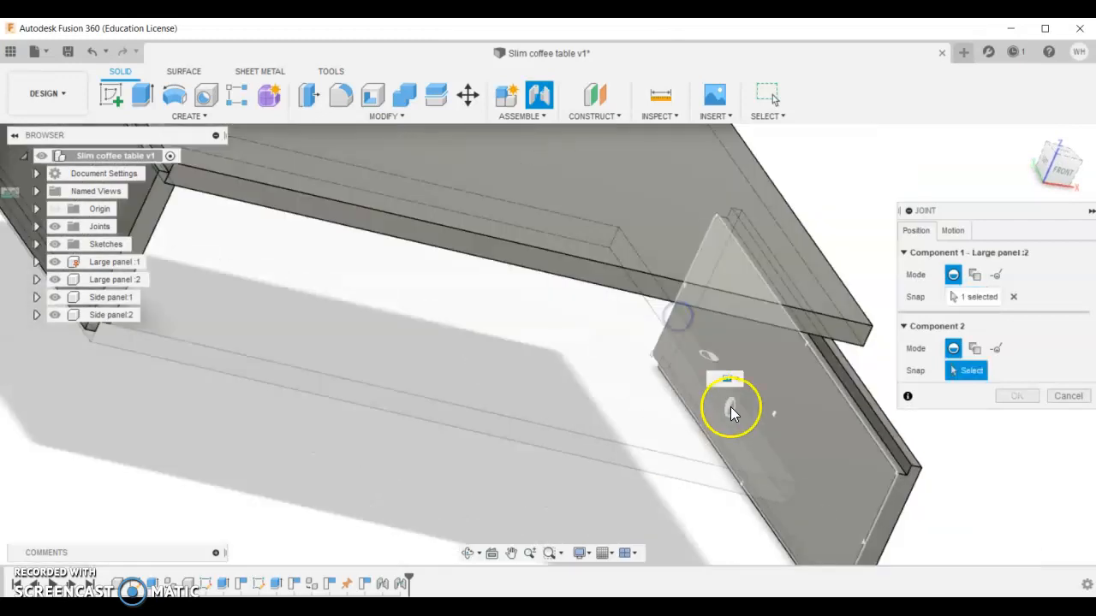
drag(733, 411, 715, 487)
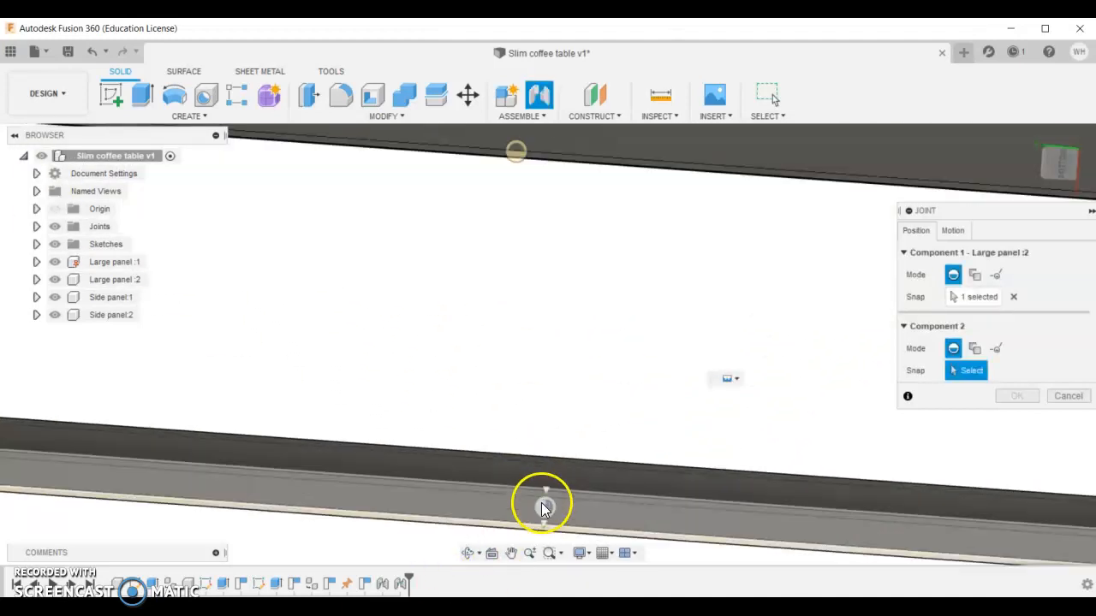
click(544, 505)
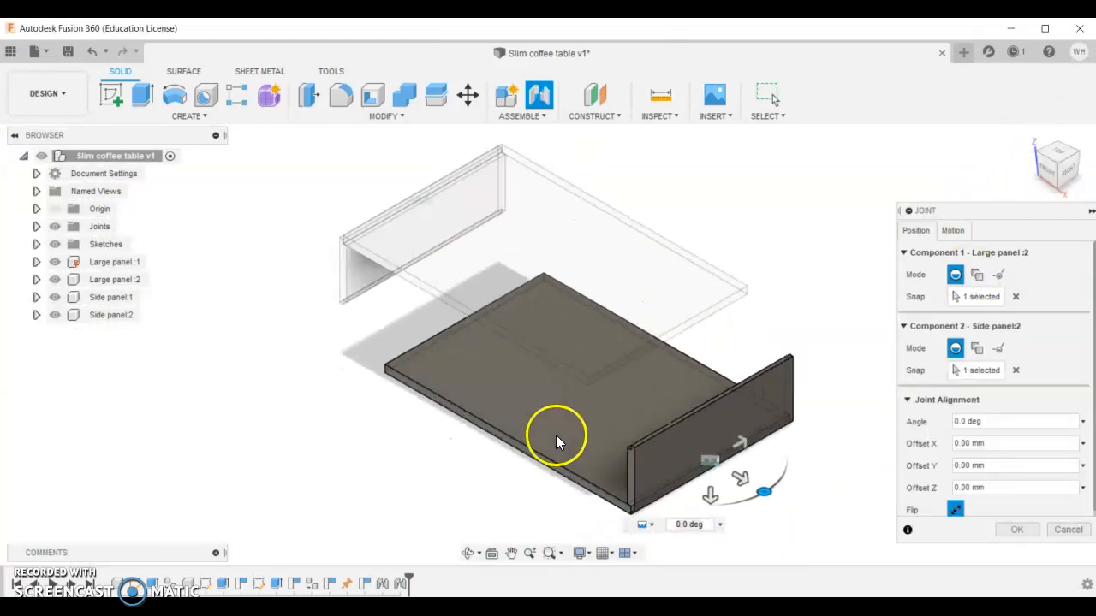
click(1017, 529)
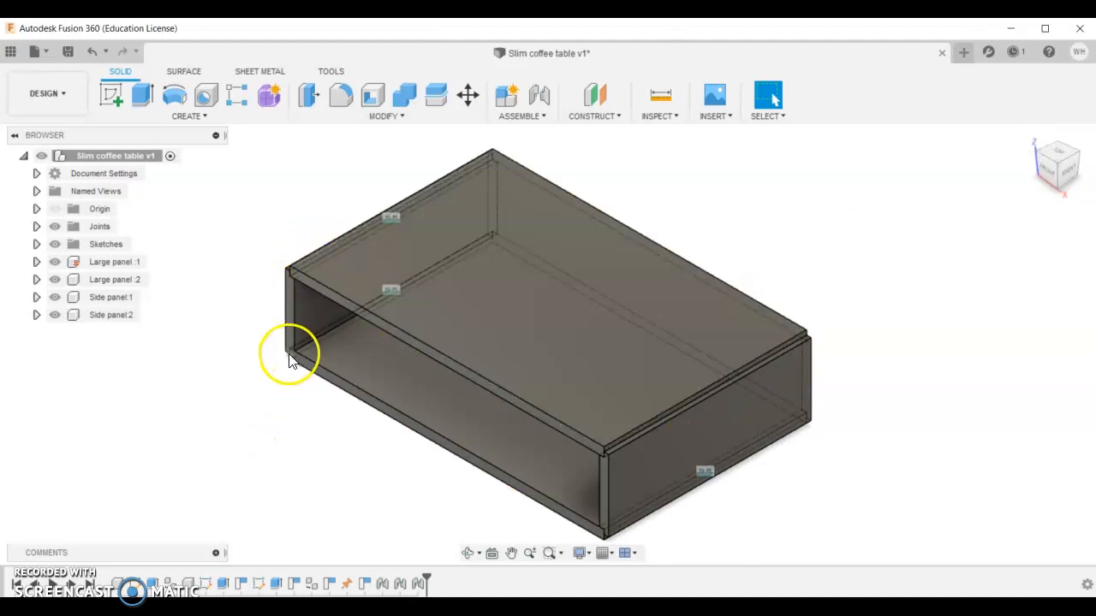
mouse_move(180, 552)
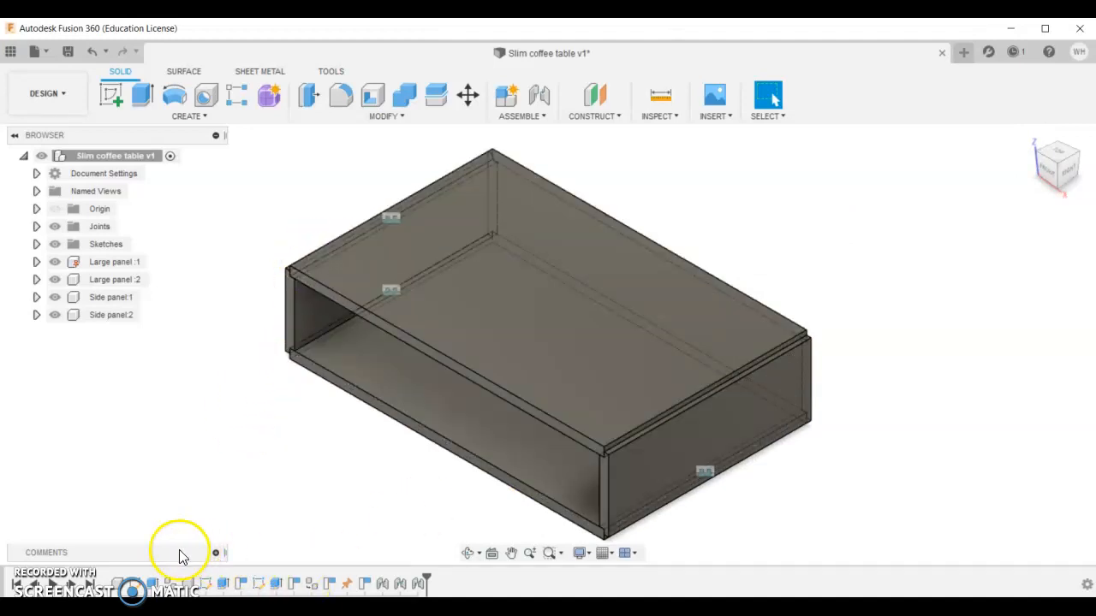